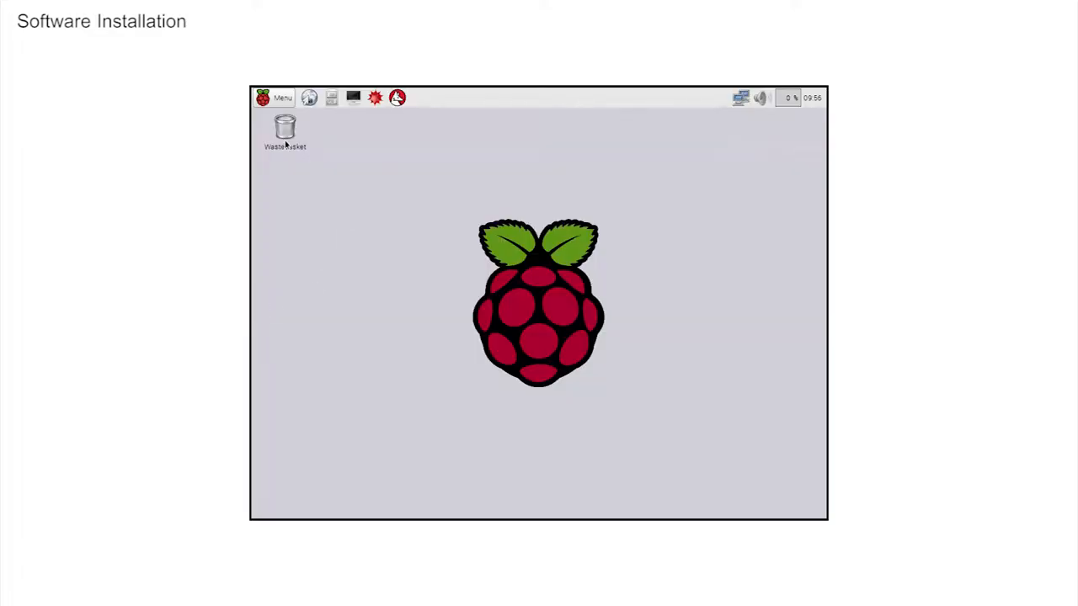
- Bring up the Raspberry Pi application menu to reach the Programming category
left_click(277, 98)
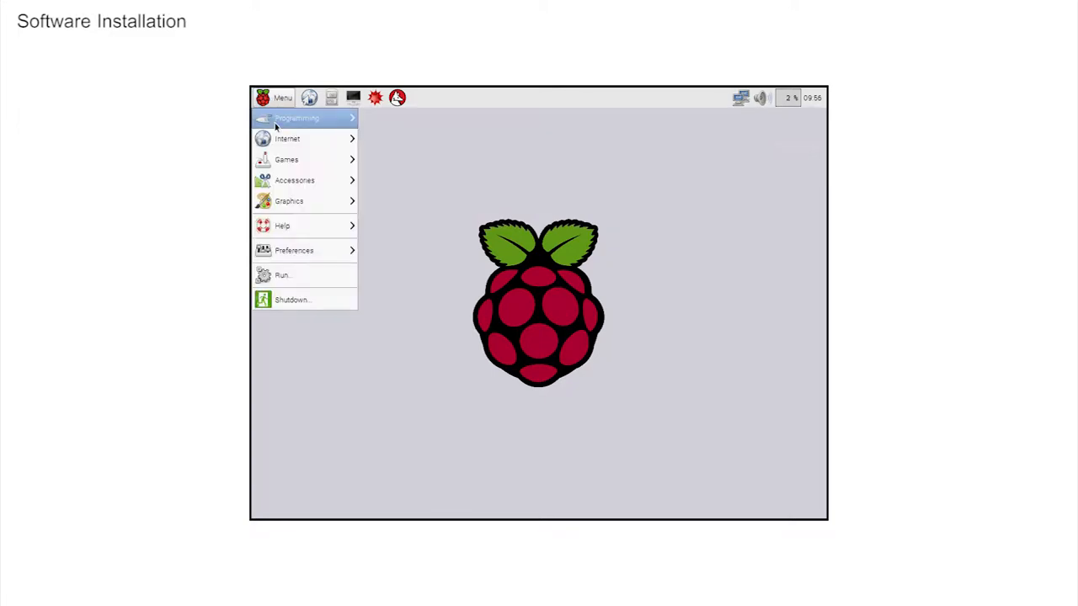
mouse_move(289, 201)
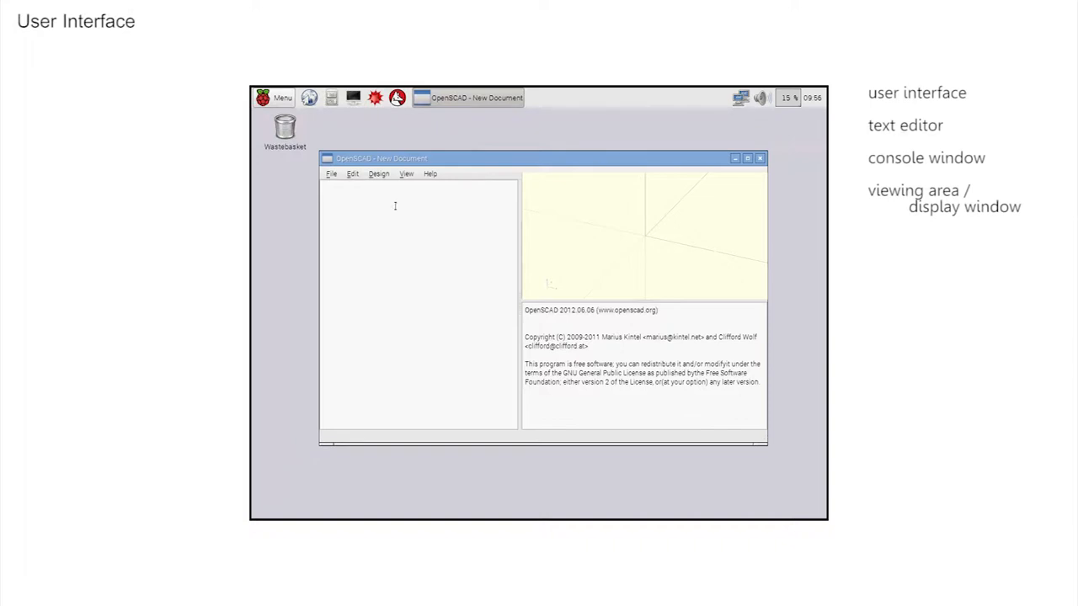
- Enter sphere(30); and preview it as a yellow ball in the viewport
type("sphere(30);")
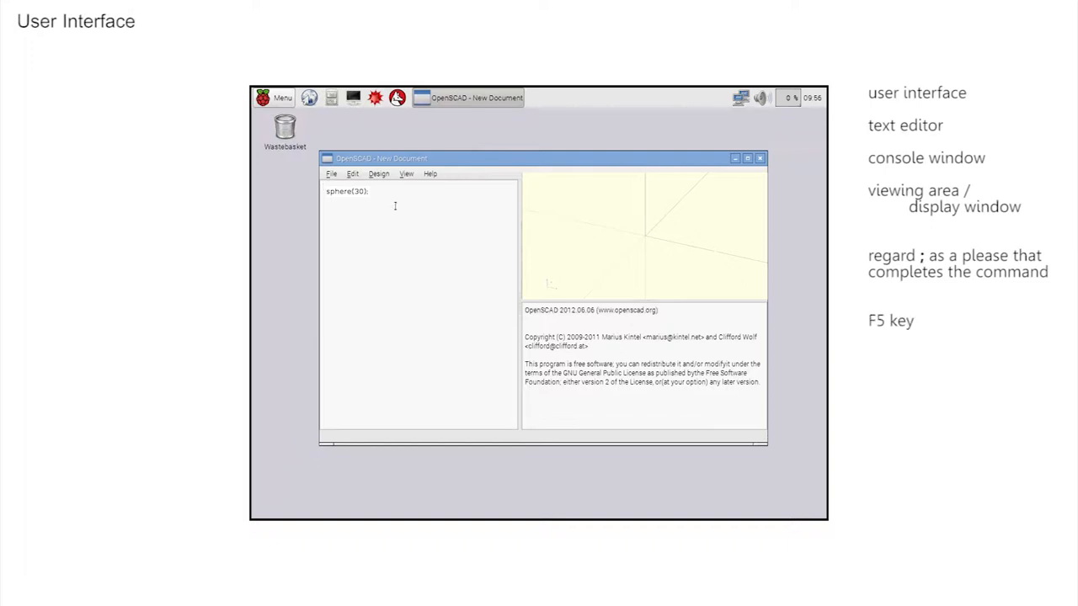
key("F5")
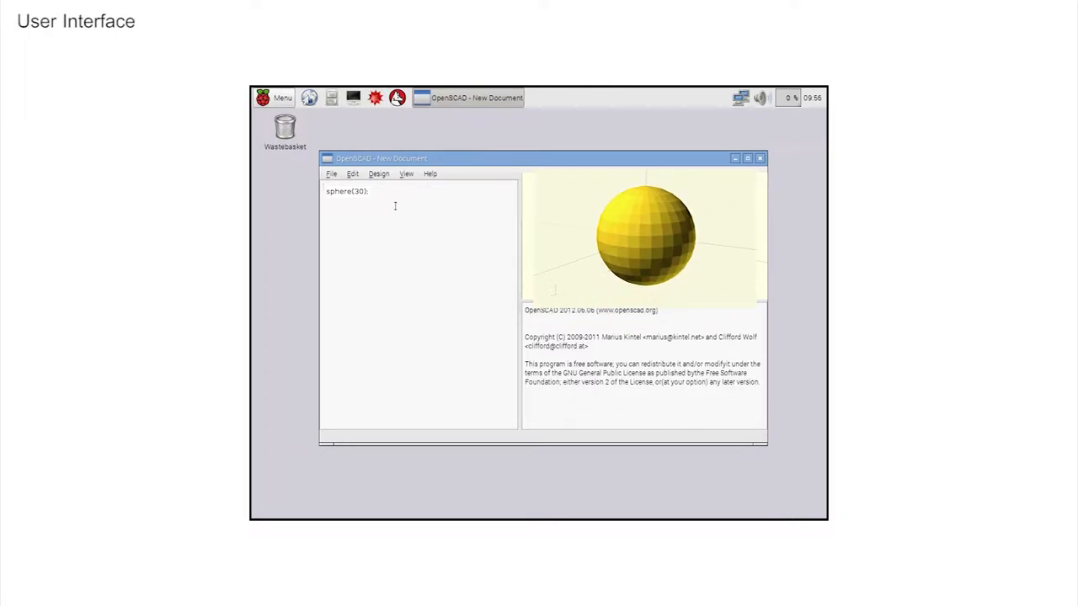
scroll("down", 3)
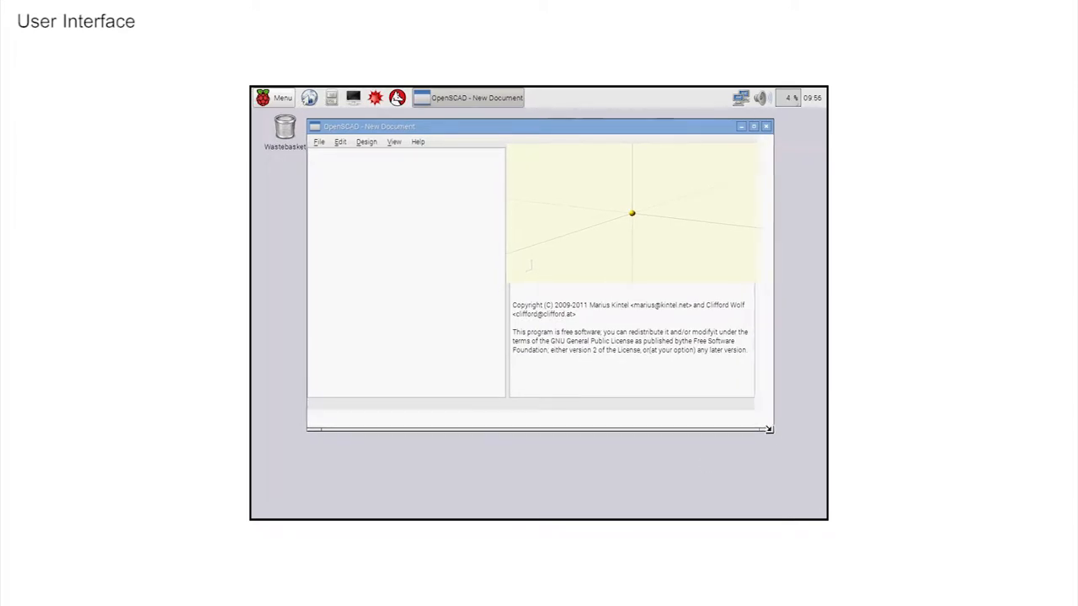
- Adjust the view while the cylinder(40); and sphere(30); lines are prepared
left_click_drag(768, 430, 812, 496)
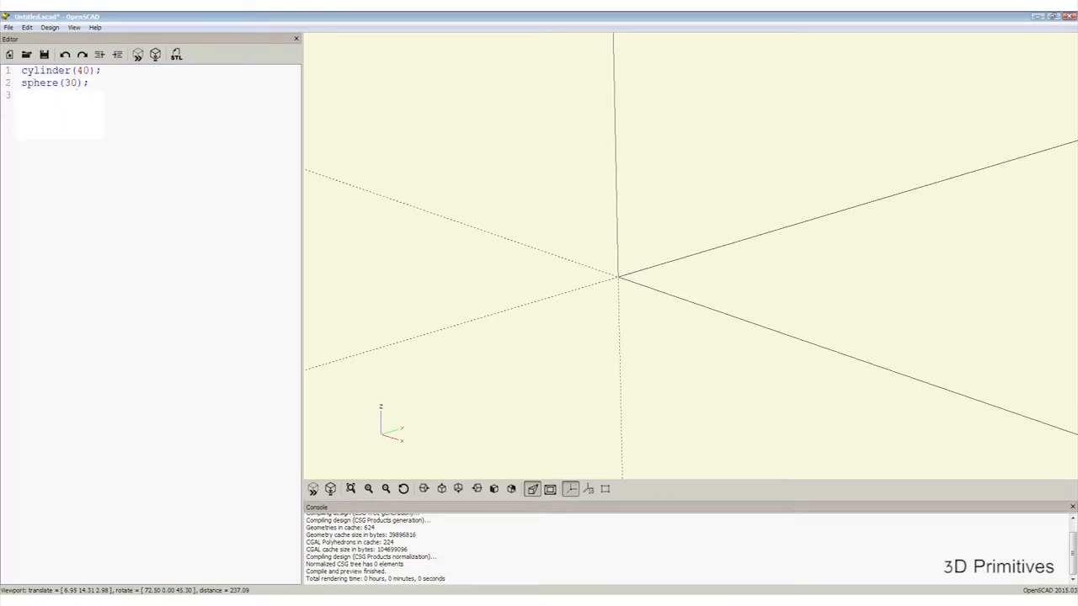
- Add cube(35); on line 3 and preview the cylinder, sphere and cube together
type("cube(35);")
type("%")
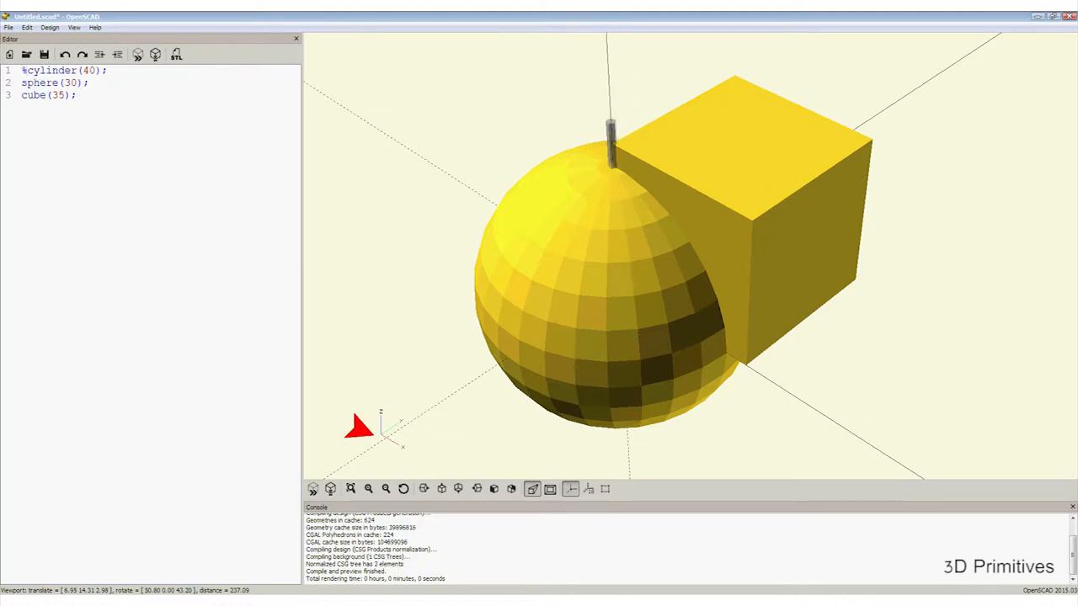
left_click(357, 428)
type("%")
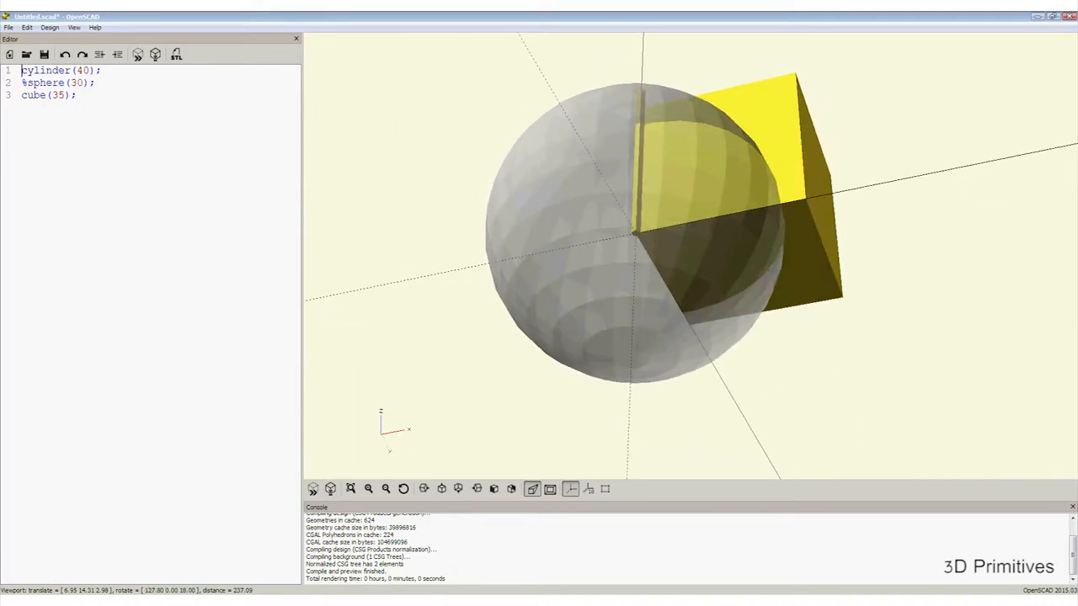
- Orbit and zoom the viewport to see the cube and cylinder through the ghosted sphere
left_click_drag(716, 253, 606, 303)
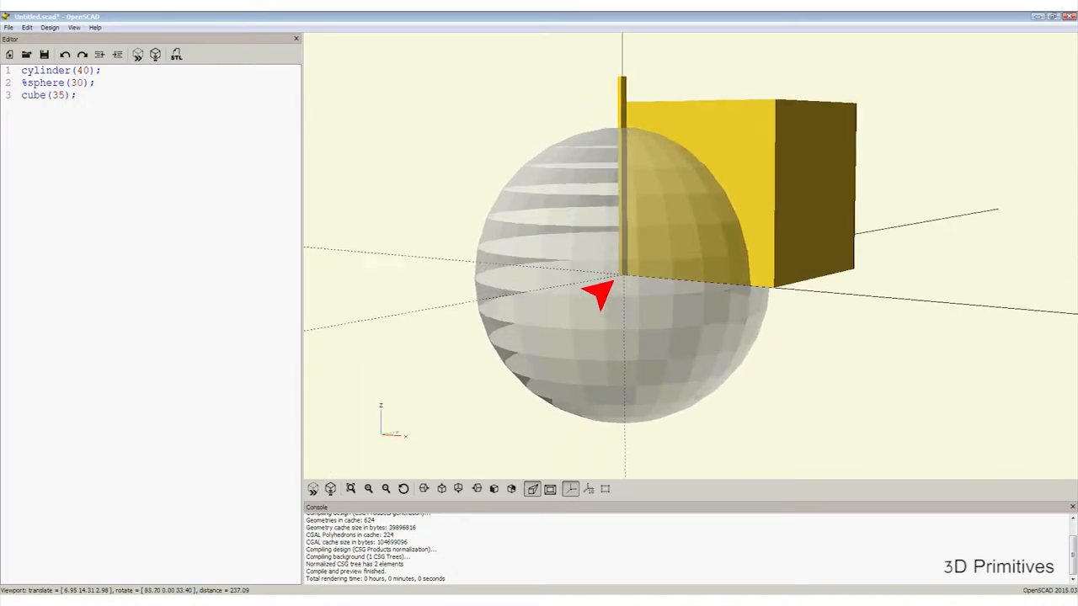
scroll("up", 3)
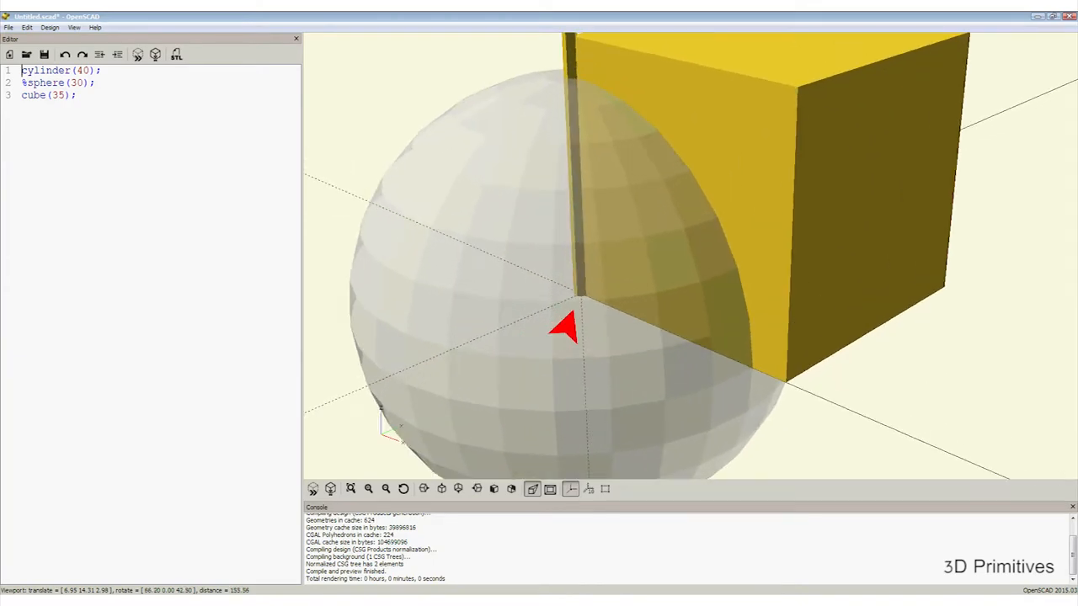
scroll("up", 3)
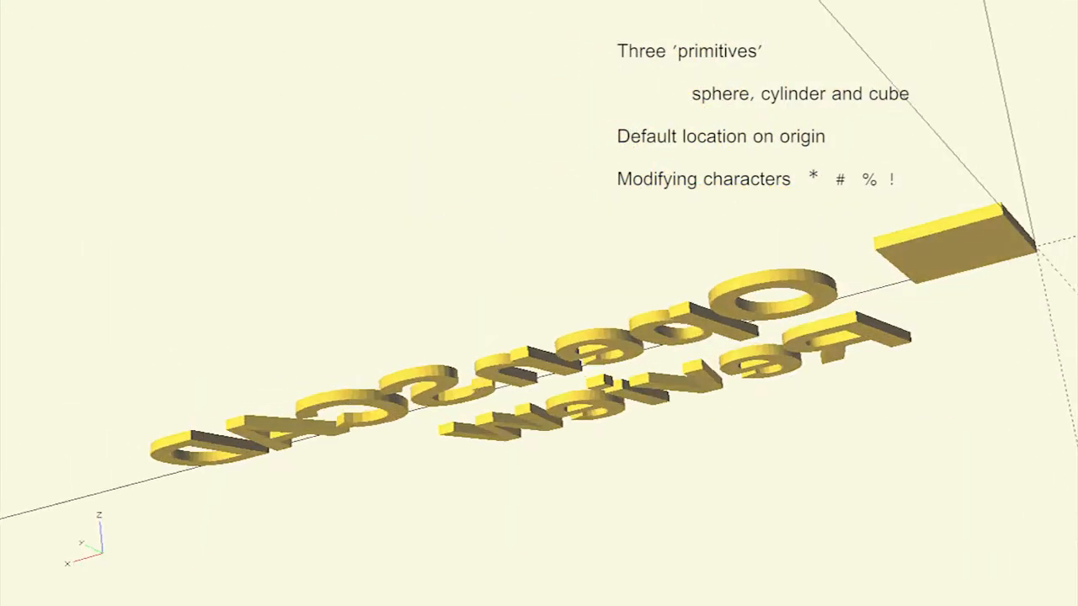
left_click_drag(538, 336, 421, 379)
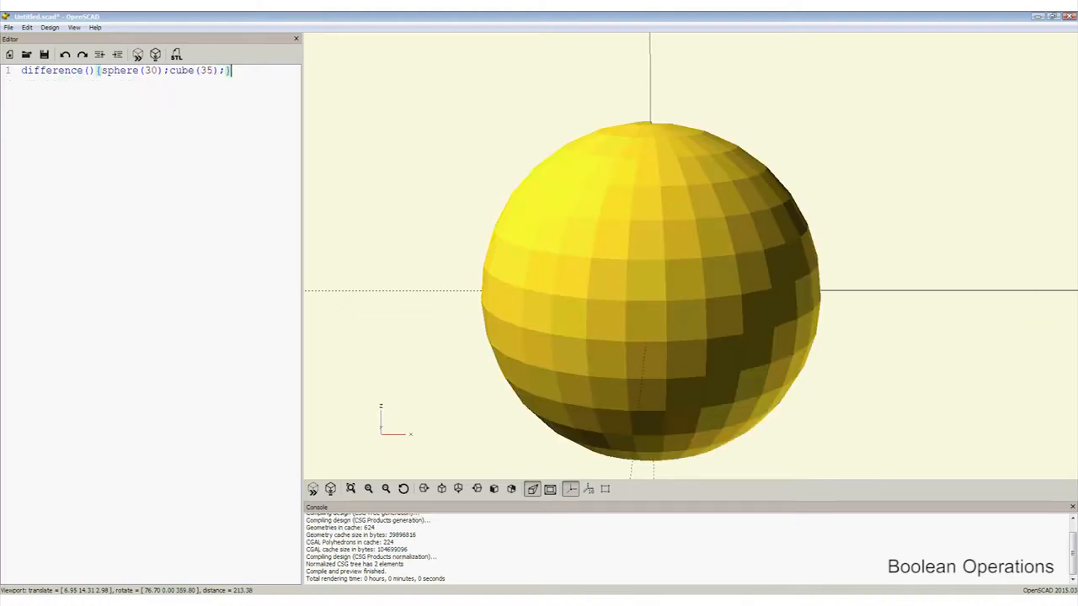
- Orbit to inspect the cube-shaped notch cut from the sphere, then return to the editor
left_click_drag(674, 295, 606, 253)
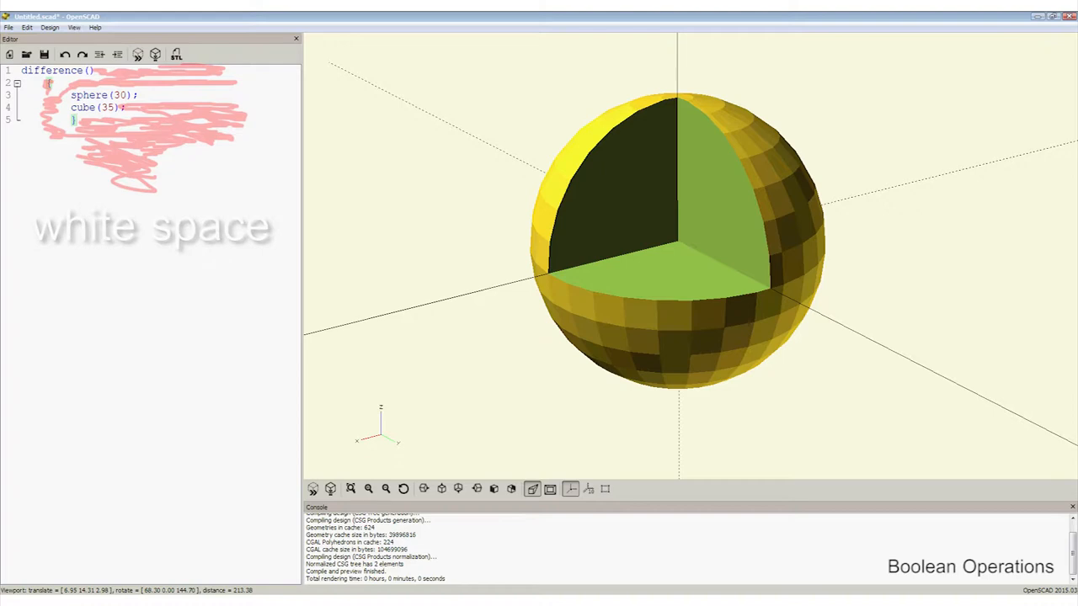
left_click(150, 94)
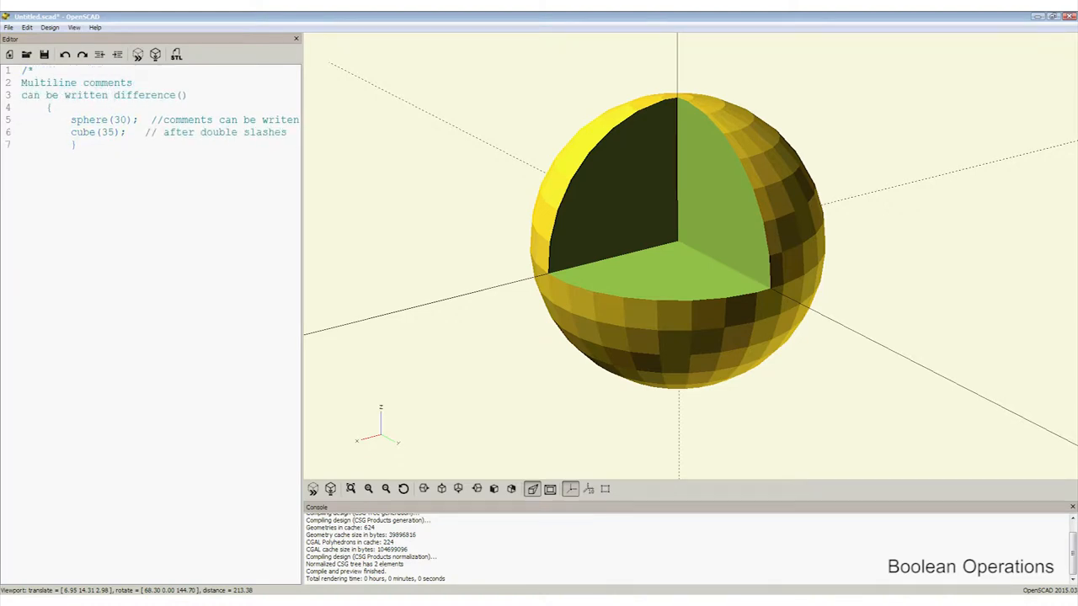
- Write 'between these' inside the /* ... */ comment block above difference()
type("between these")
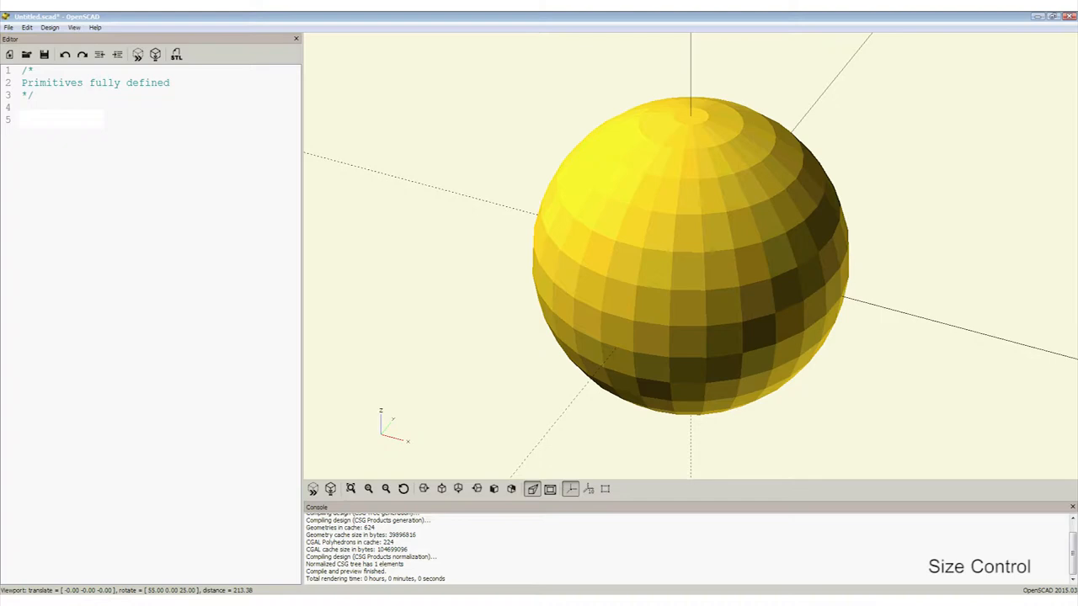
- Enter sphere(30);, grow it to 300, and zoom the viewport to fit the resized ball
type("sphere(30);")
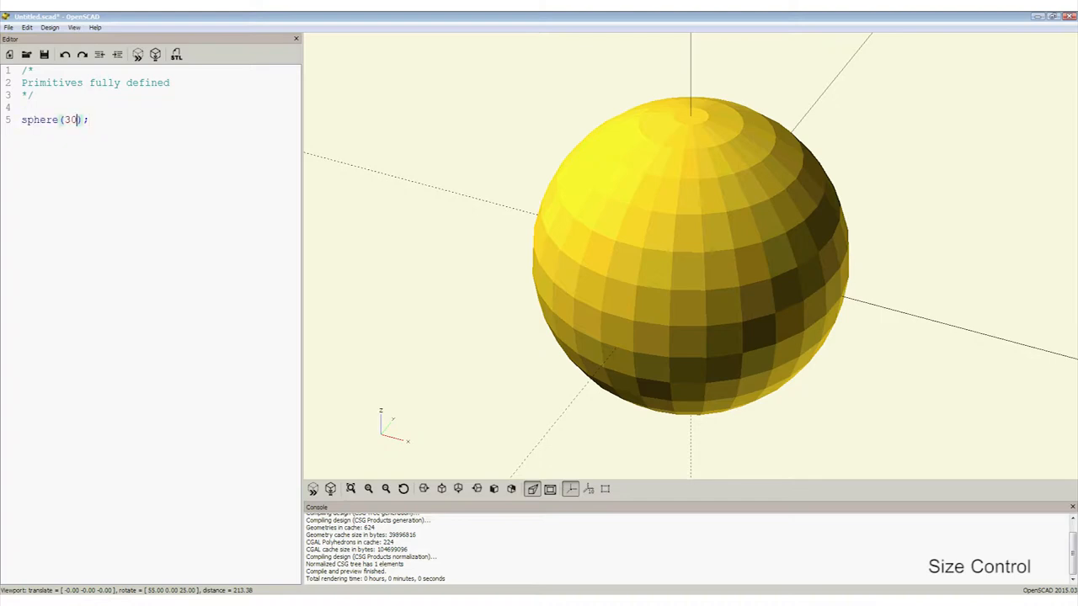
type("0")
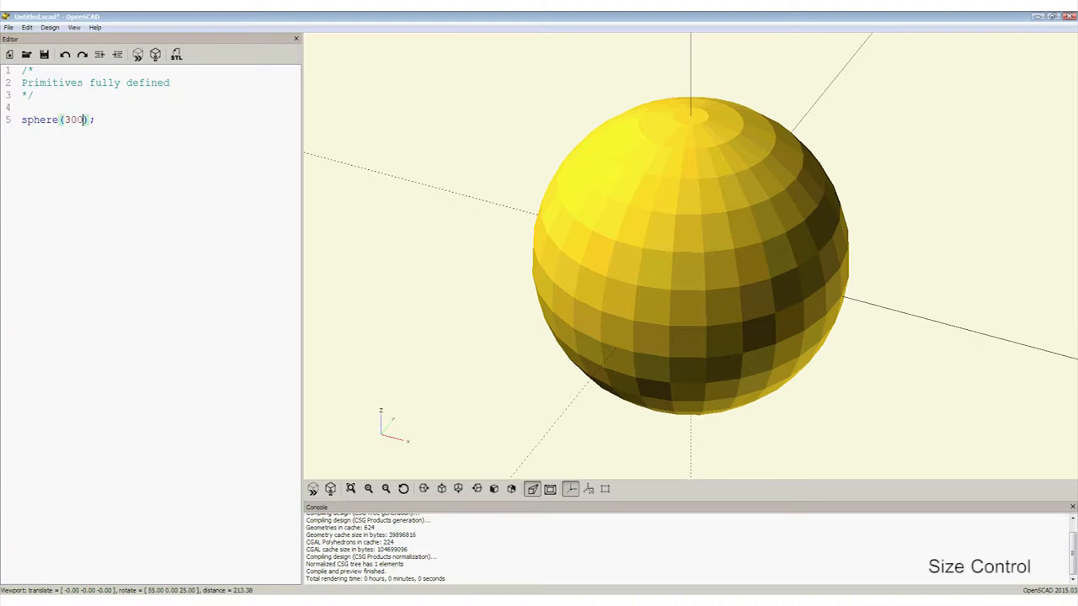
scroll("up", 3)
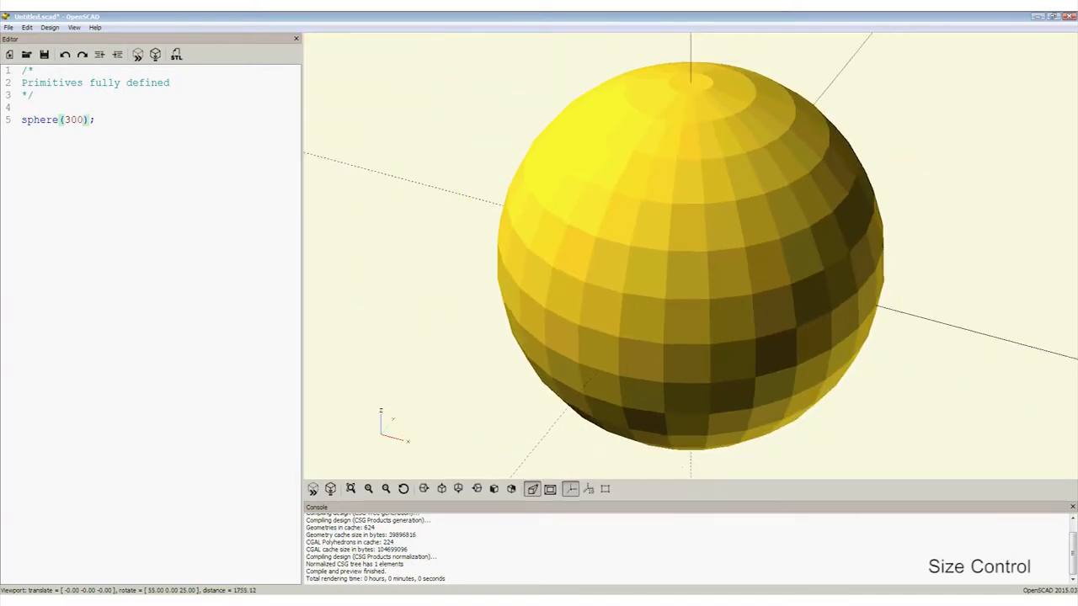
scroll("down", 3)
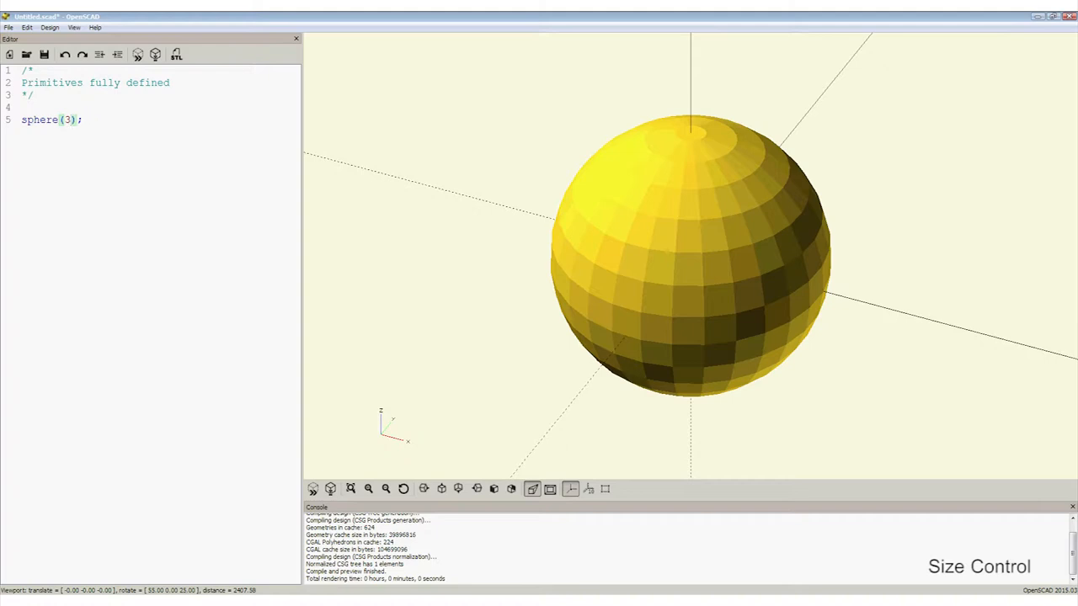
scroll("up", 3)
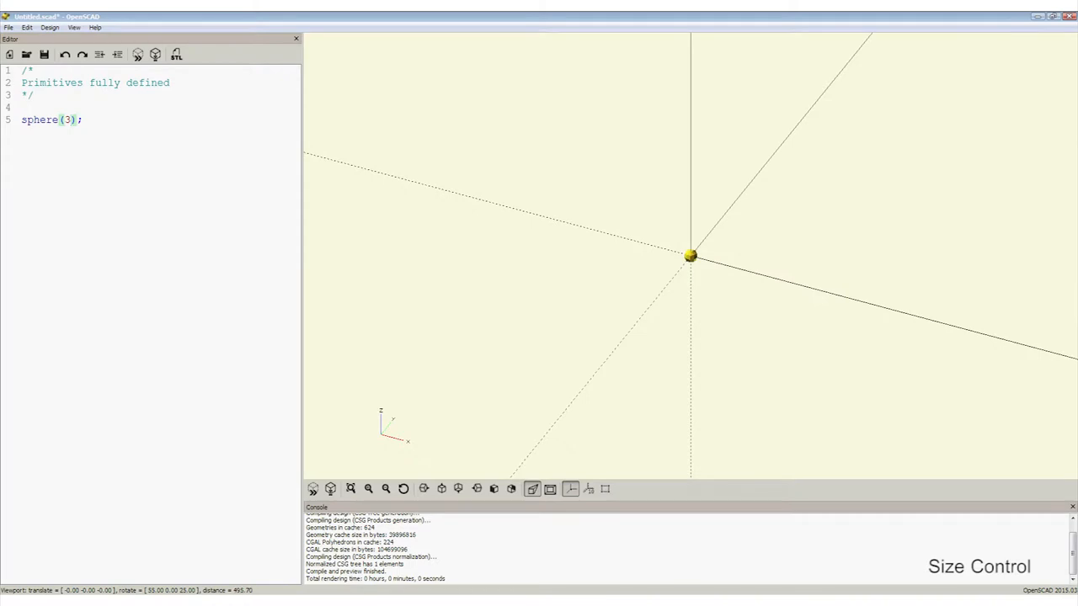
scroll("up", 3)
type("$fn=3")
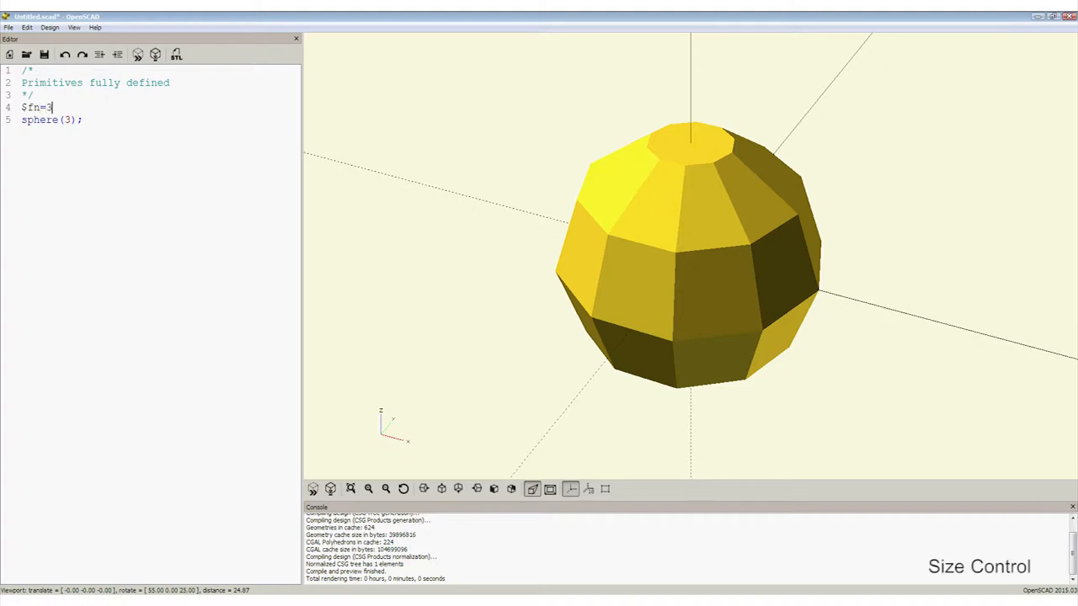
- Experiment with $fn values 500 and 5000, then settle the resolution at $fn=30
type("0;")
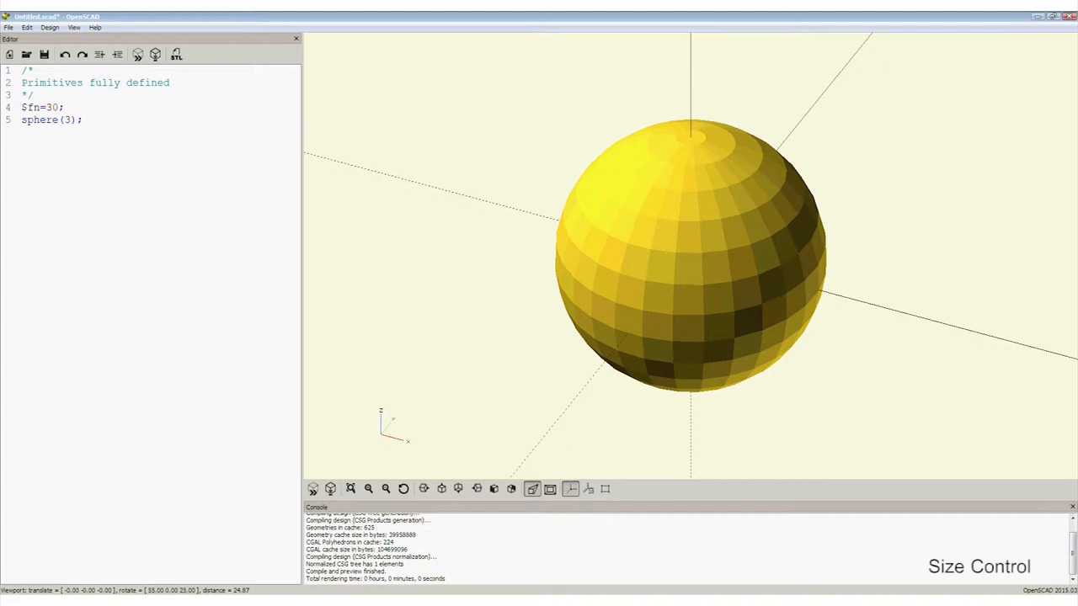
type("500")
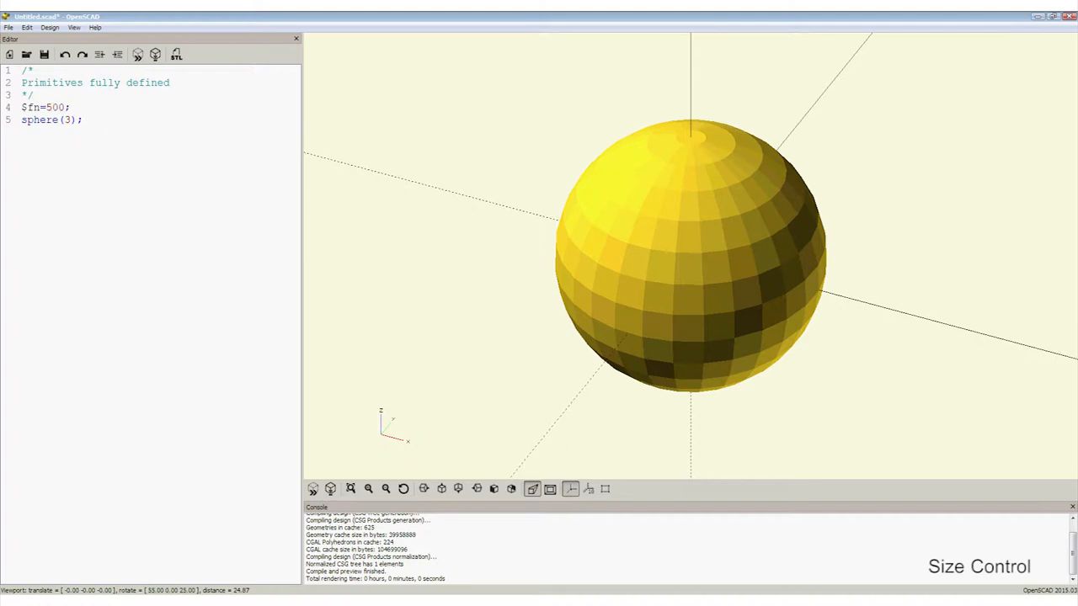
left_click(54, 108)
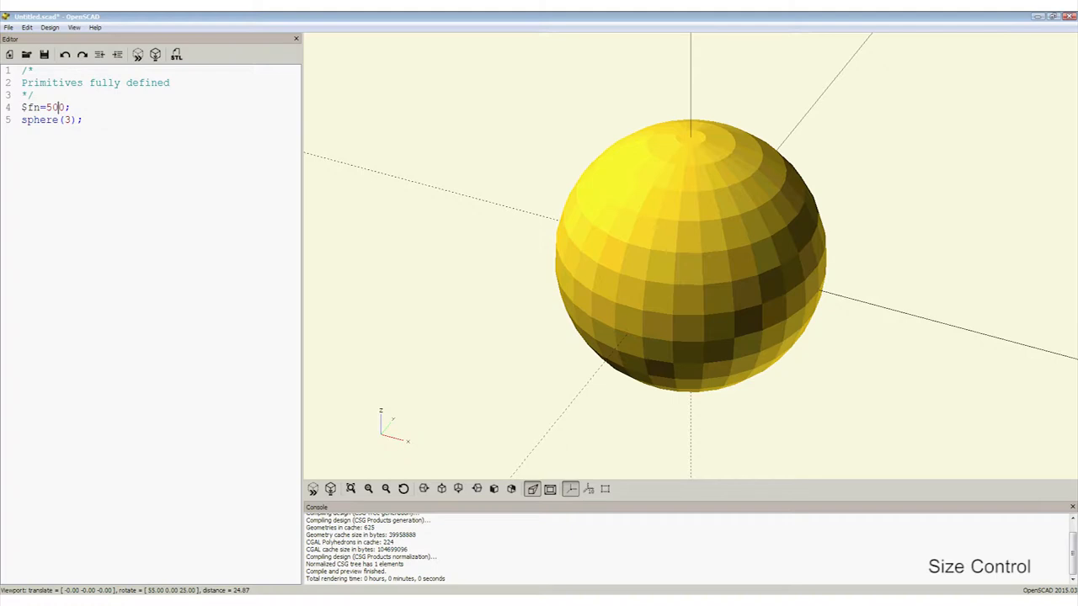
type("0")
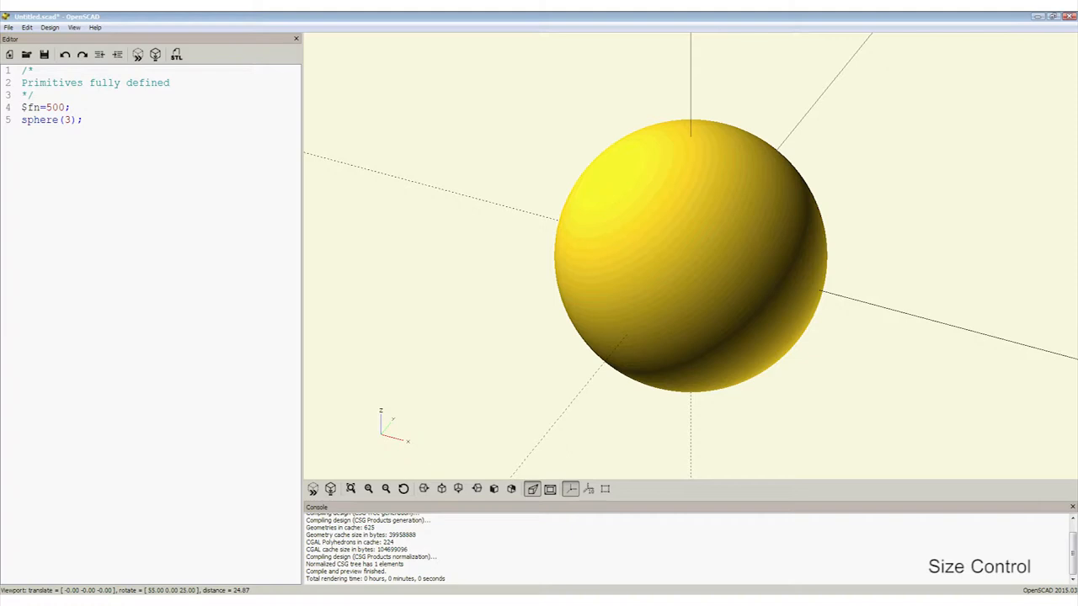
left_click(70, 108)
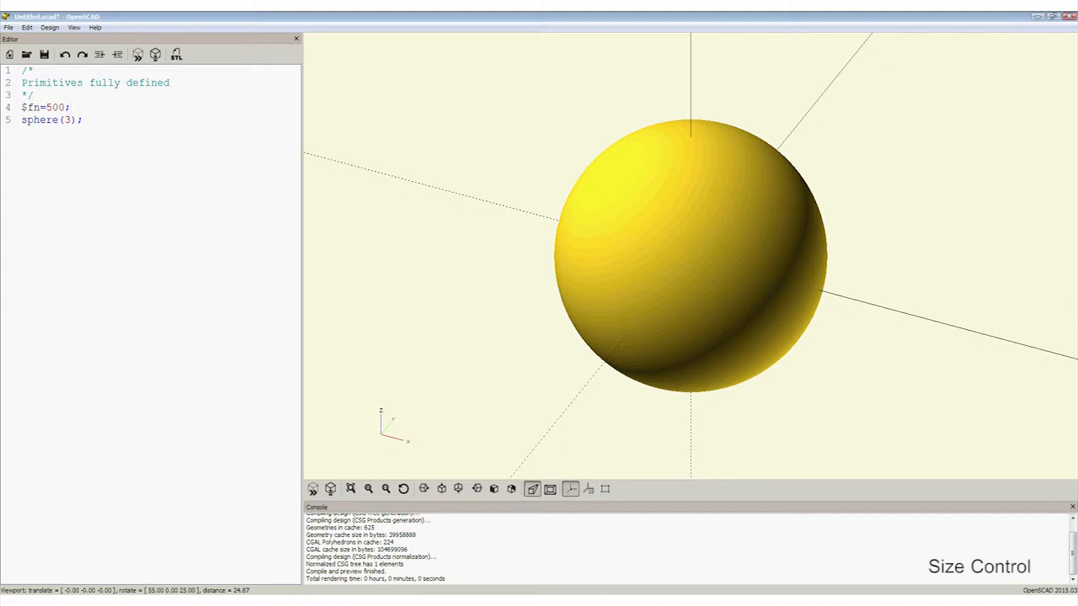
left_click(72, 108)
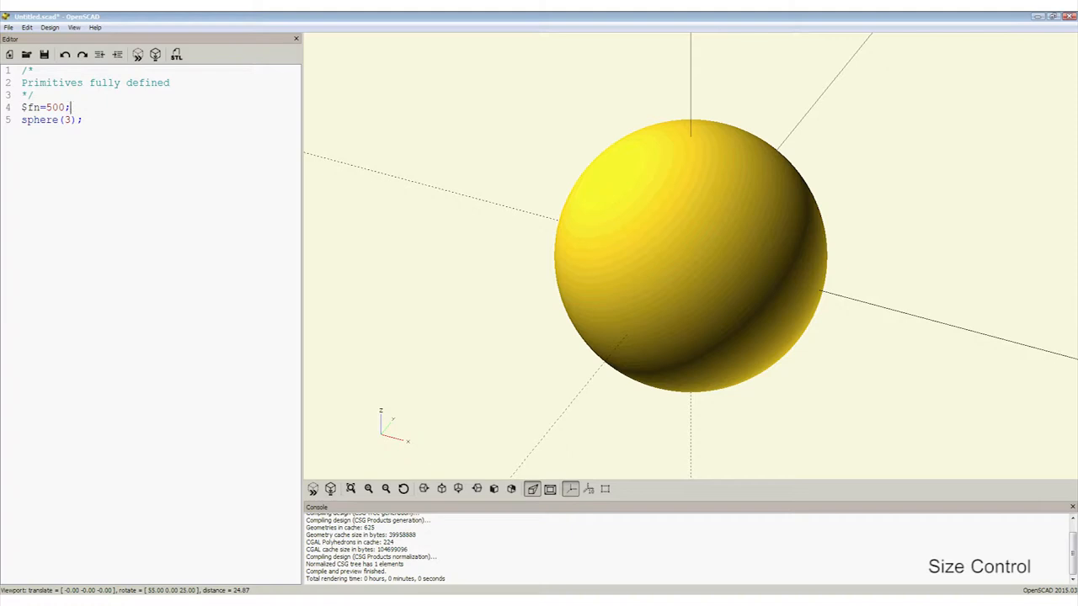
key("BackSpace")
type("3")
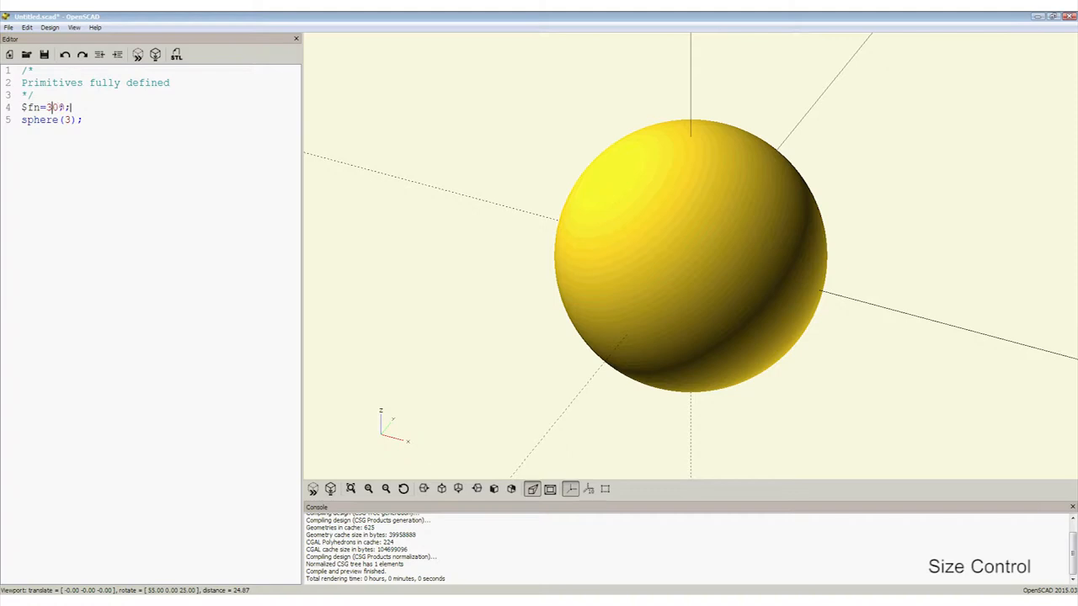
type("0")
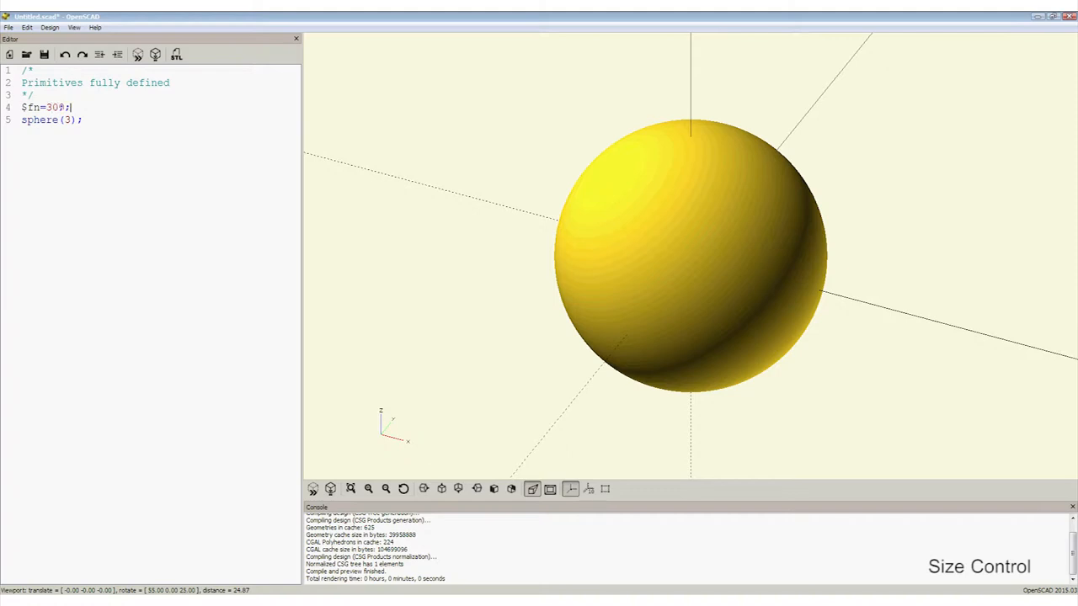
key("Backspace")
type("c")
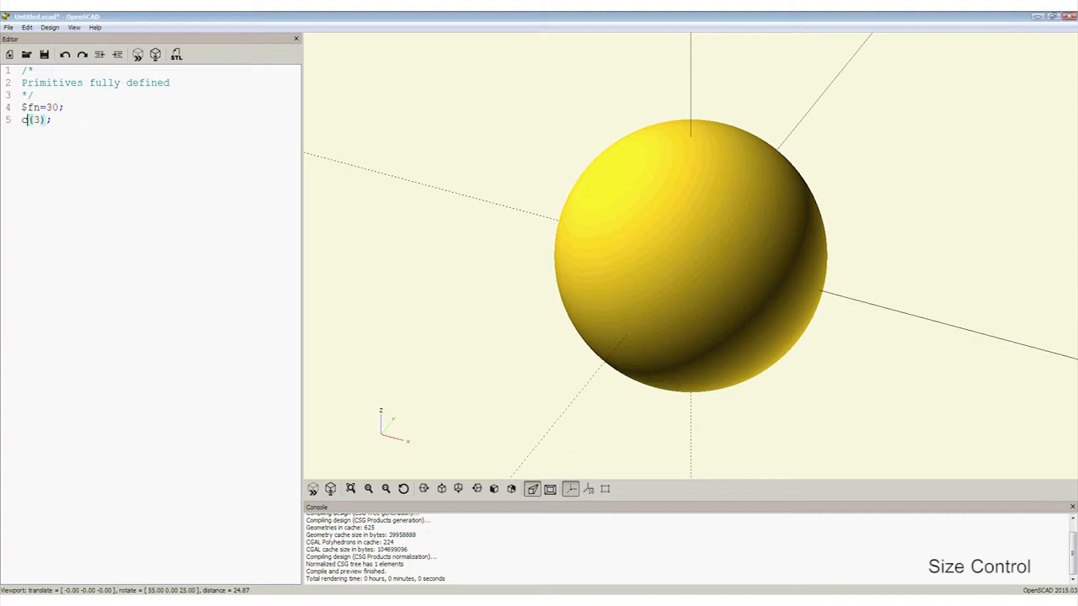
- Turn the sphere(3) line into a cube(3) line
type("ube")
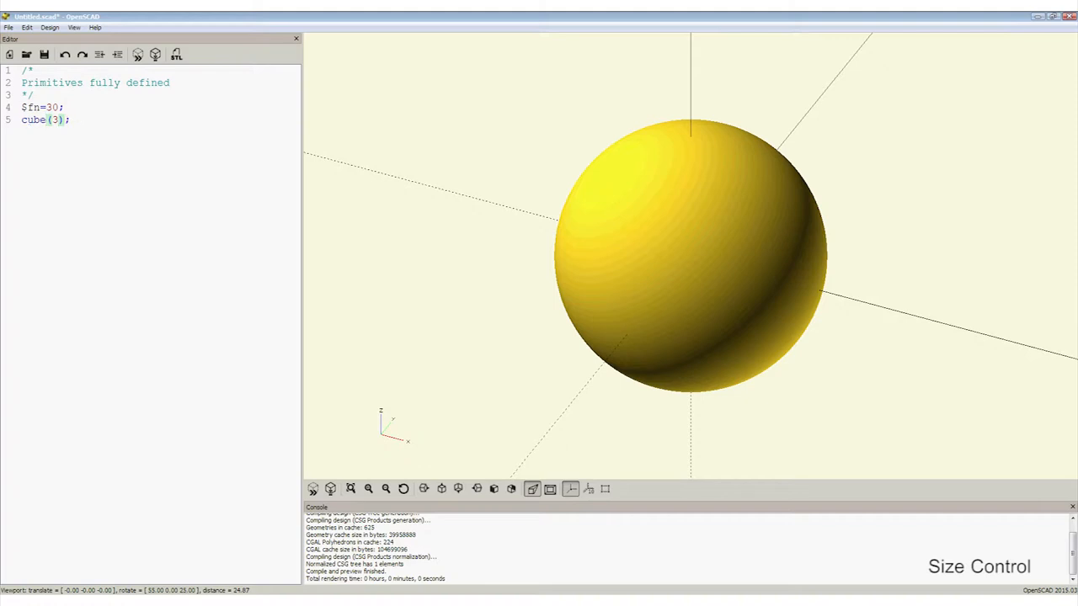
- Make the cube a [30, 40, 50] box with center = true so it sits on the origin
type("0, 30, 30]")
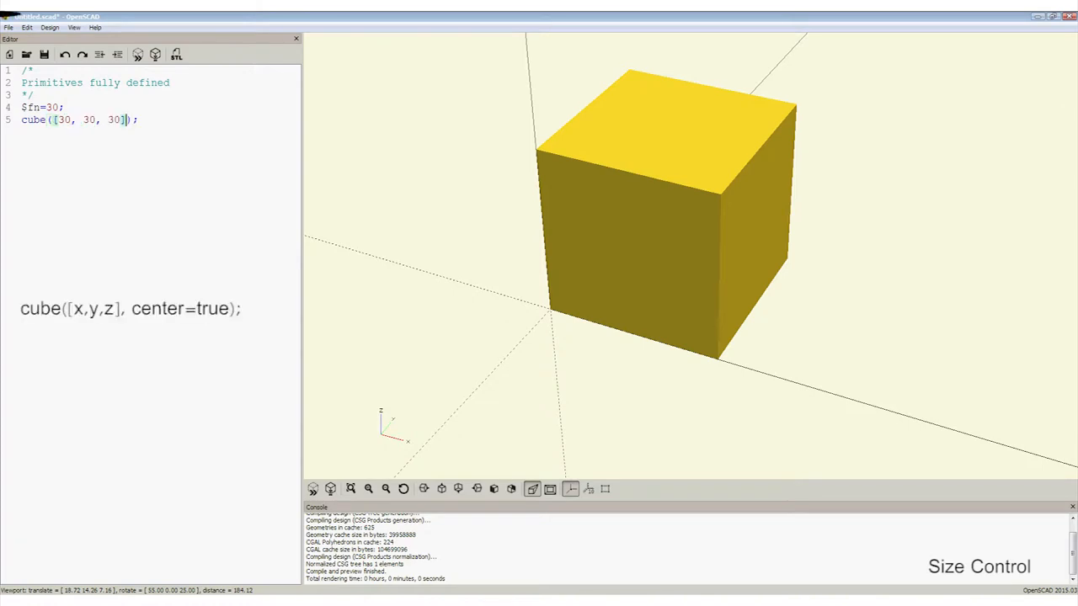
type("c")
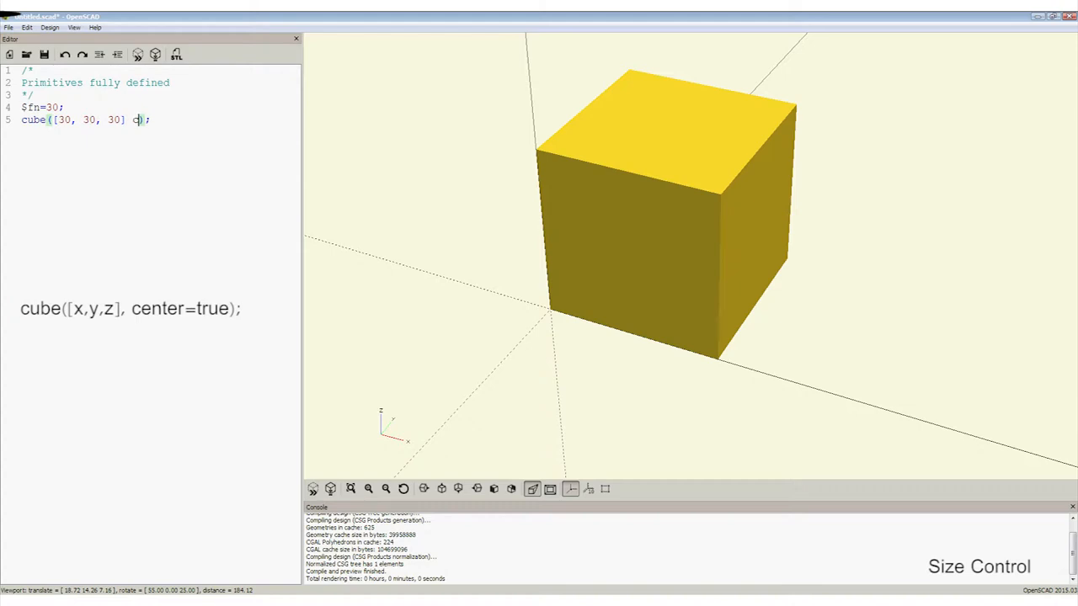
type("center")
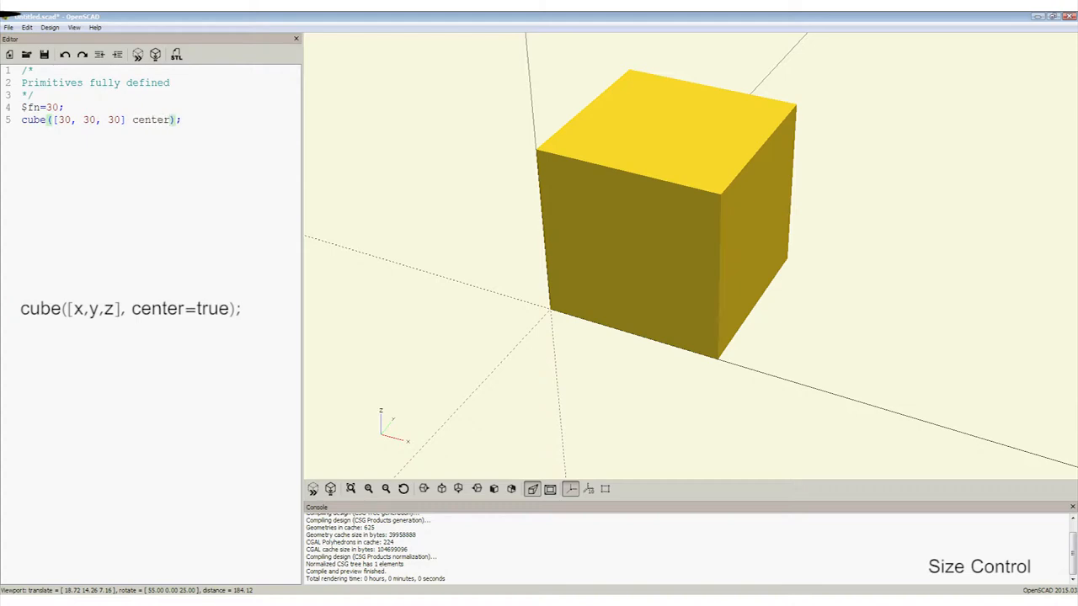
type("= true")
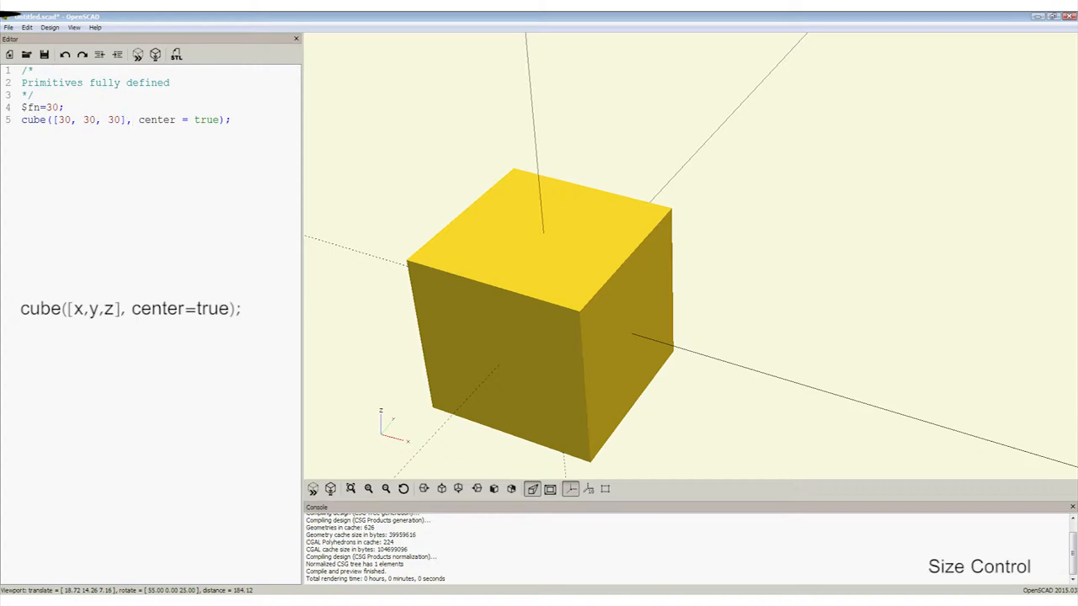
left_click(64, 119)
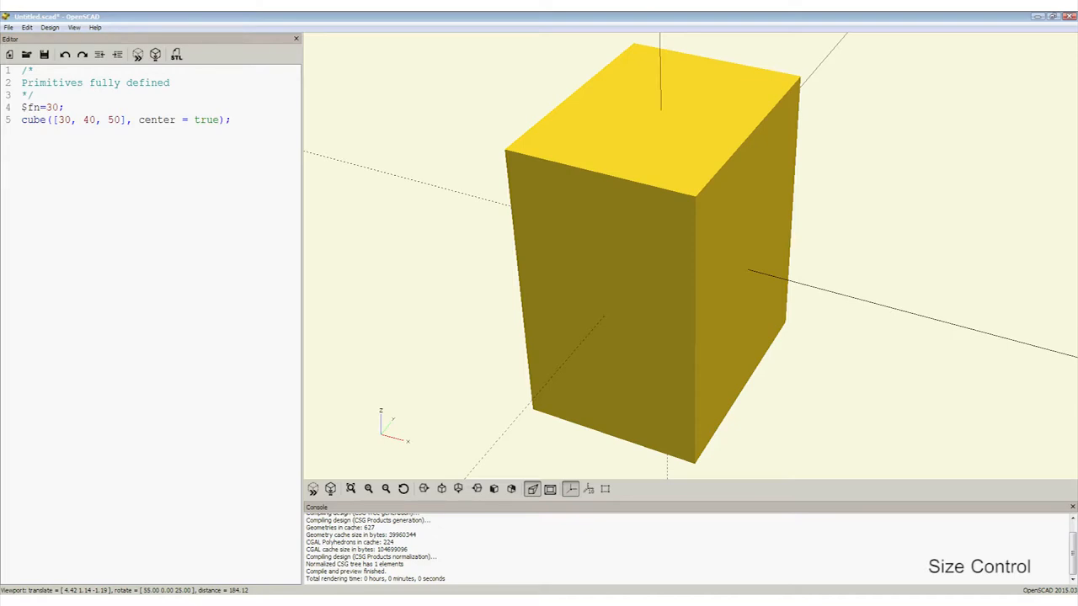
- Replace the cube call with a cylinder primitive in the script
type("cylinder( h = 30, r1 = 10, r2 = 40 );")
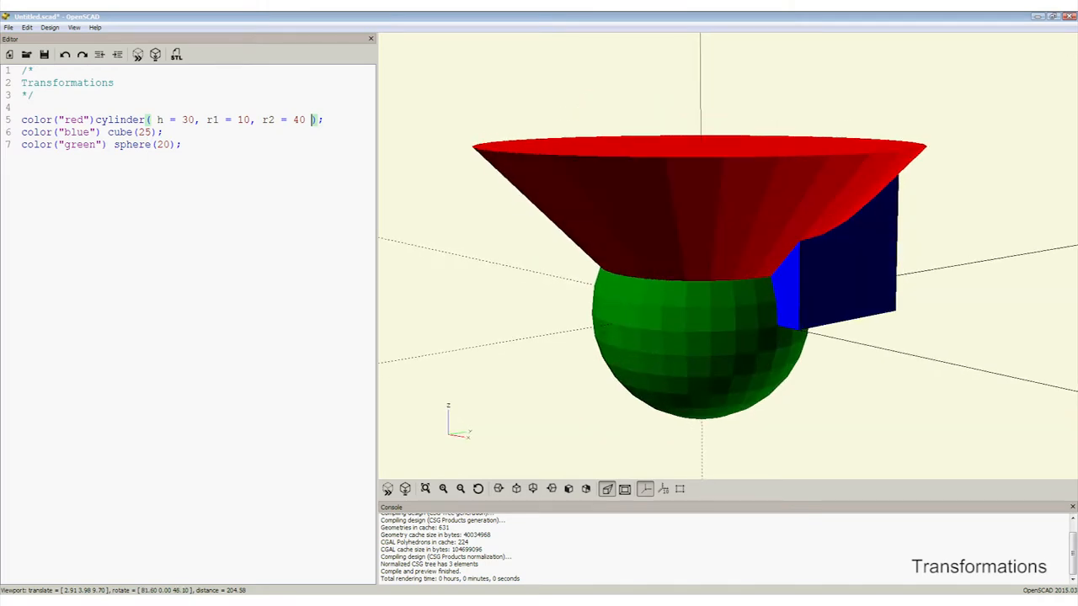
- Orbit the preview to view the red cone, blue cube and green sphere together
left_click_drag(758, 252, 691, 294)
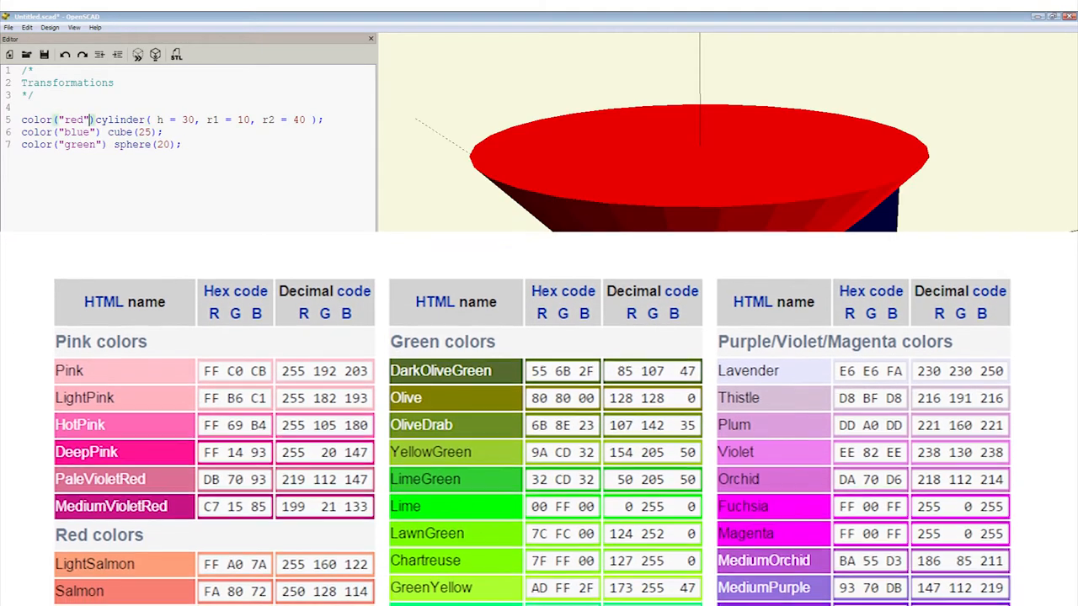
scroll("down", 3)
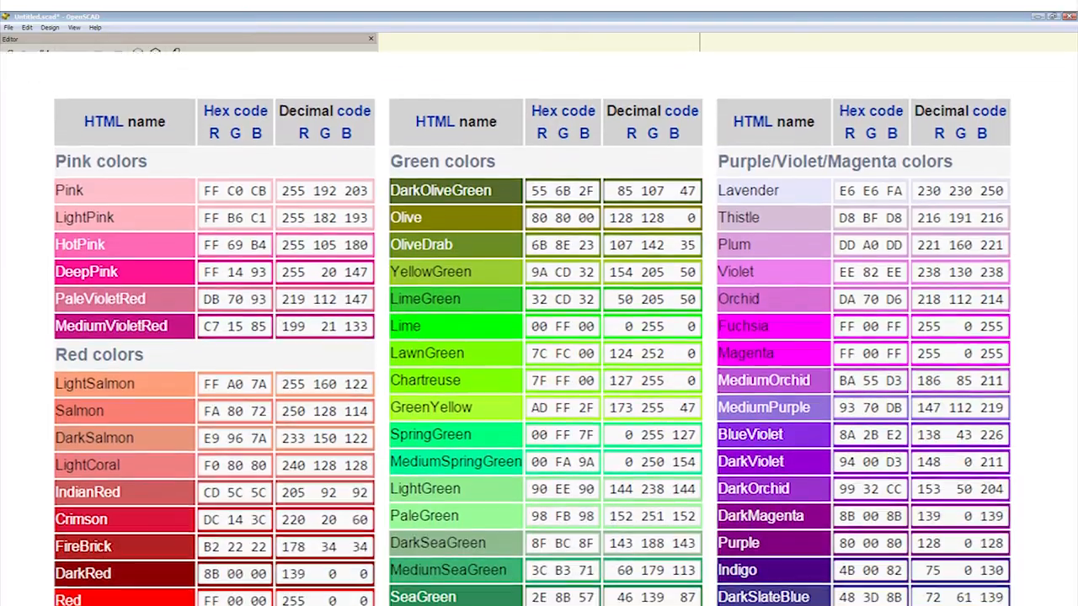
scroll("down", 3)
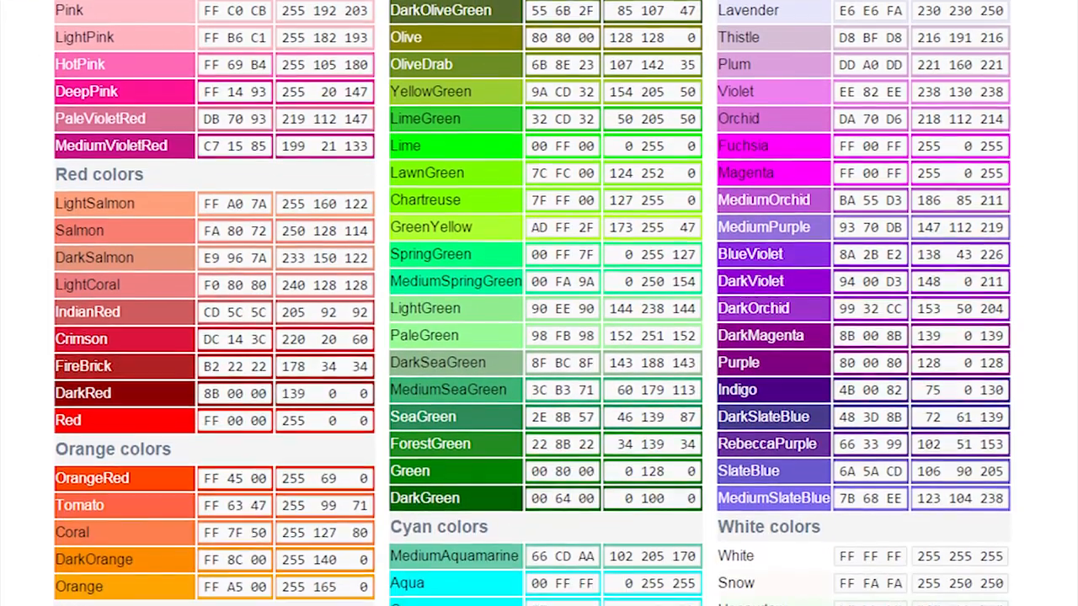
scroll("down", 3)
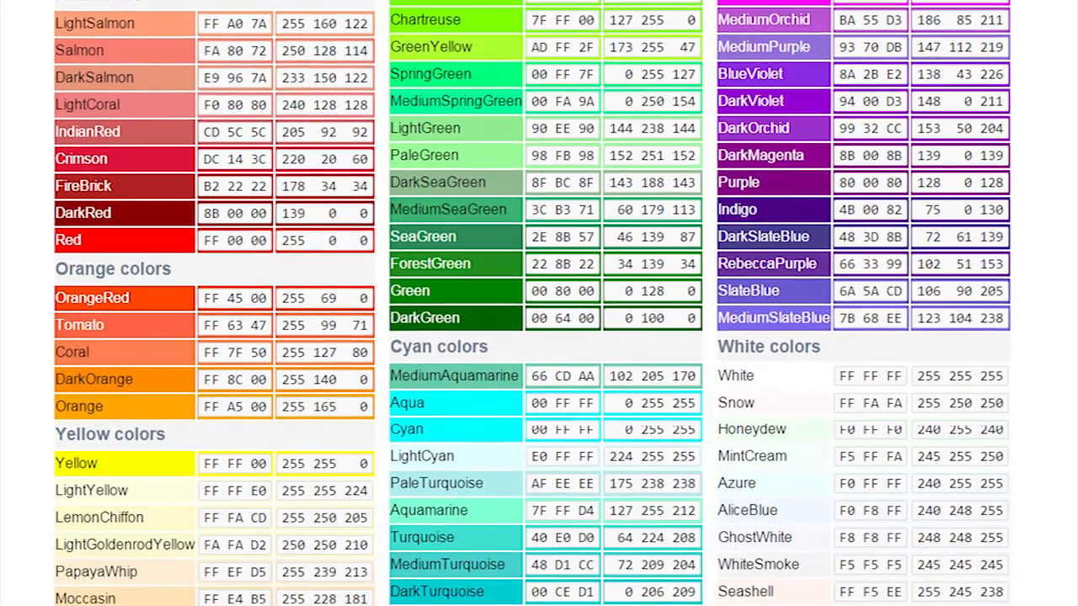
scroll("down", 3)
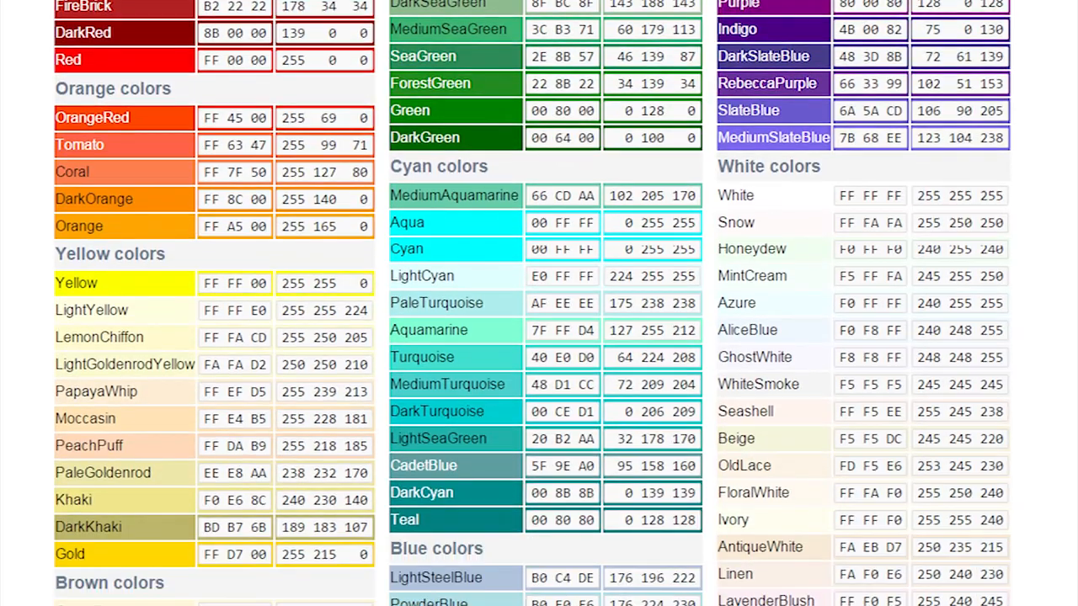
scroll("down", 3)
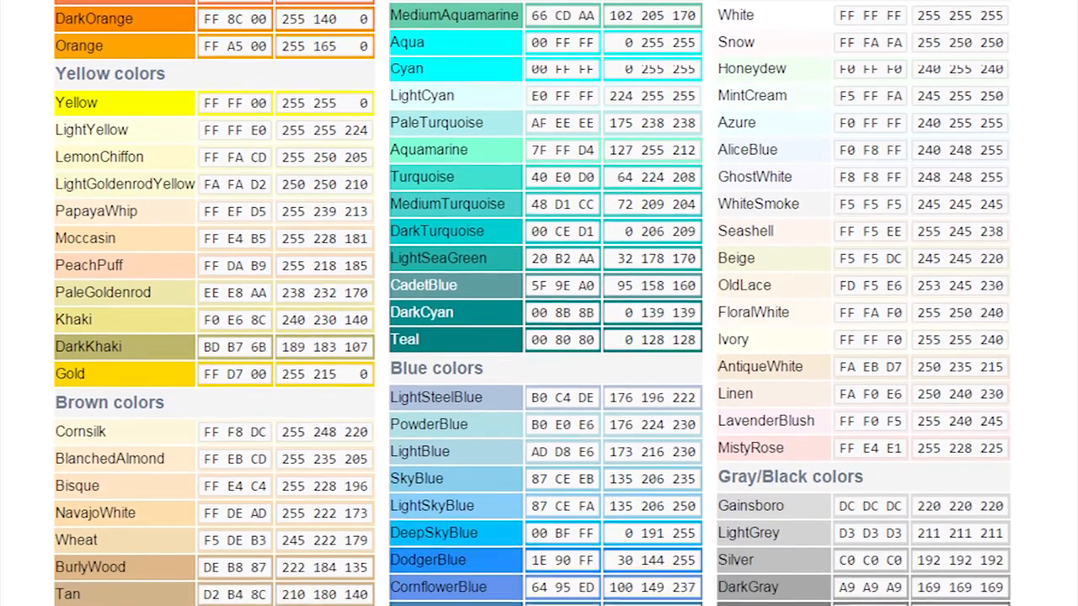
scroll("down", 3)
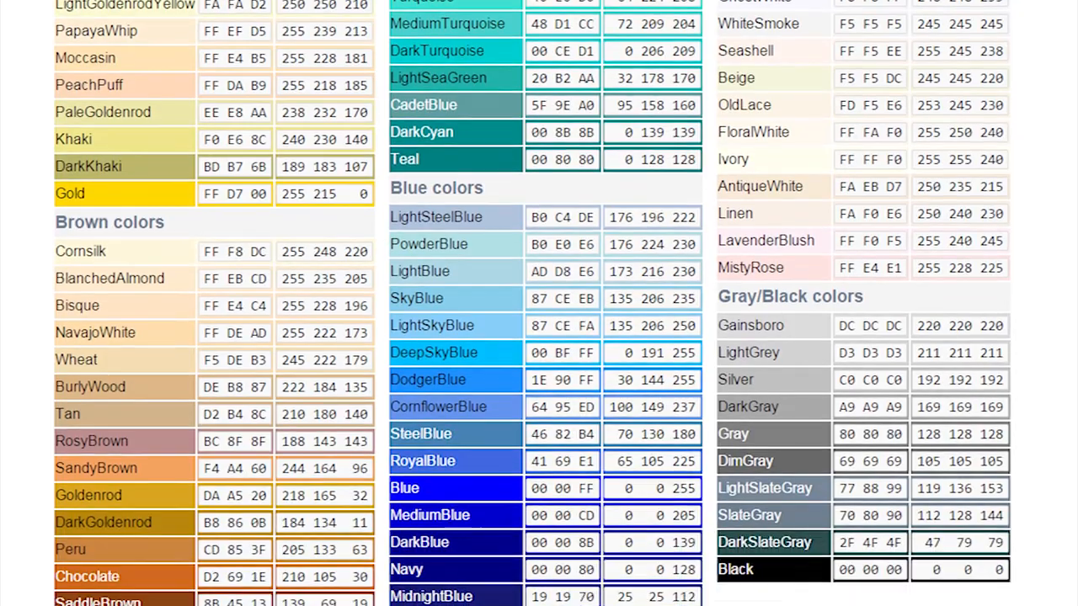
scroll("down", 3)
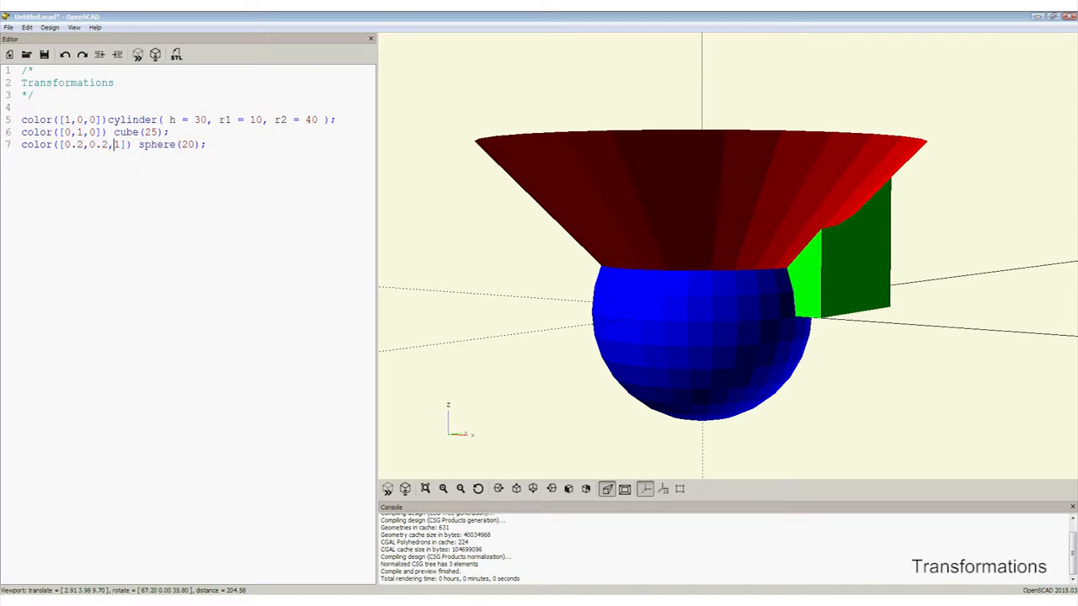
- Enter RGB colour vectors: dark grey [0.2,0.2,0.2] sphere and a 0.5 component on the cylinder
type("0")
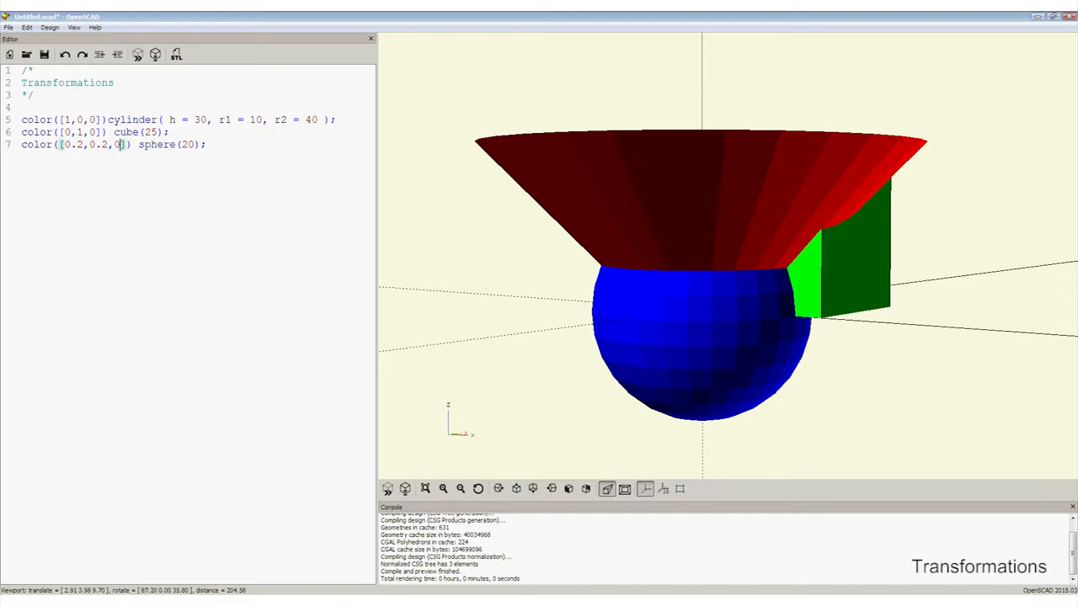
type(".2")
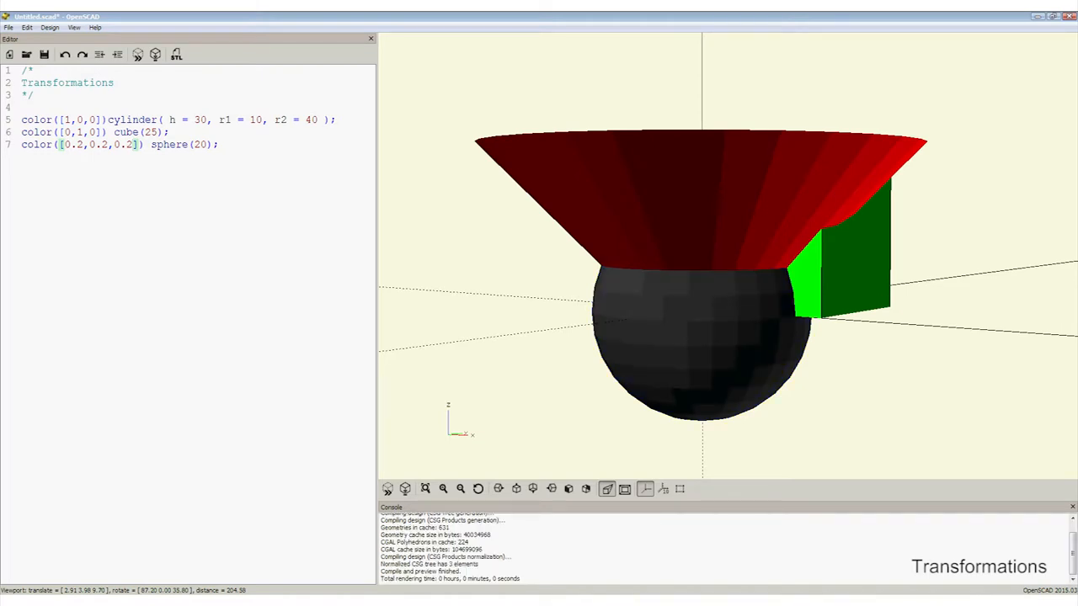
left_click(84, 117)
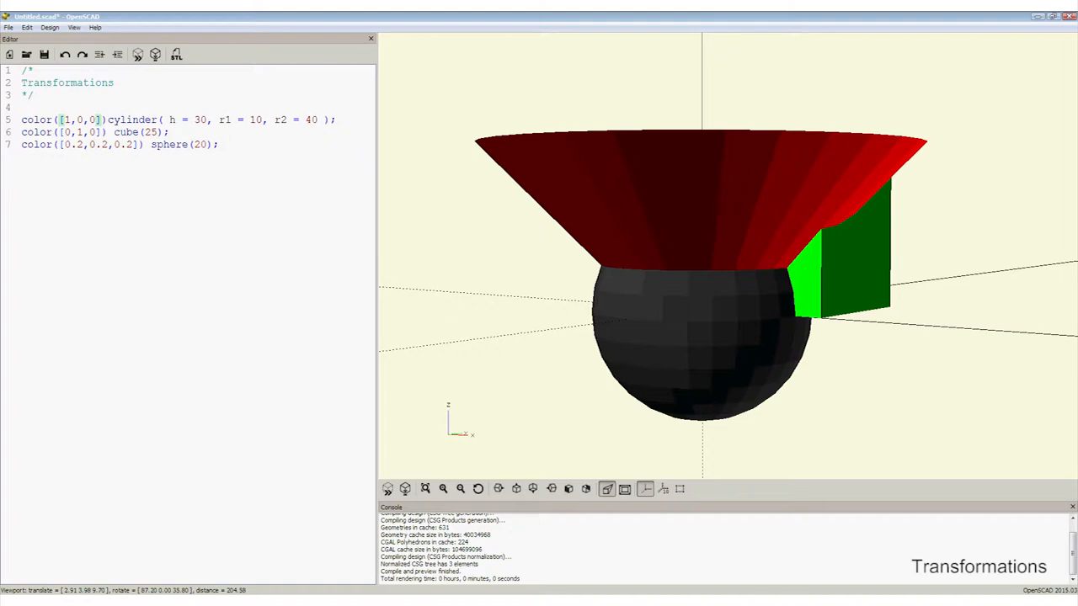
type("0.5")
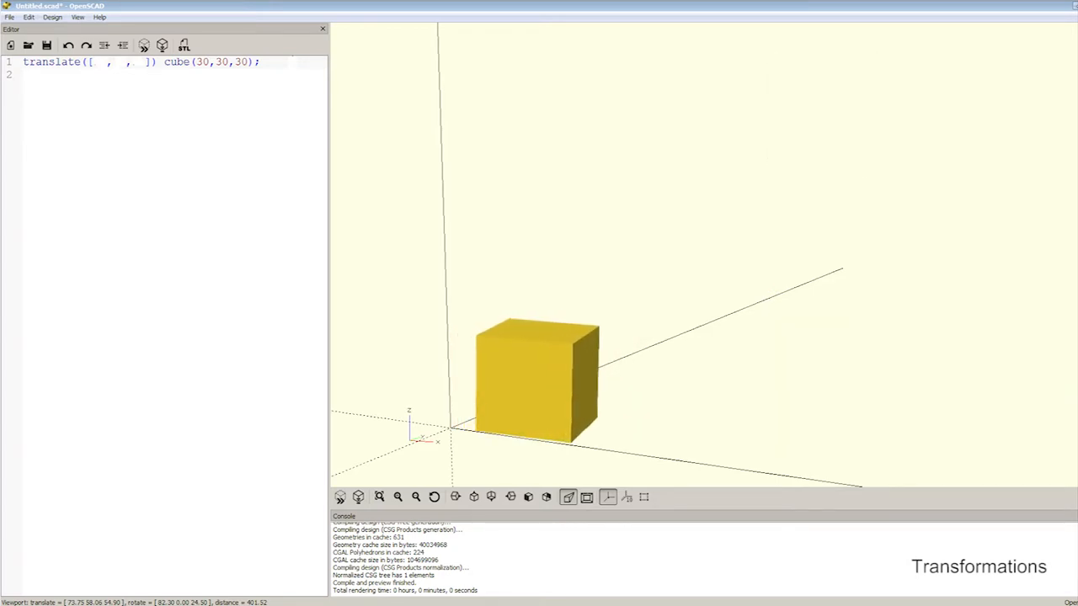
- Fill the translate vector with 10, 15, 20 to move the 30 mm cube
type("10")
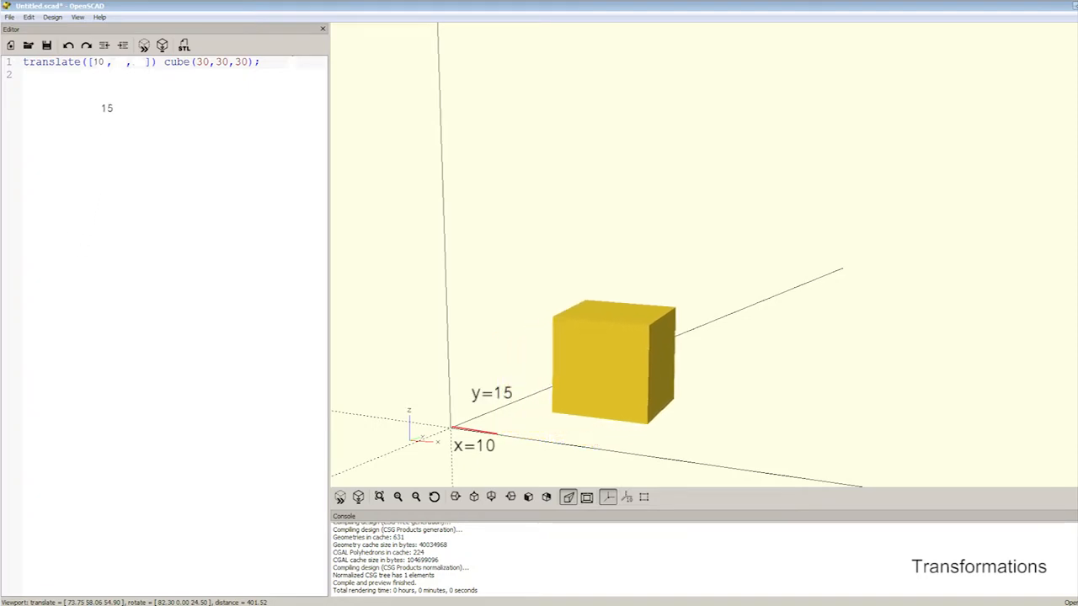
type("15")
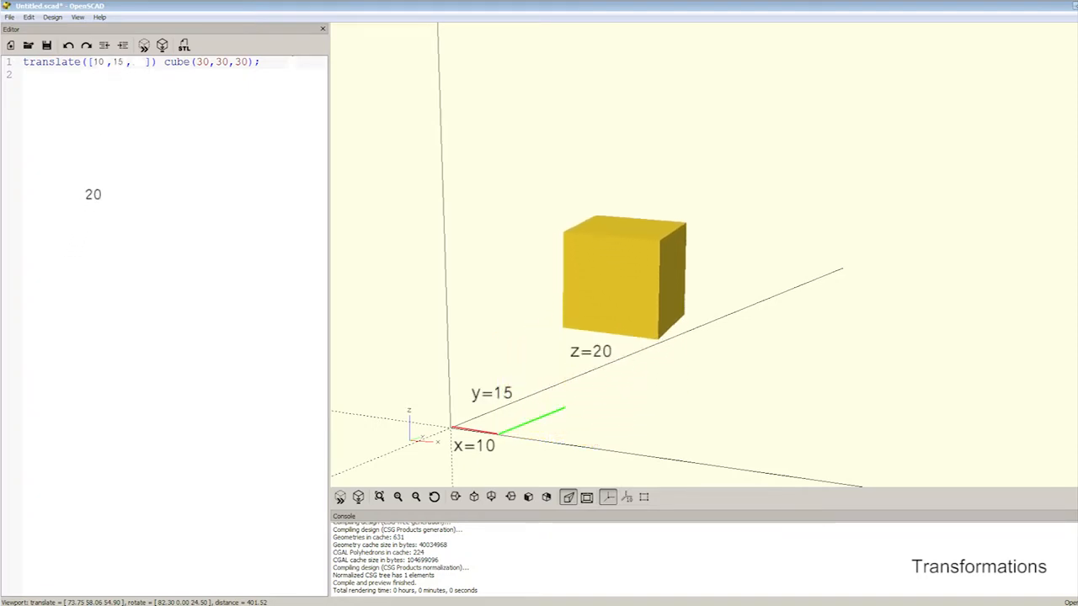
type("20")
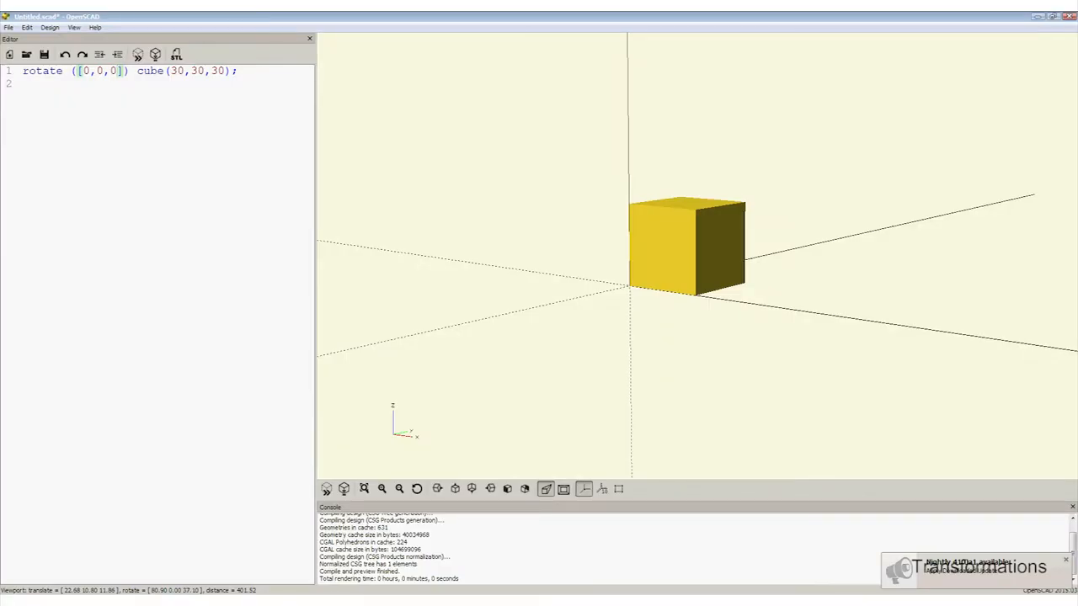
- Enter 45 in one axis of the rotate vector to tilt the cube
type("45")
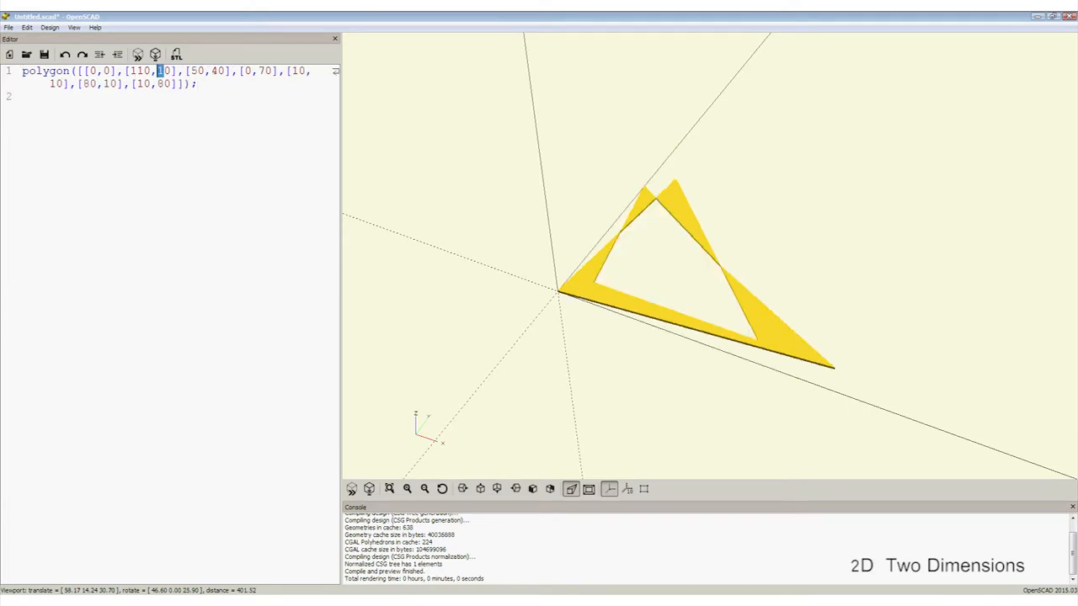
- Change the polygon's second point to [110,50], then begin the circle(r = 1) sketch
type("50")
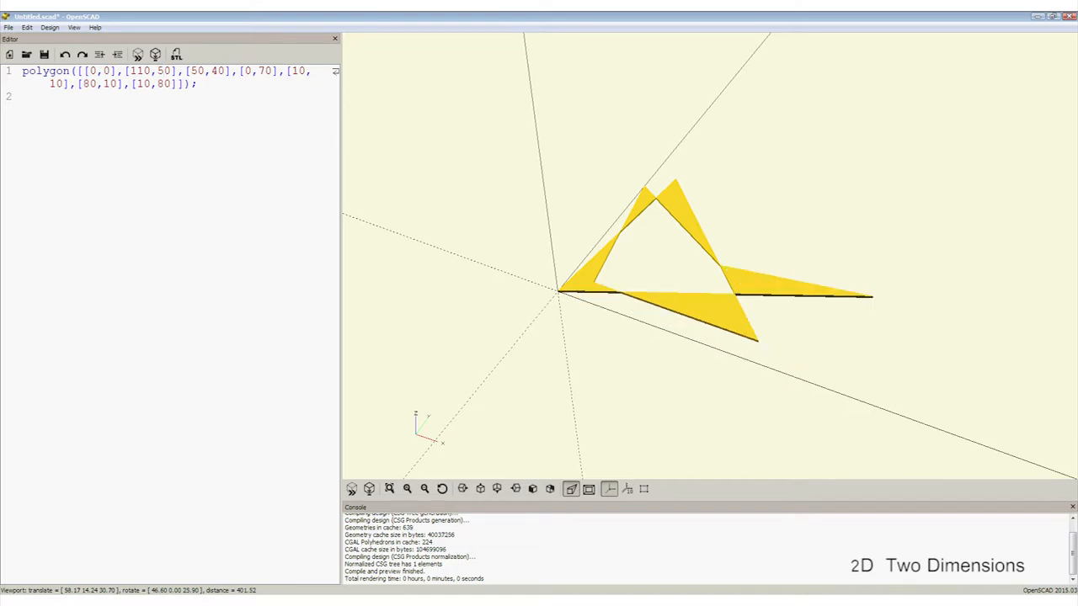
left_click(165, 70)
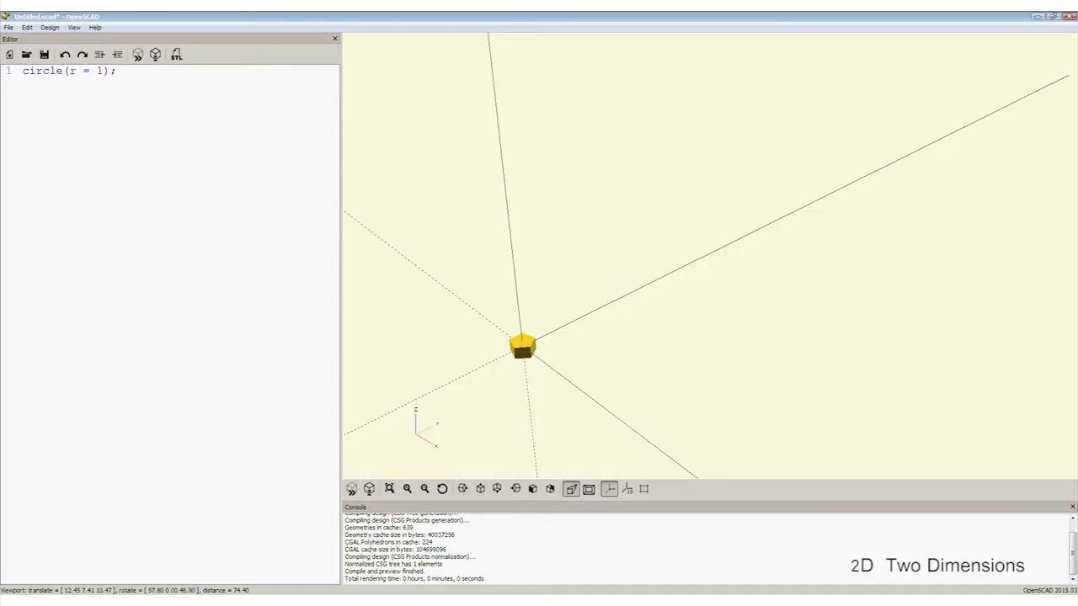
left_click(117, 71)
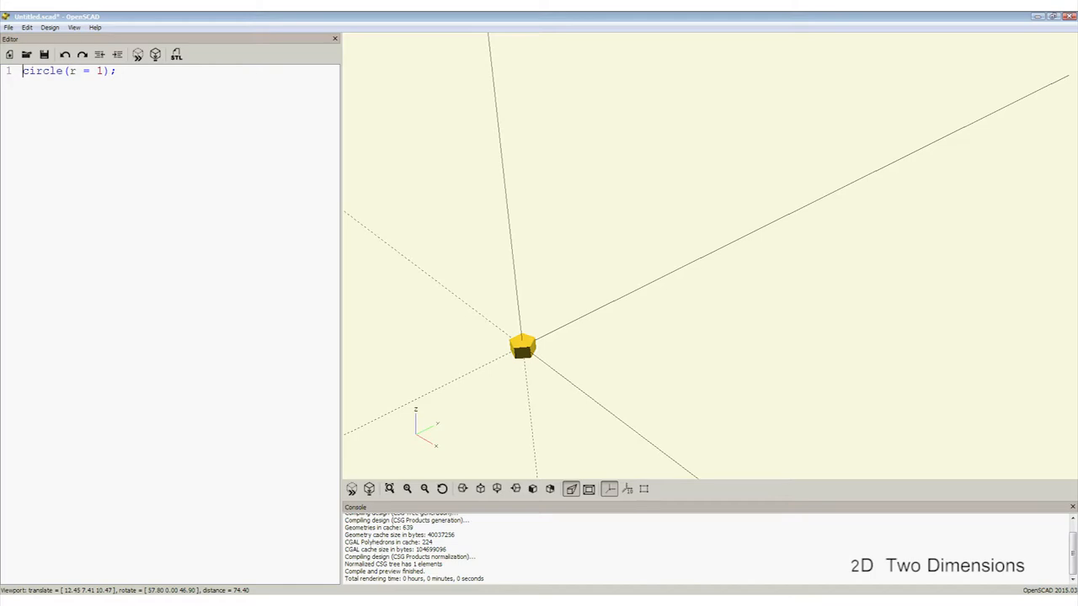
- Prefix the circle with translate and extrude it with a twist into a tall spiral
type("trans")
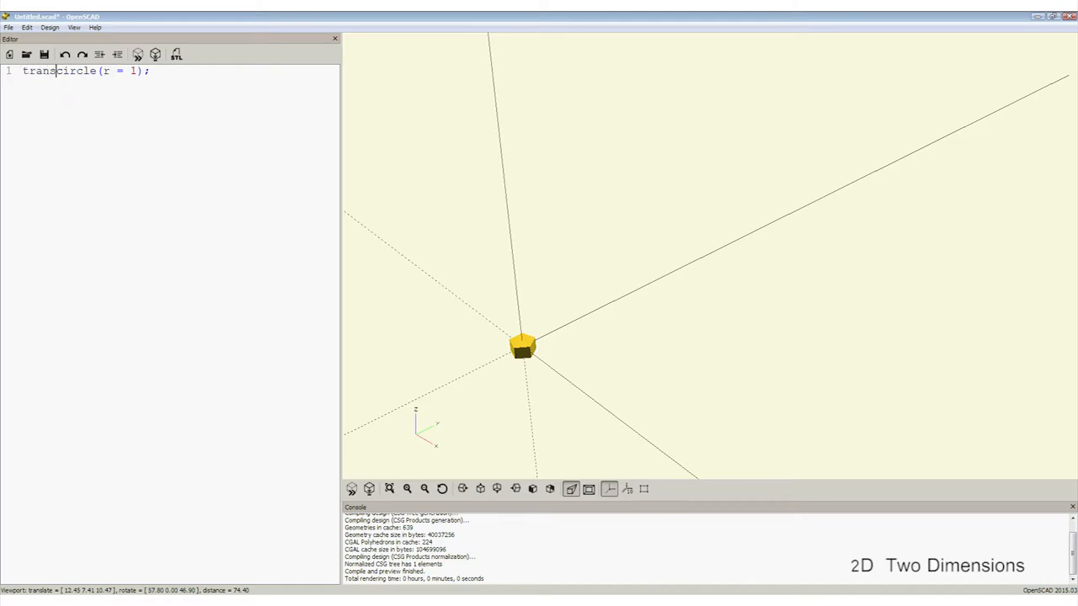
type("late([2, 0, 0")
type("linear_extrude(height = 10, center = true, convexity = 10, twist = 0")
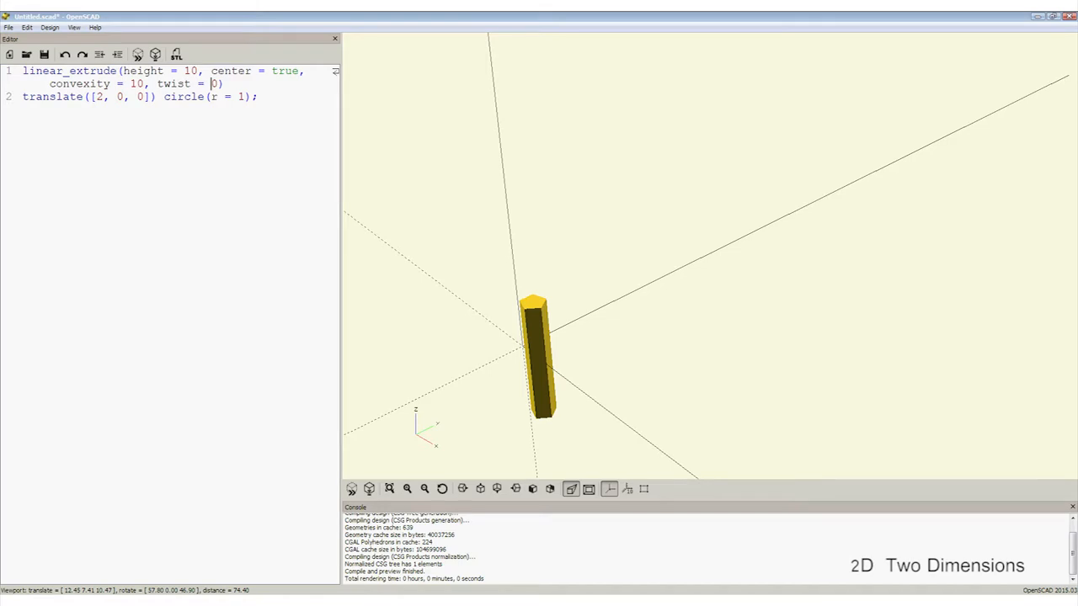
type("100")
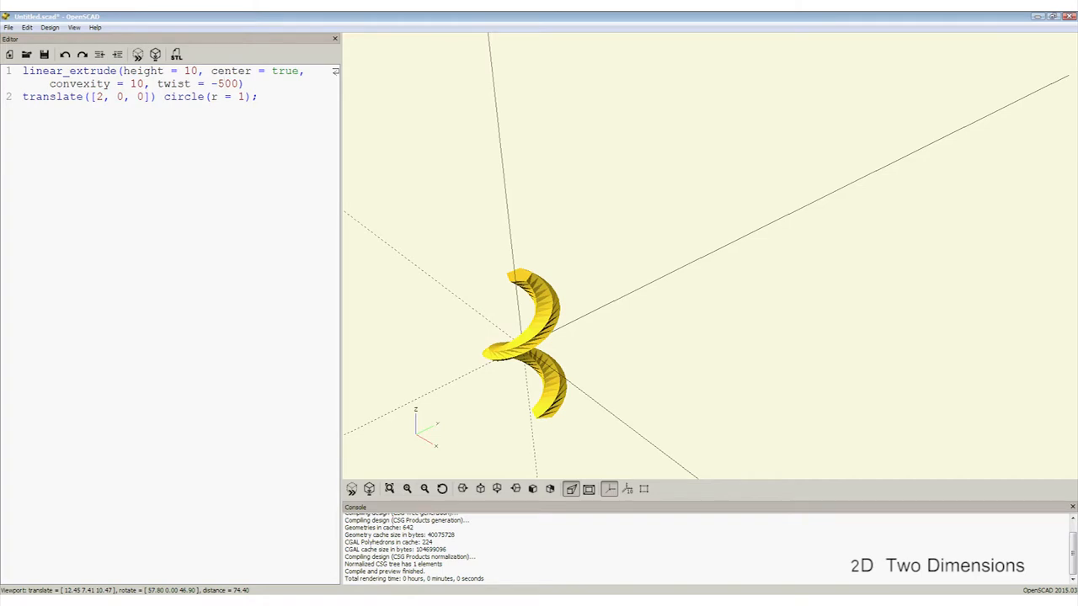
left_click_drag(522, 345, 665, 286)
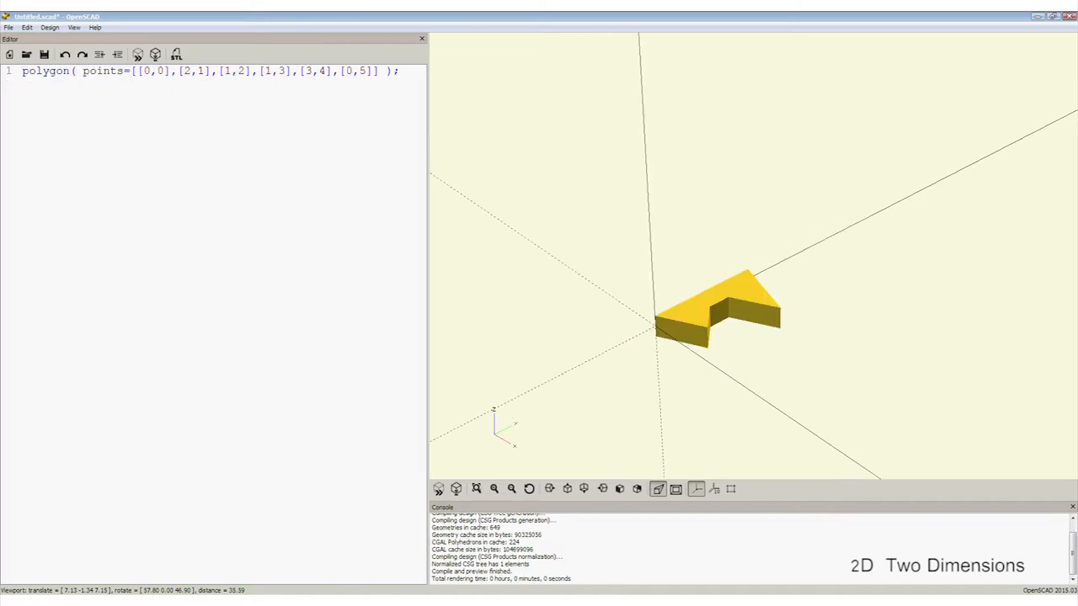
- Wrap the stepped polygon in rotate_extrude($fn=20) to revolve it into a solid
type("rotate_extrude($fn=2)")
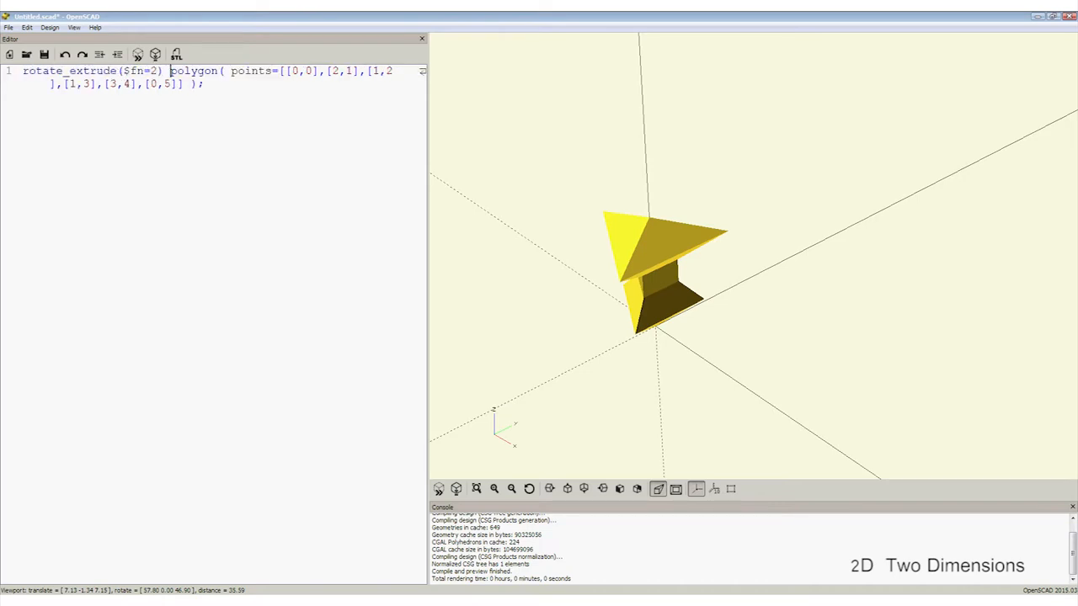
type("0")
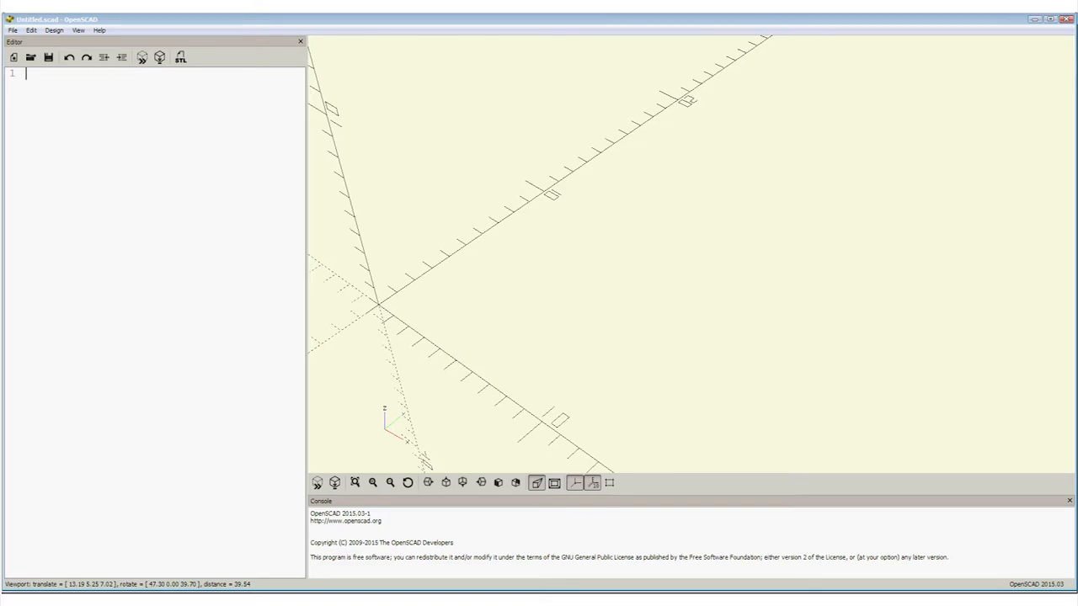
- Write cube([6,6,1]) and translate([3,3,0]) cylinder([1,2,2]), previewing the plate with its offset cylinder
type("cube([6,6,1]);")
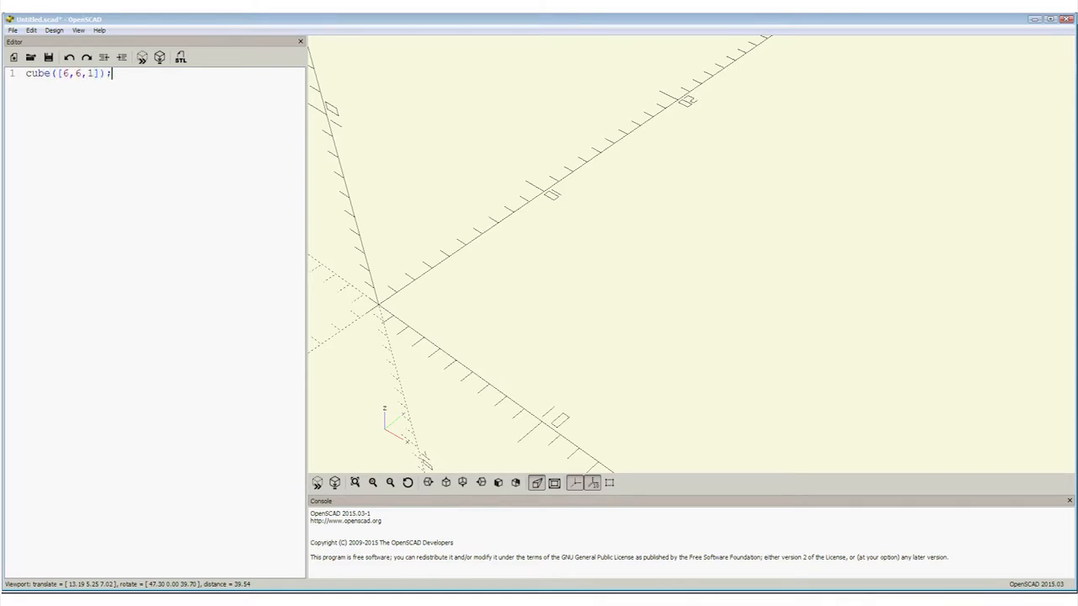
key("Return")
type("cylinder")
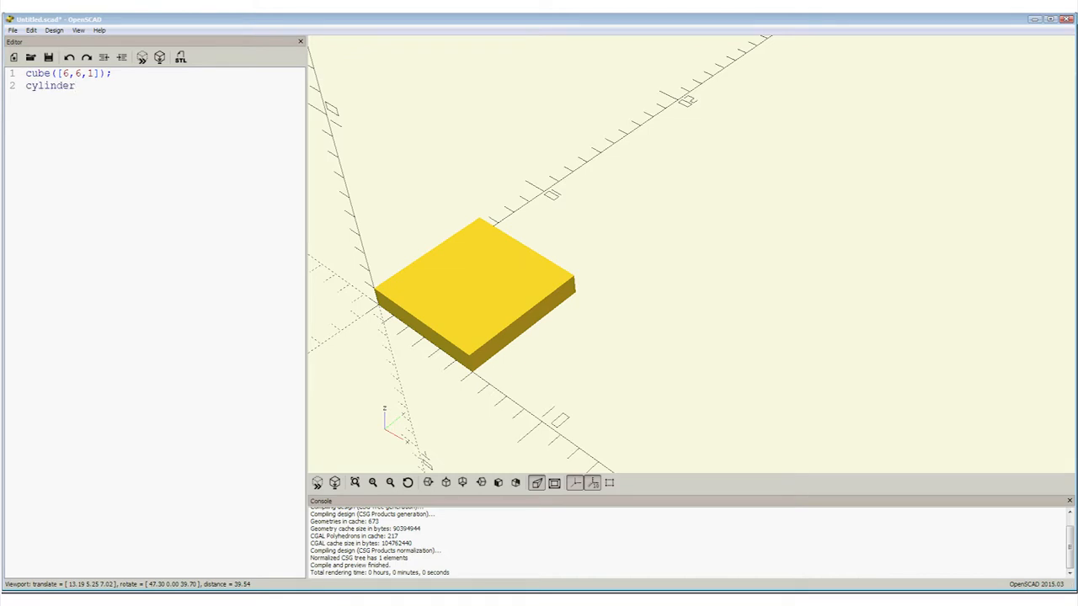
type("([1,2,2]);")
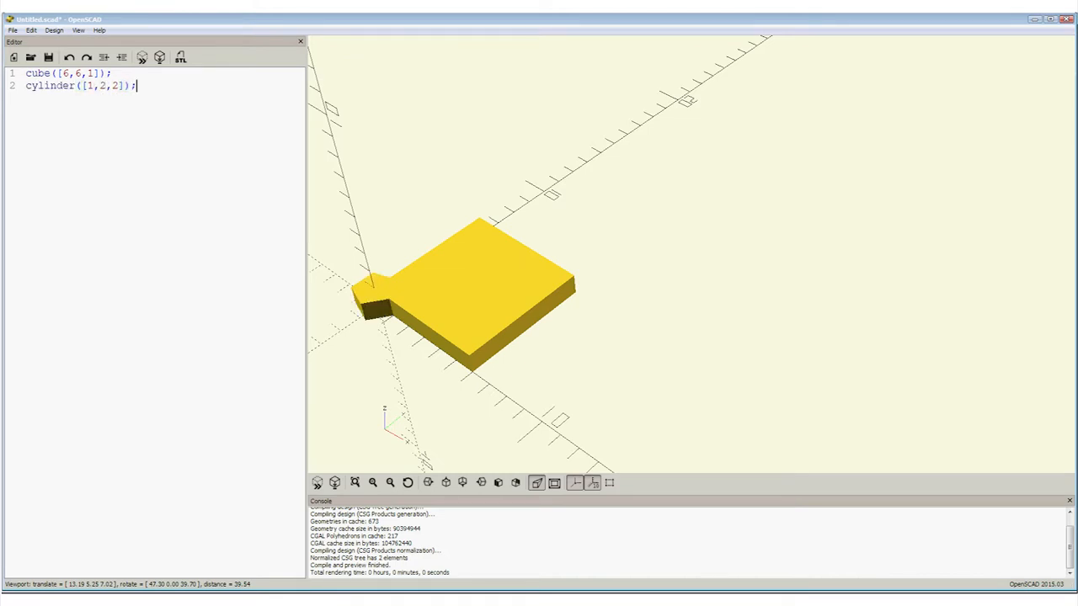
type("translate([3,3,0")
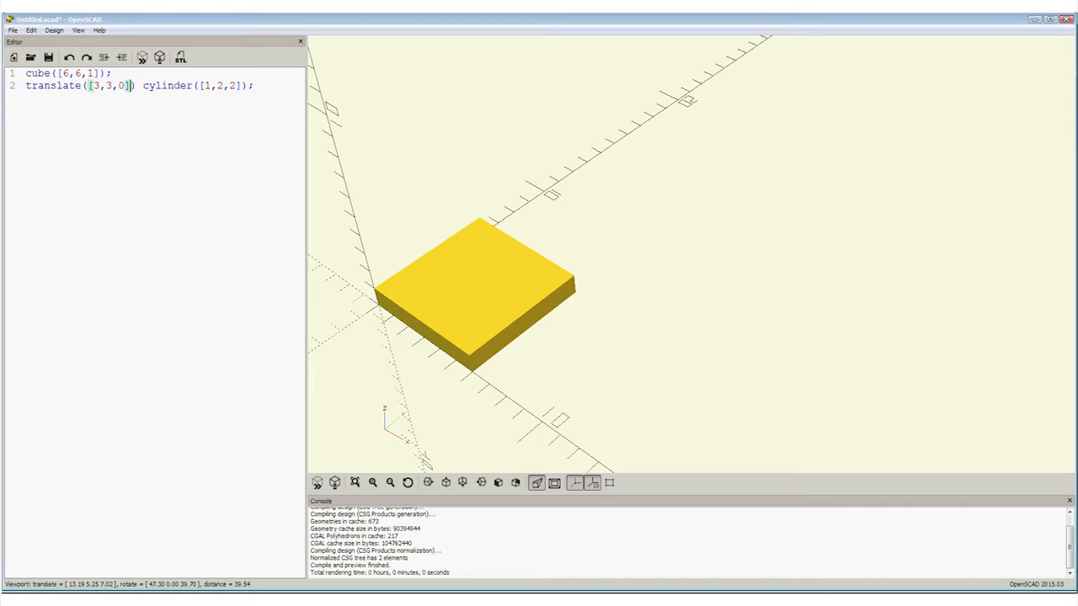
left_click_drag(589, 295, 589, 337)
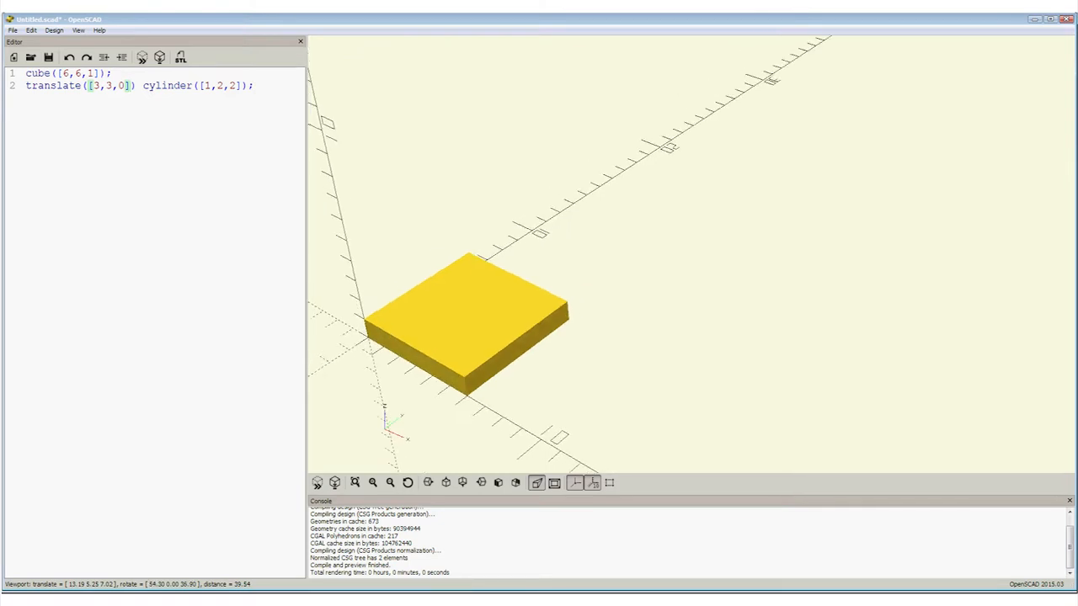
left_click_drag(505, 320, 513, 294)
type("di")
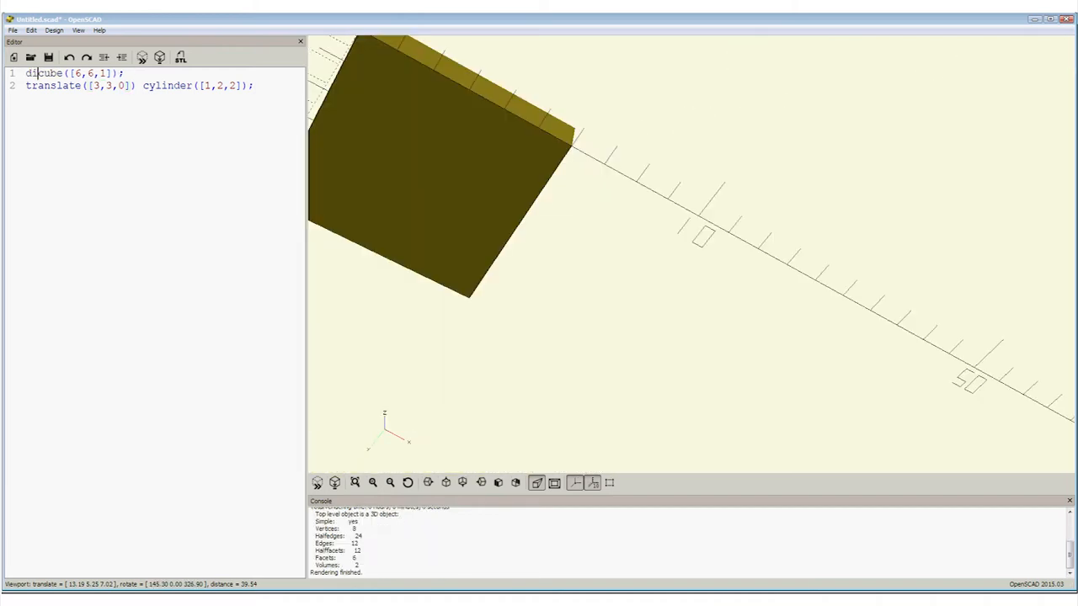
- Wrap the shapes in difference() and move the hole's translate to [4,4,0], previewing the centred cut
type("fference(")
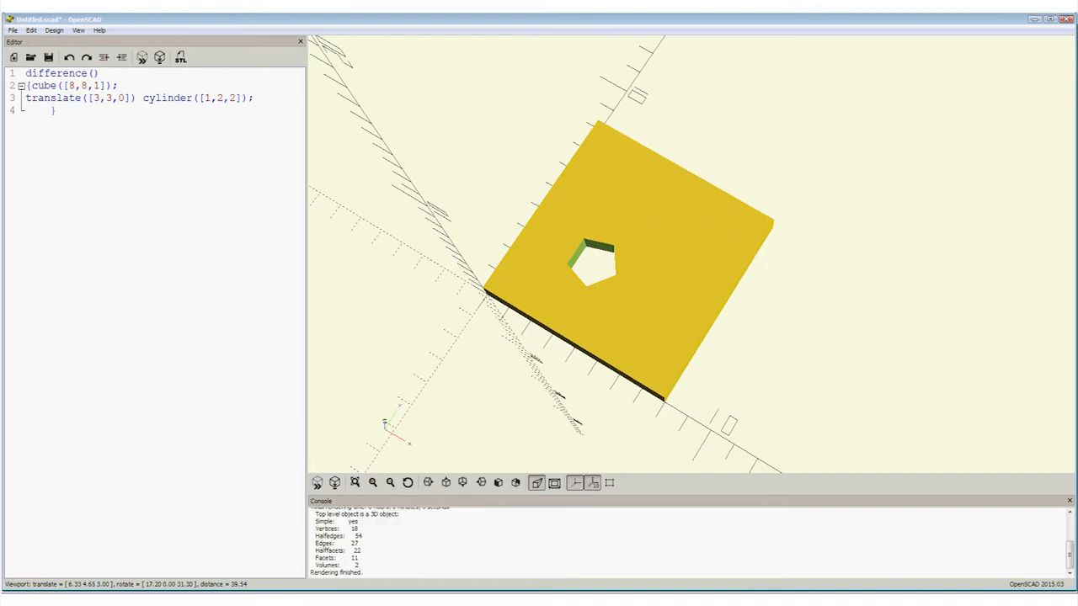
double_click(93, 98)
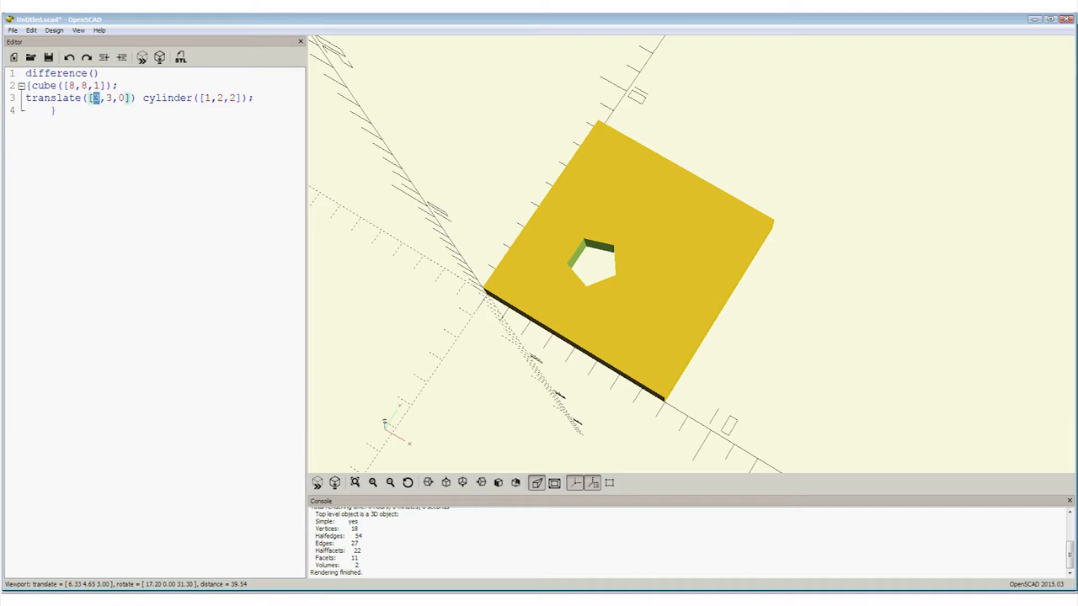
type("4")
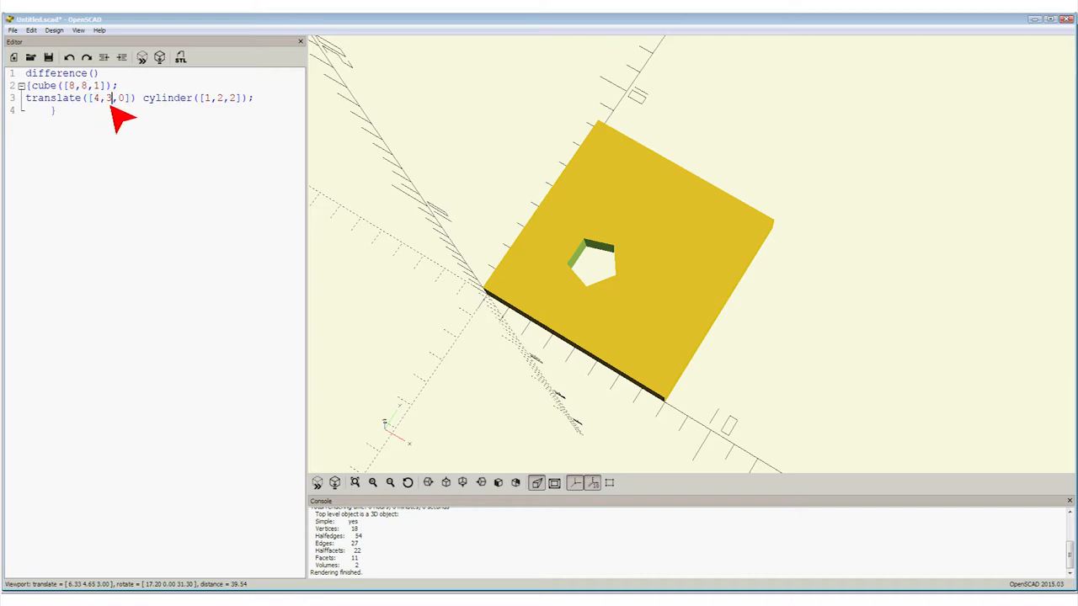
type("4")
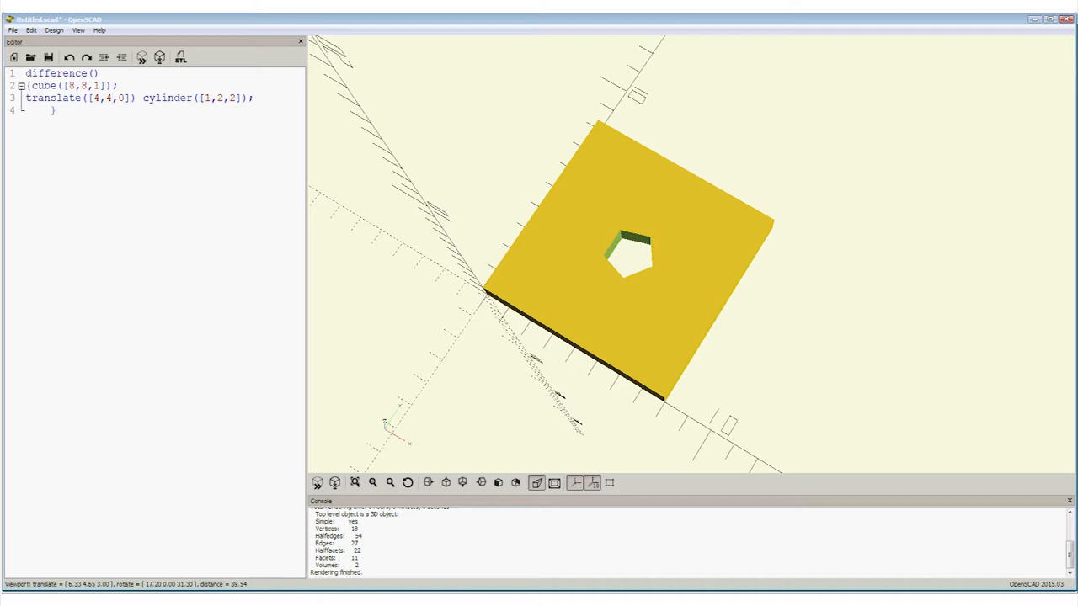
left_click(109, 98)
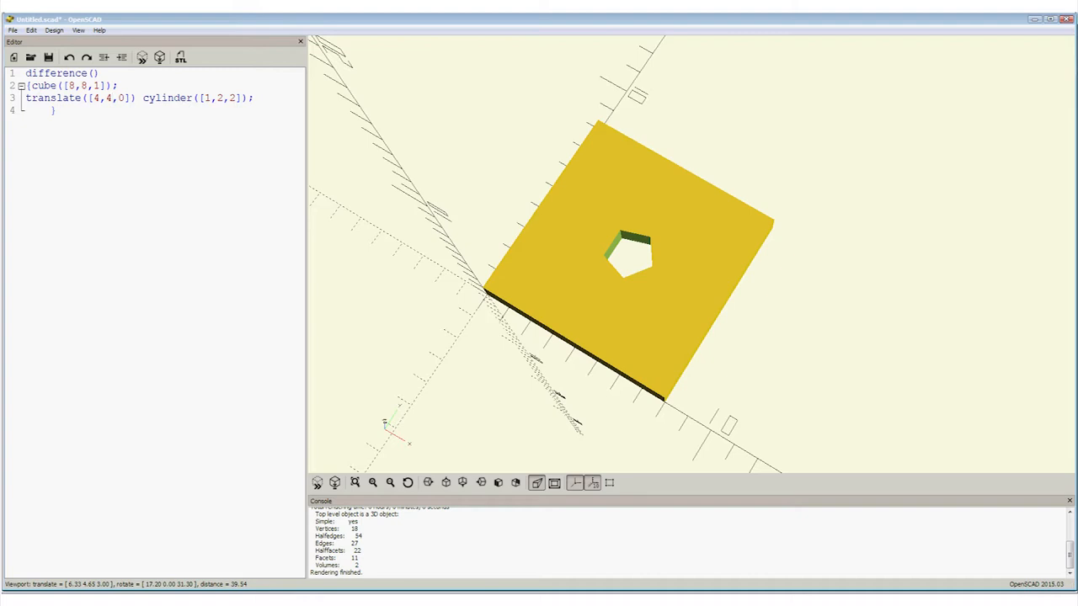
left_click(111, 97)
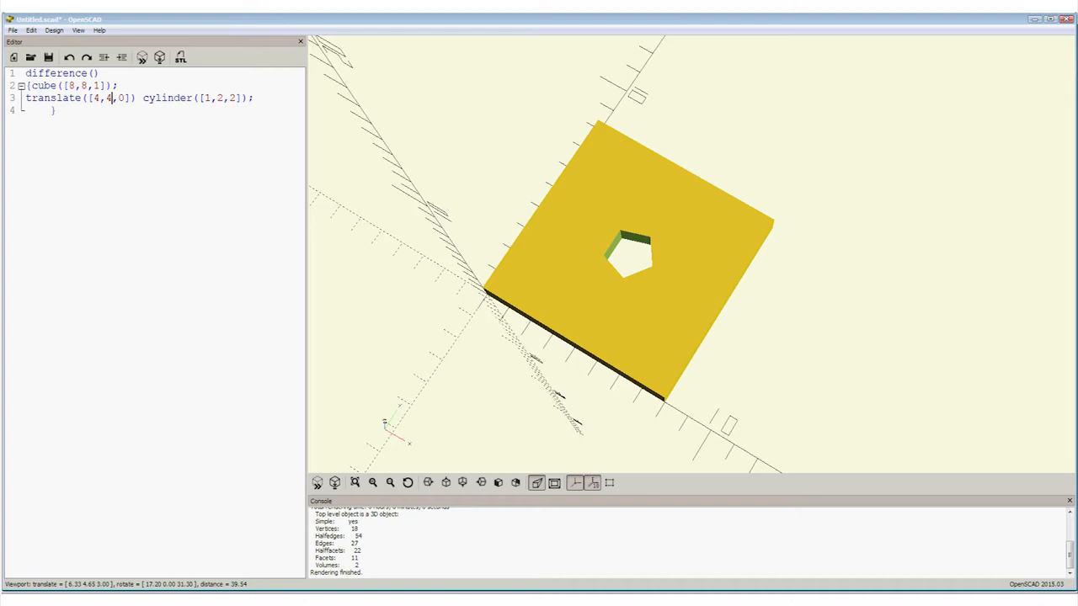
- Begin the module plate declaration ahead of the difference() block
type("module p")
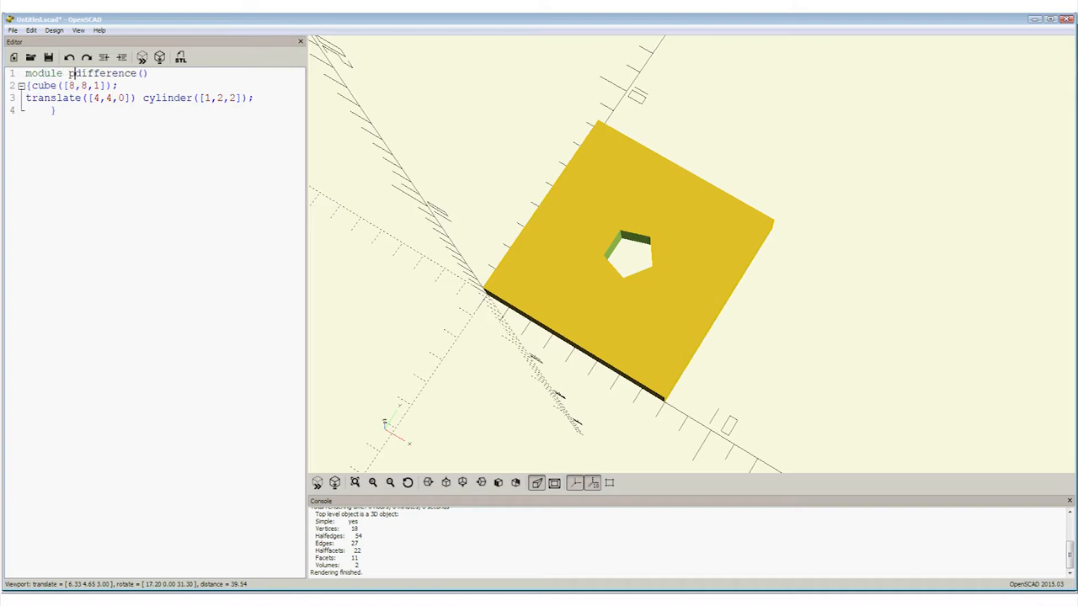
type("late(){")
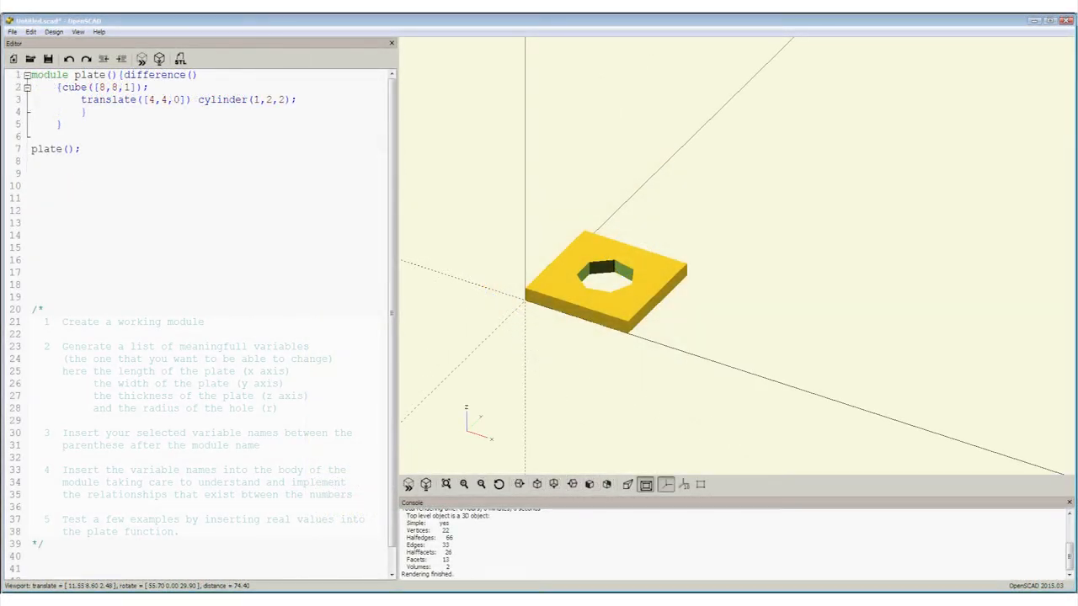
- Start typing length inside the plate module's parameter list
left_click(34, 569)
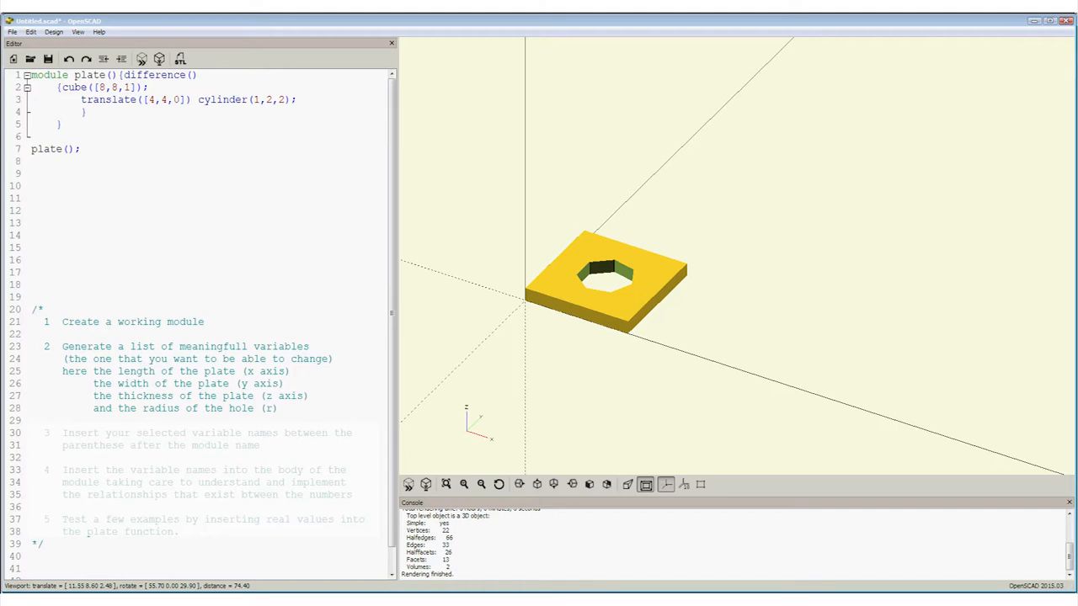
mouse_move(598, 340)
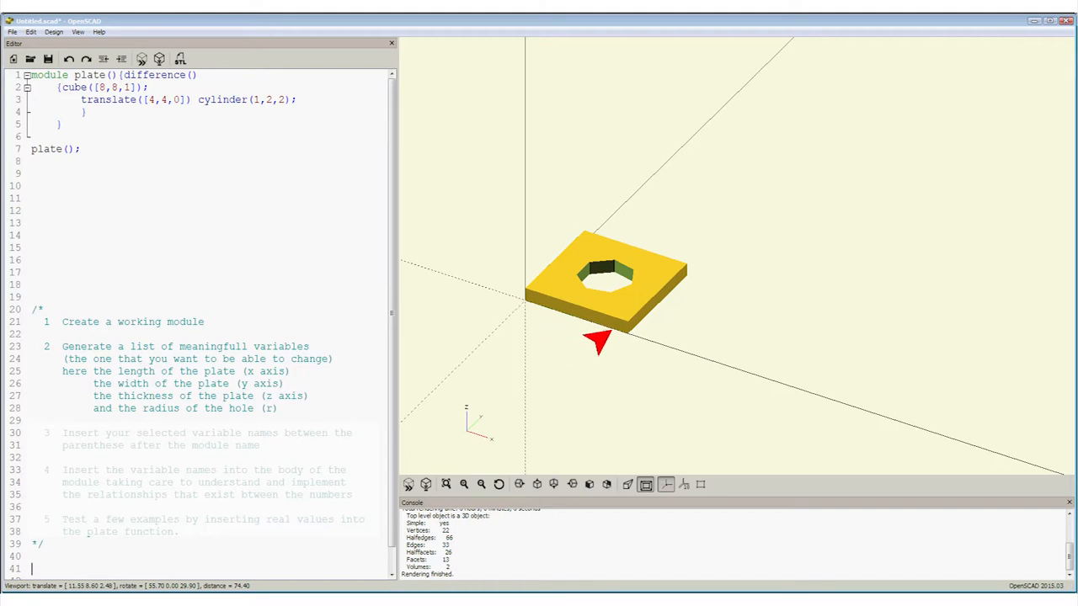
mouse_move(564, 256)
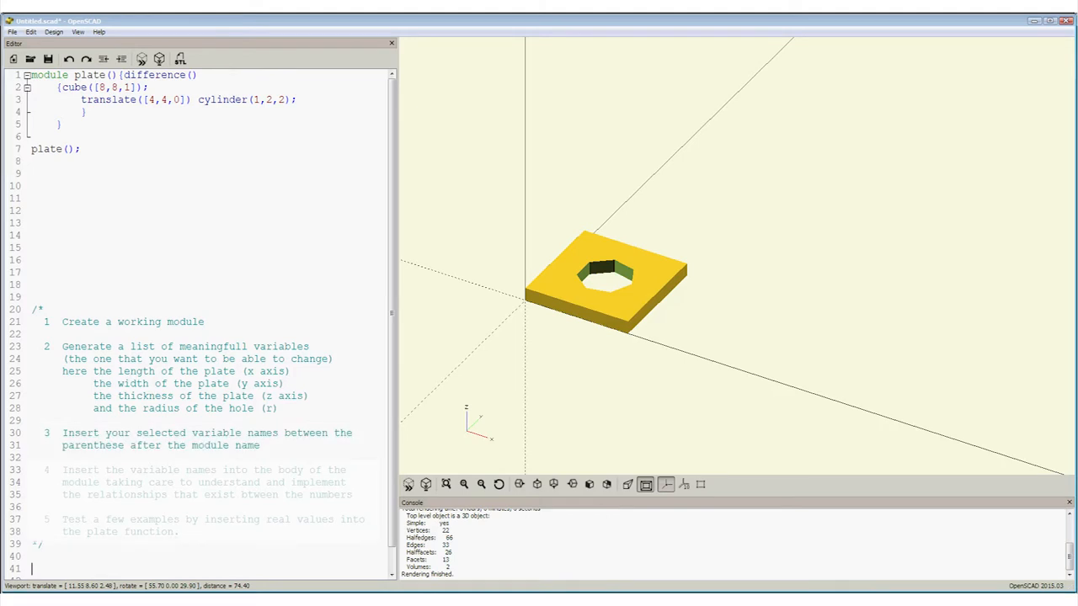
type("length, width, thickness, hole")
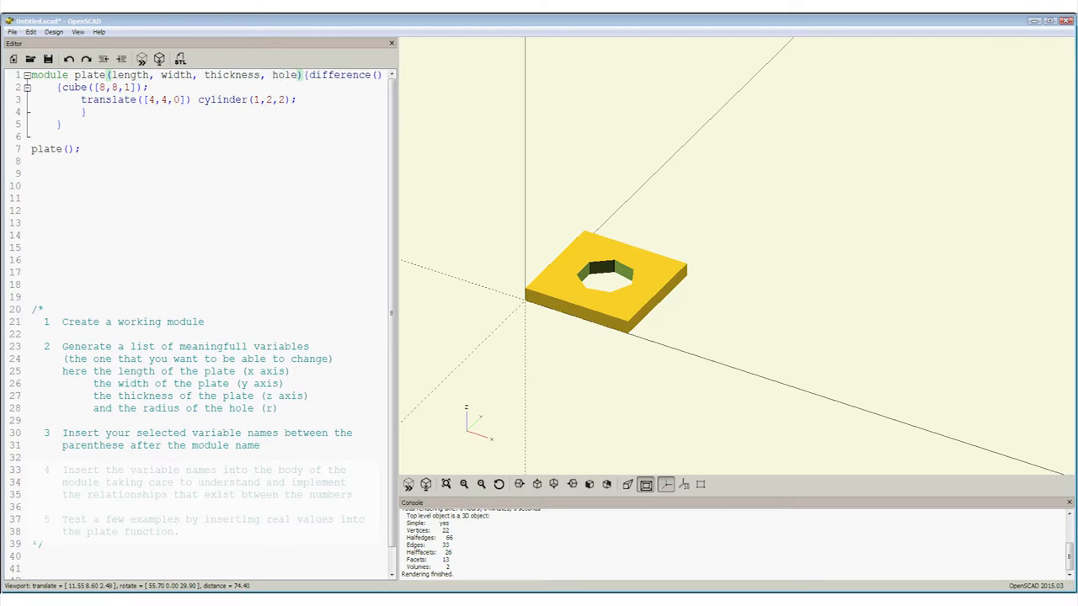
- Preview the parametric plate(10,10,3,2) with its centred hole
left_click(296, 74)
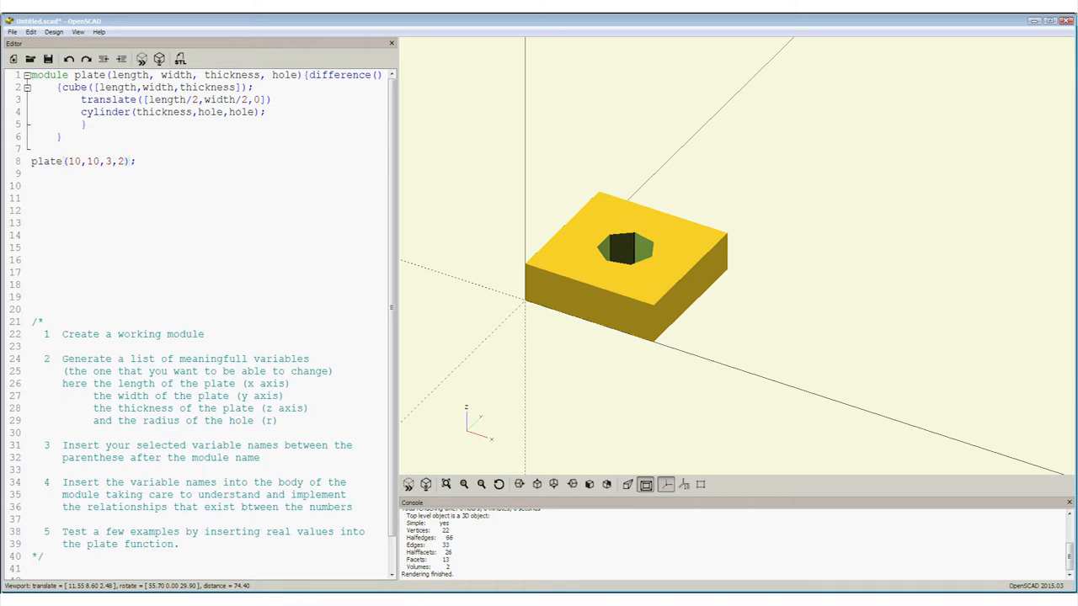
- Replace the bracket code with cylinder(h=600, r=100); and render it
left_click(133, 162)
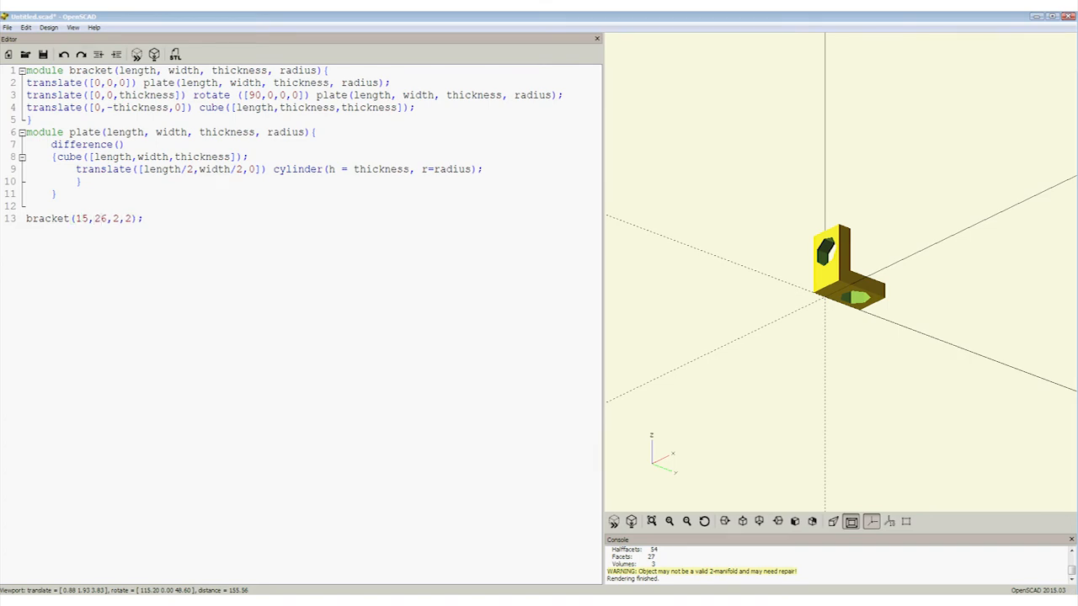
double_click(81, 219)
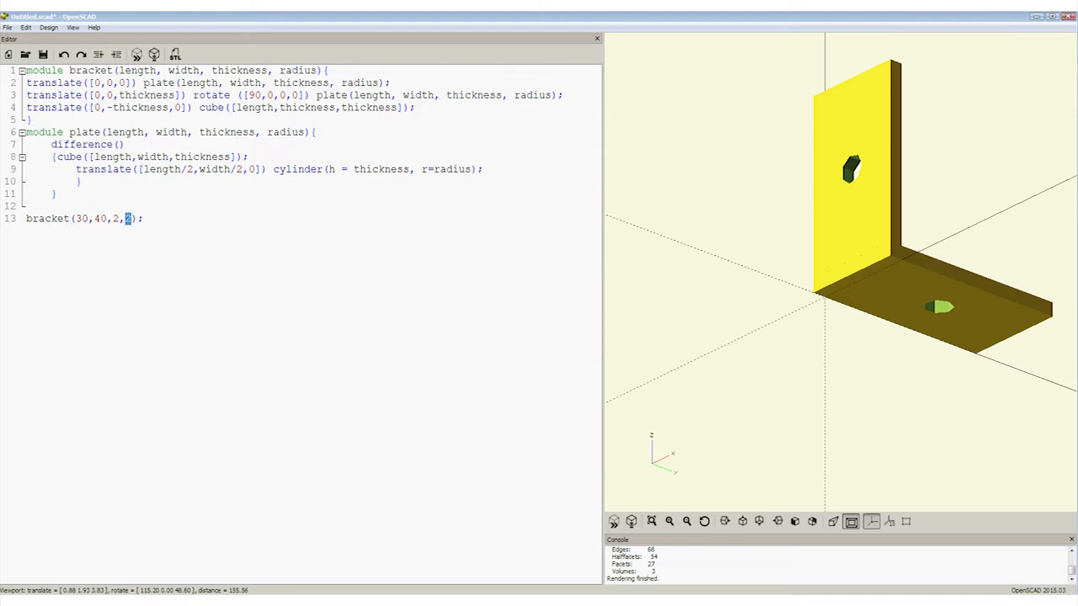
type("5")
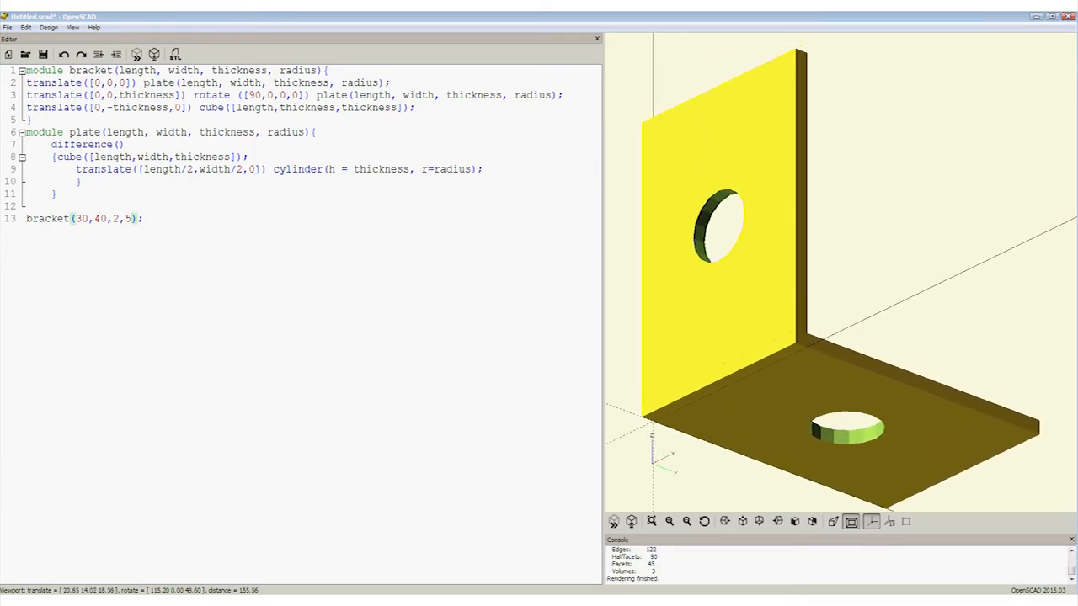
left_click(131, 219)
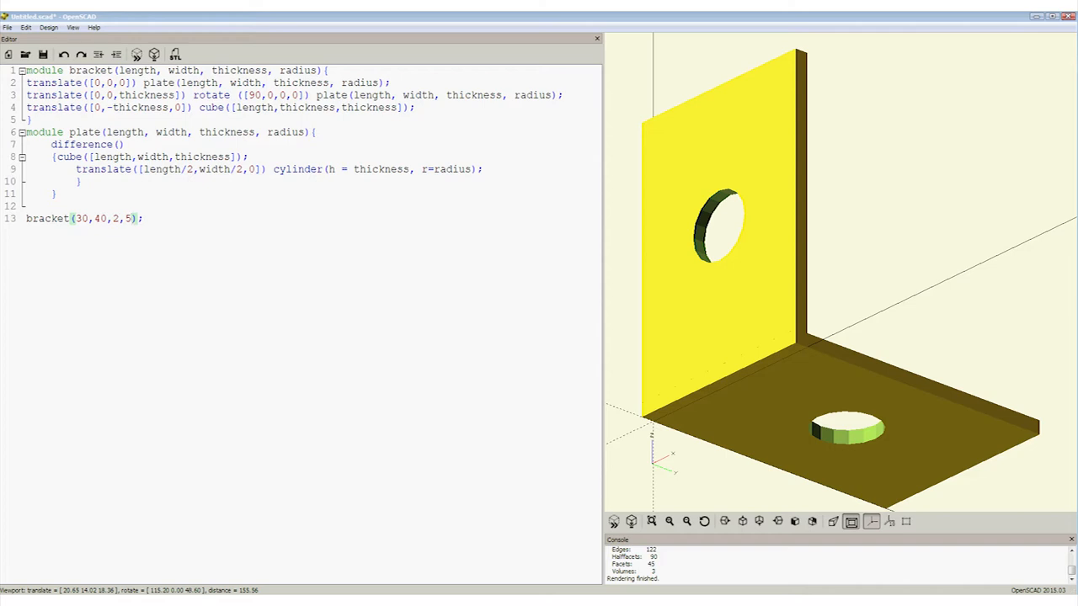
left_click(129, 219)
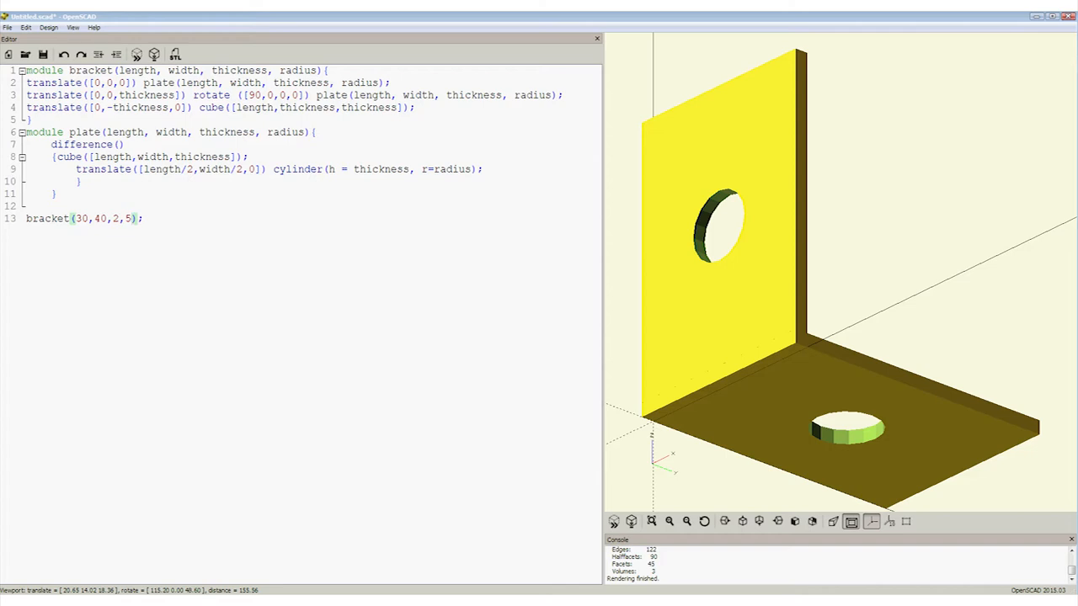
left_click(131, 218)
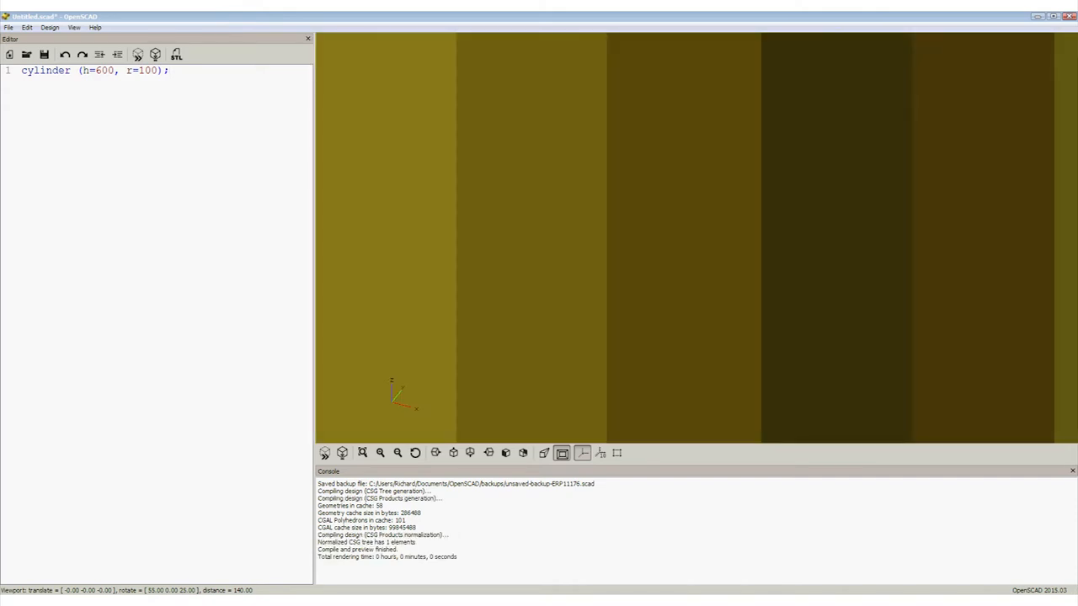
- Zoom out until the whole 600-tall cylinder shows in the preview
scroll("down", 3)
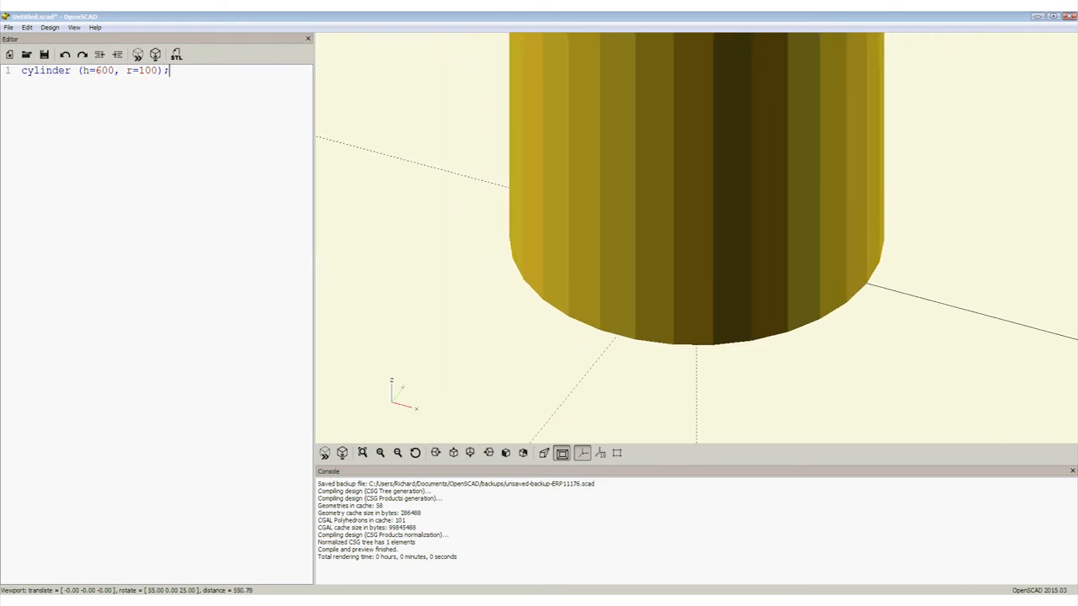
scroll("down", 3)
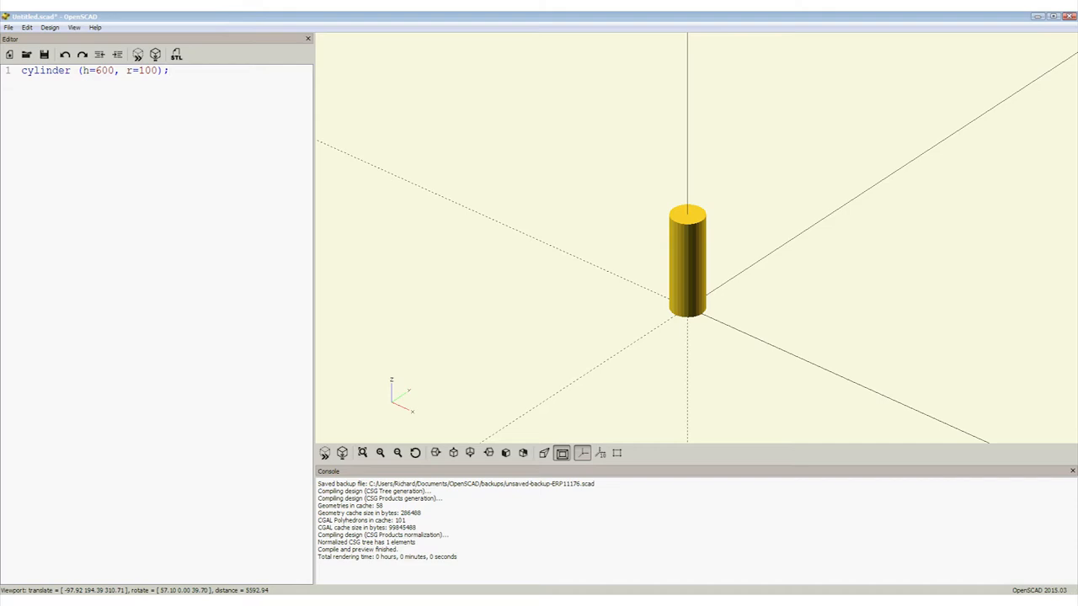
left_click(168, 70)
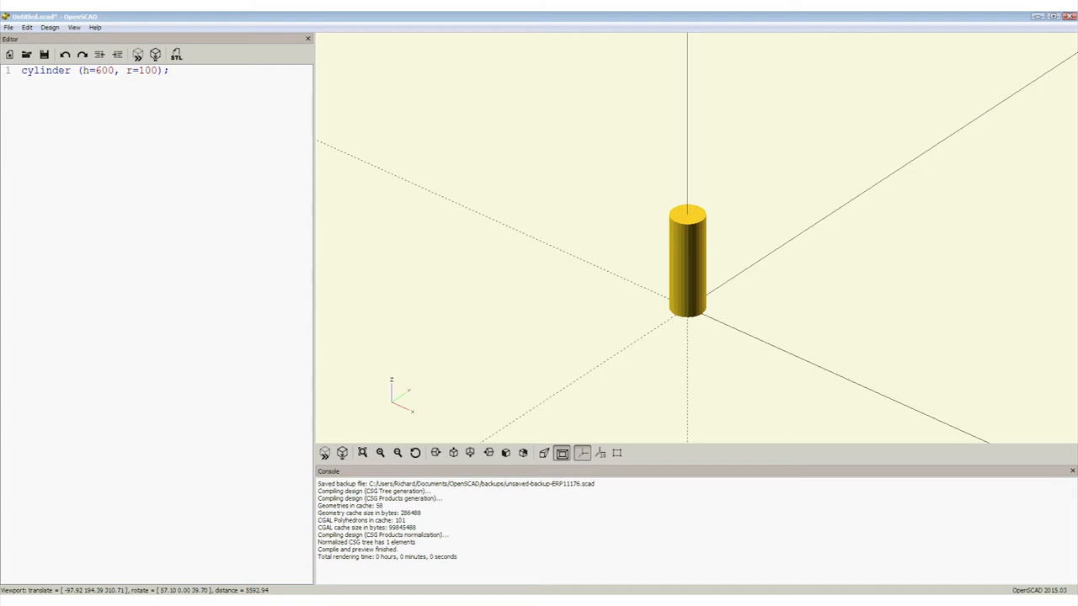
left_click(168, 70)
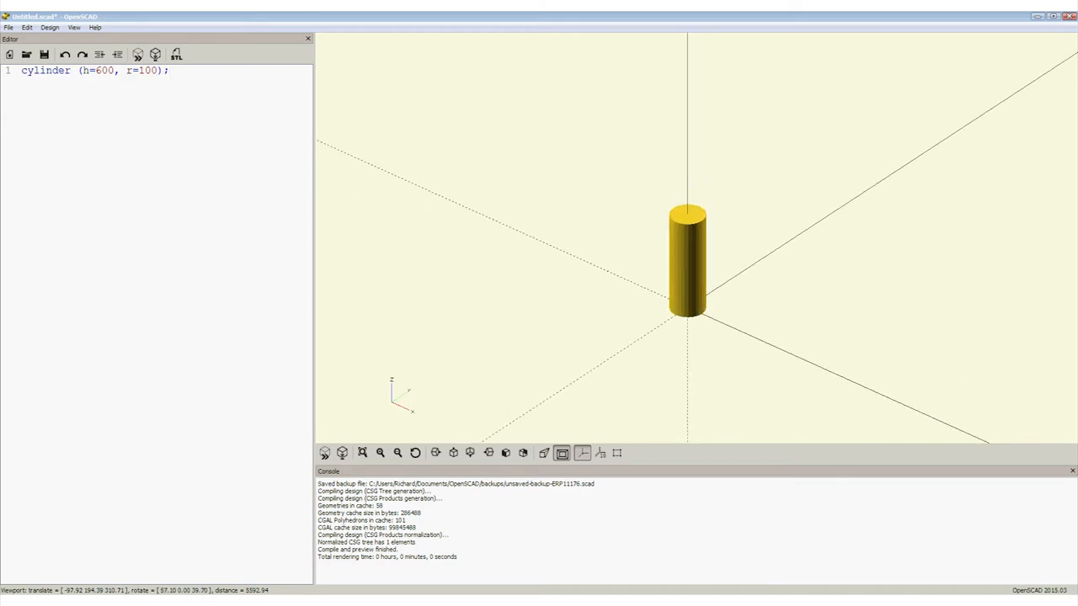
- Subtract translate([100,0,0]) cylinder(h=600, r=10) copies rotated by n*360/24 steps
type("translate([100,0,0]) cylinder(h=600, r=10);")
type("difference(){")
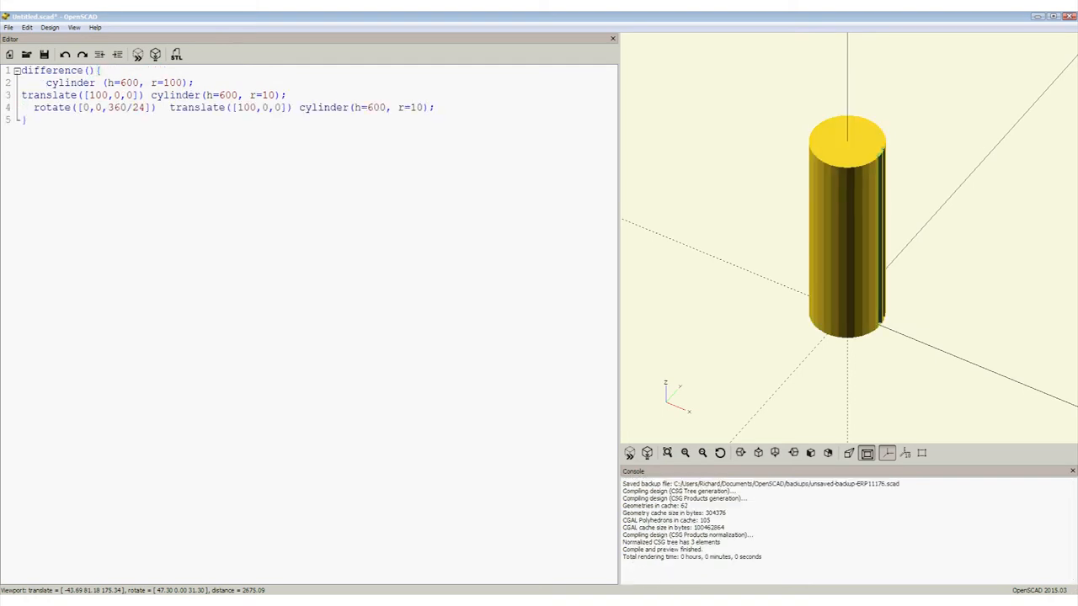
type("rotate([0,0,2*360/24])  translate([100,0,0]) cylinder(h=600, r=10);")
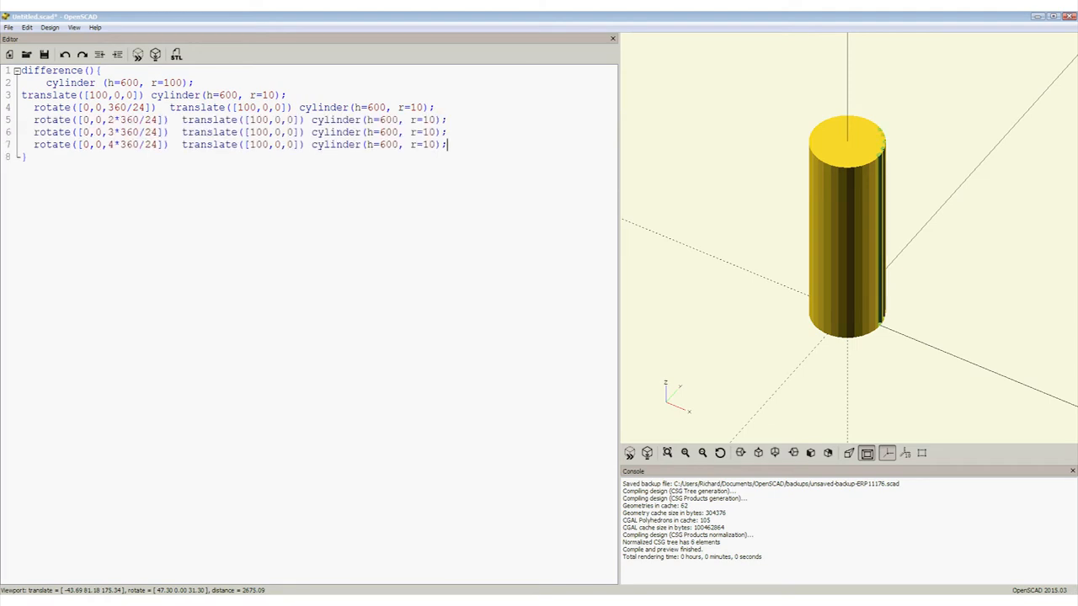
type("rotate([0,0,5*360/24])  translate([100,0,0]) cylinder(h=600, r=10);")
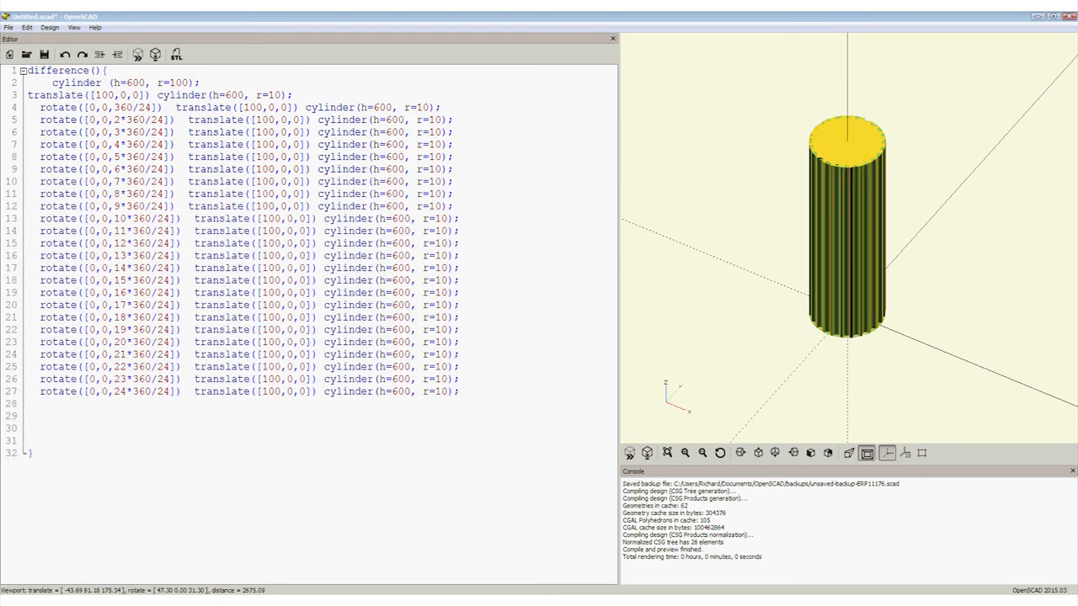
left_click(468, 390)
type("t")
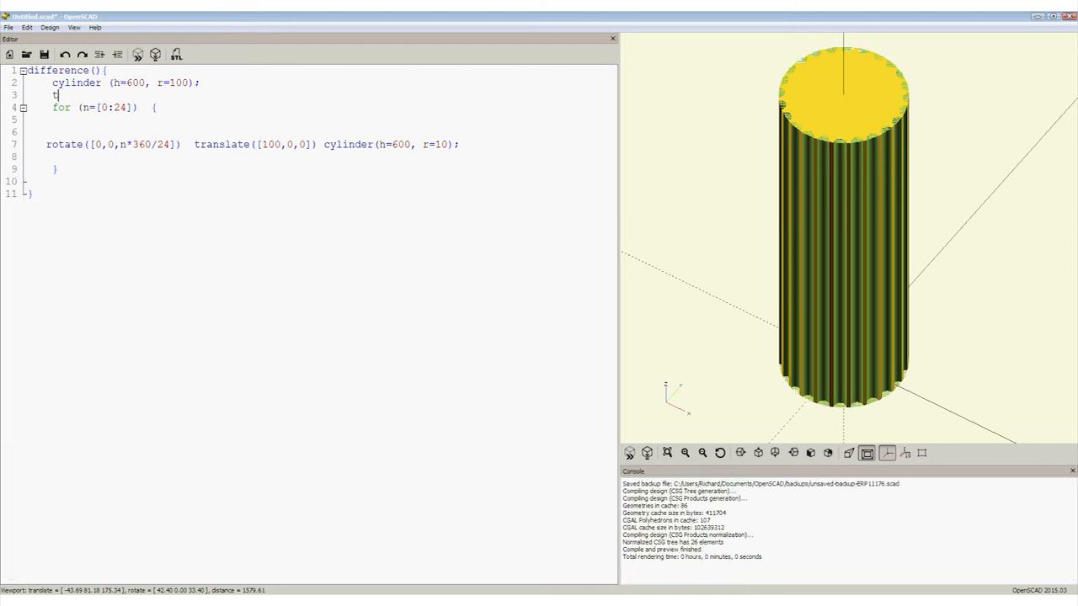
- Lift the flute loop with translate([0,0,200]) and call flute() instead of the thin cylinder
type("ranslate([0")
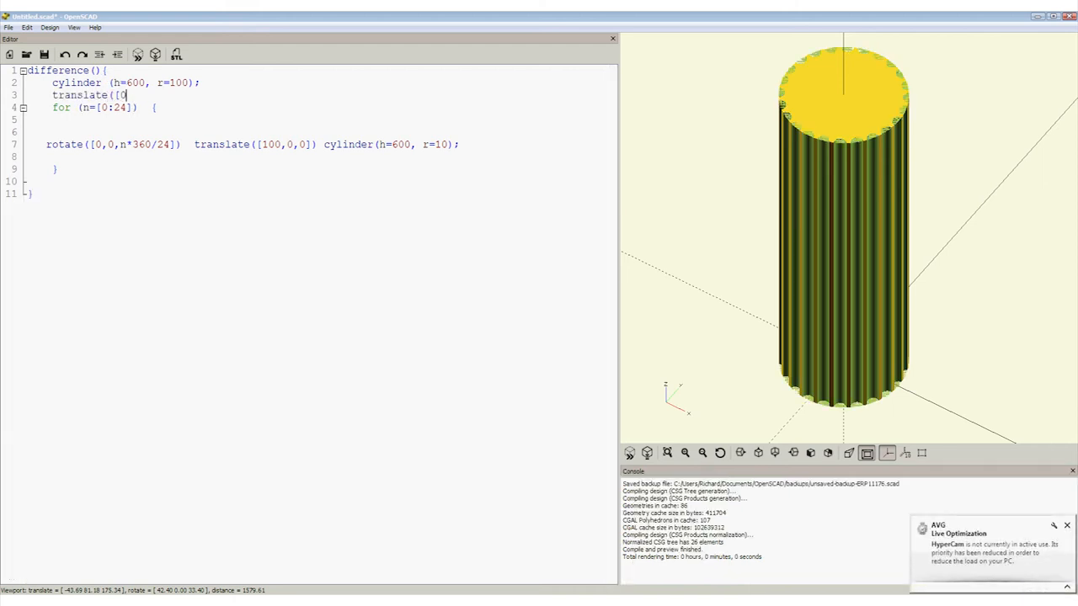
type(",0,200])")
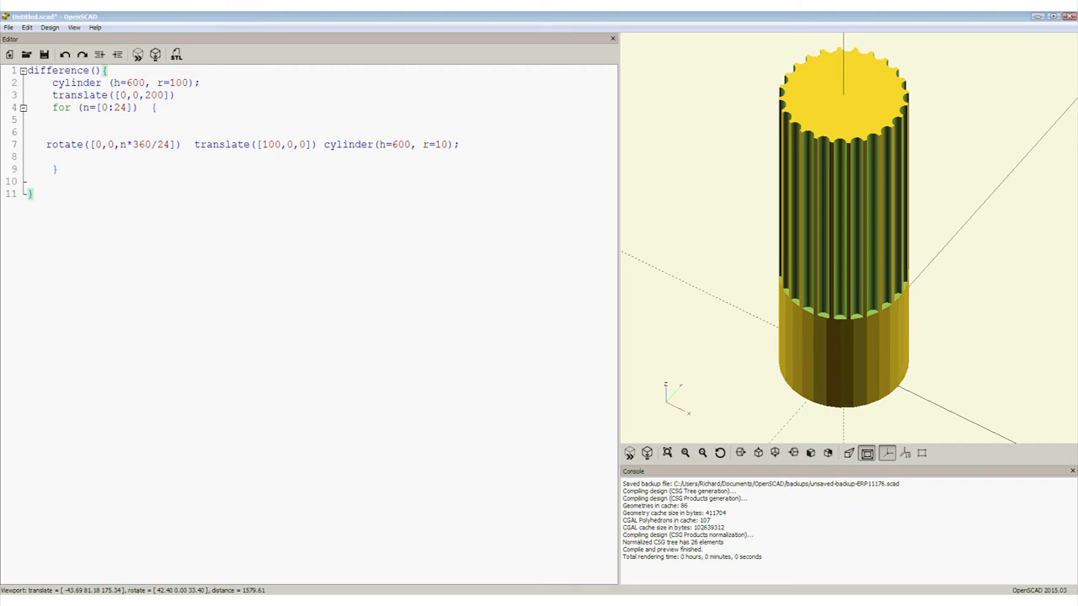
type("flute")
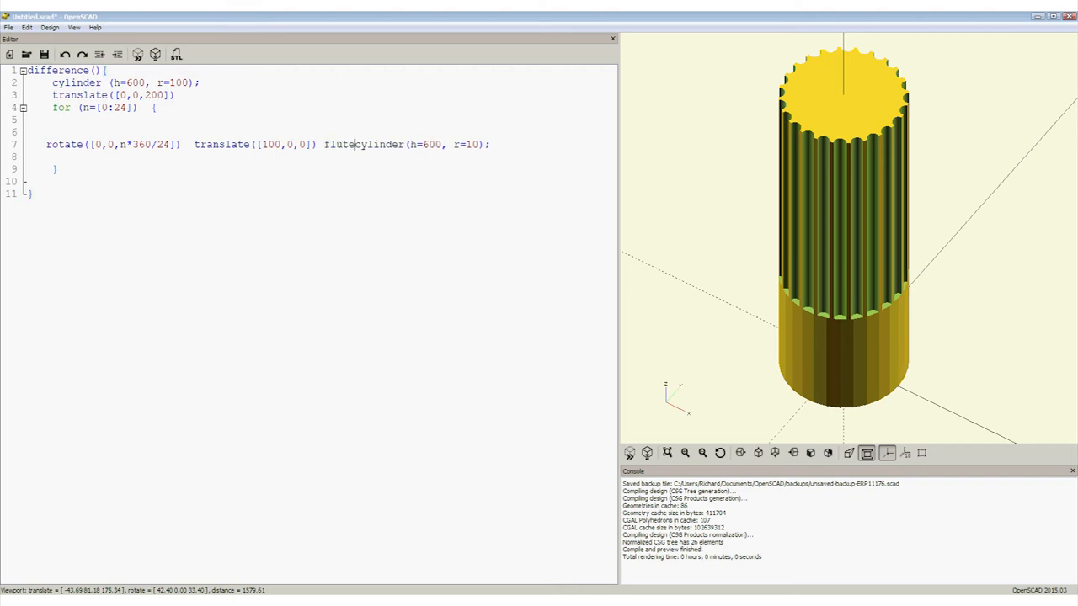
right_click(431, 145)
type("modu")
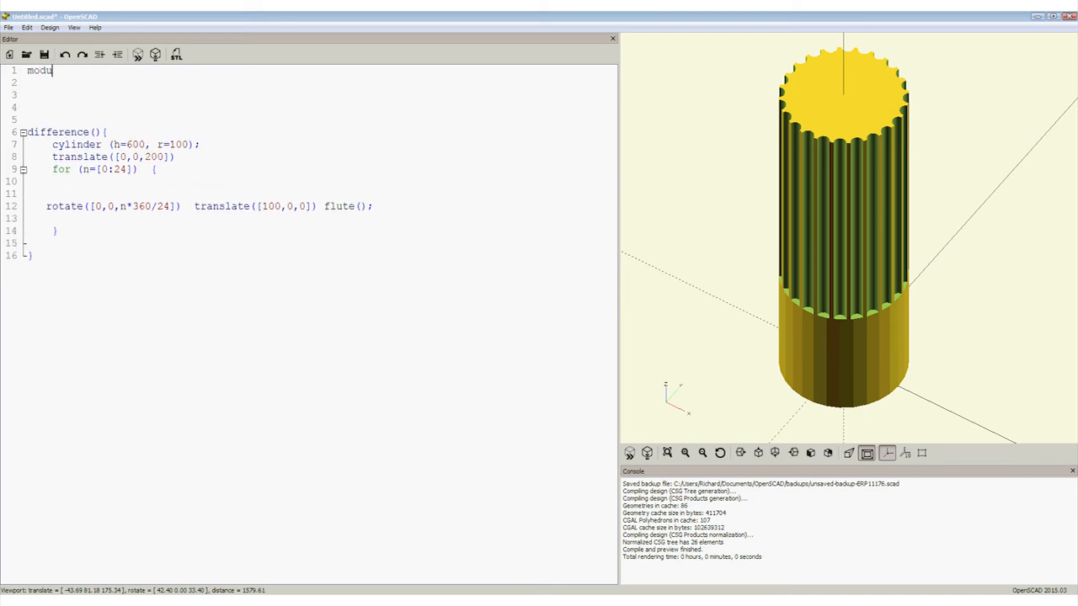
- Write module flute(){ as a cylinder unioned with sphere(10), inside a column module
type("le flute(){")
left_click(320, 81)
type("cylinder(h=600, r=10);")
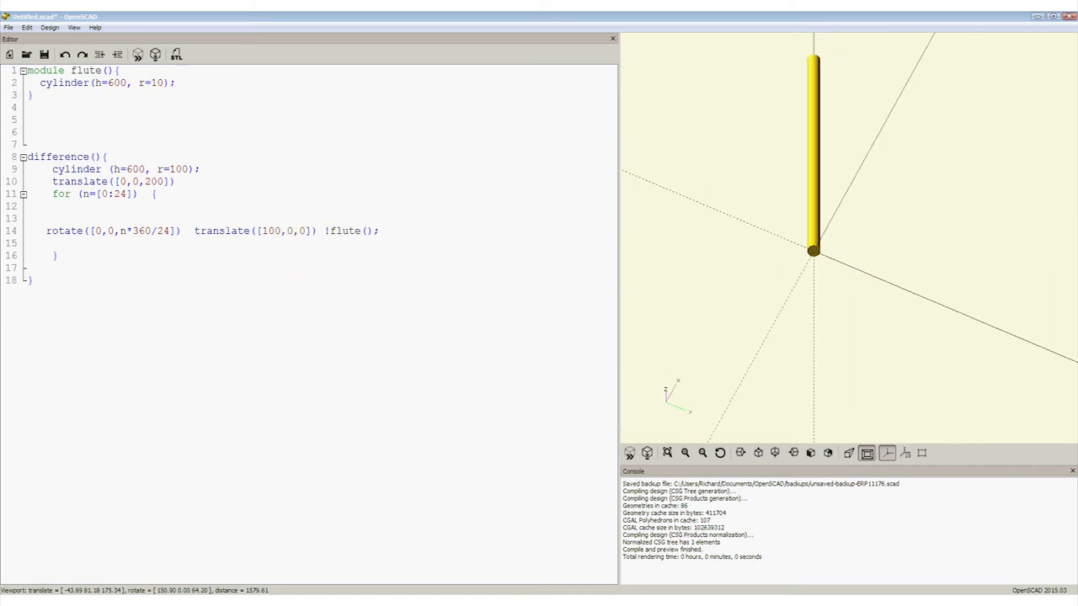
left_click(41, 82)
type("column")
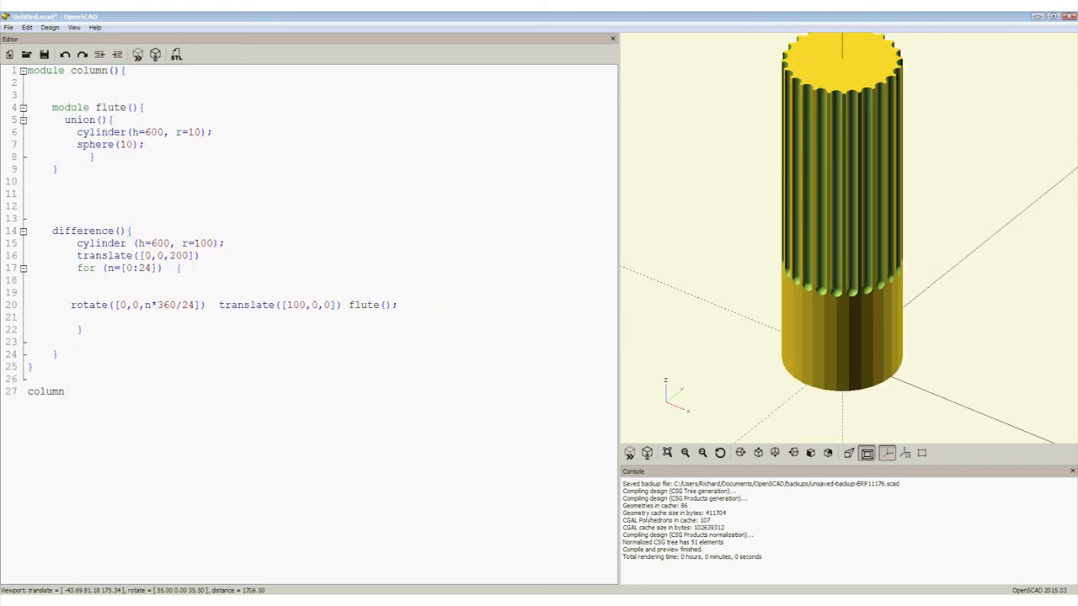
- Add the column(); call on the last line, cursor placed for a diameter
type("();")
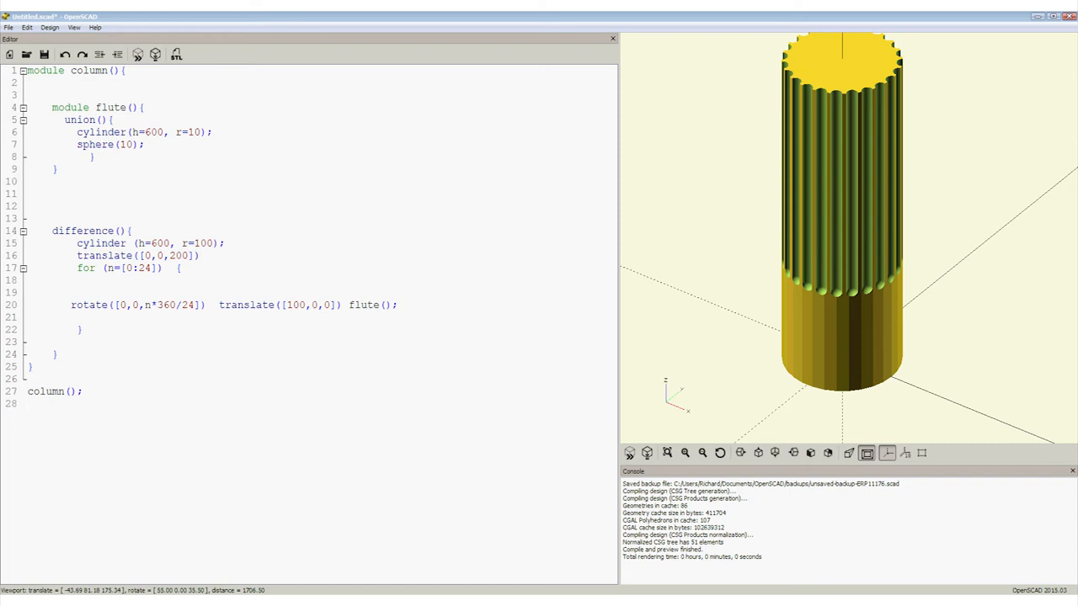
left_click(29, 404)
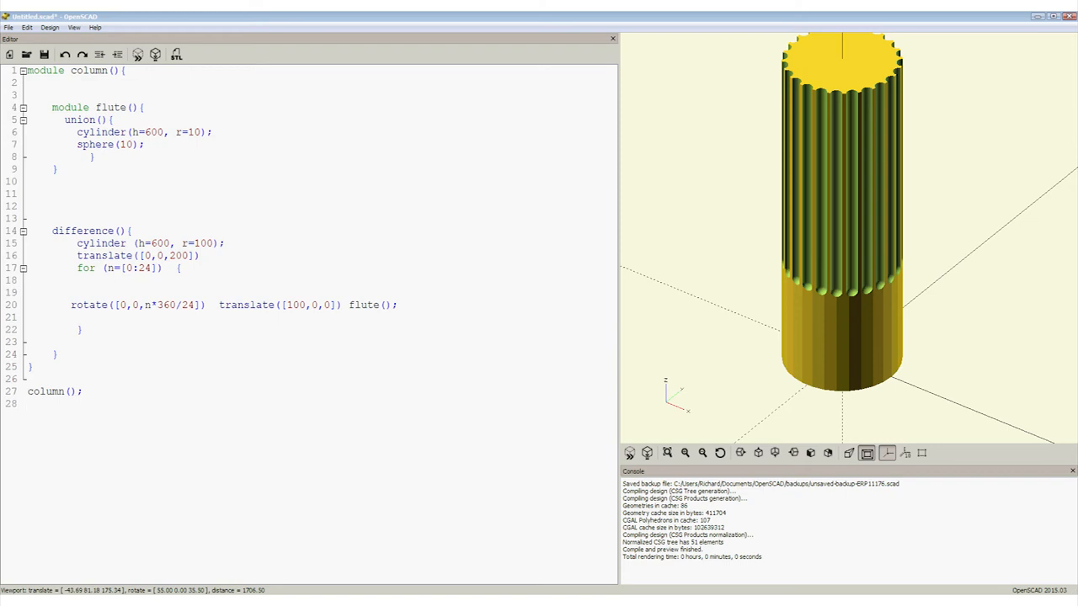
left_click(31, 404)
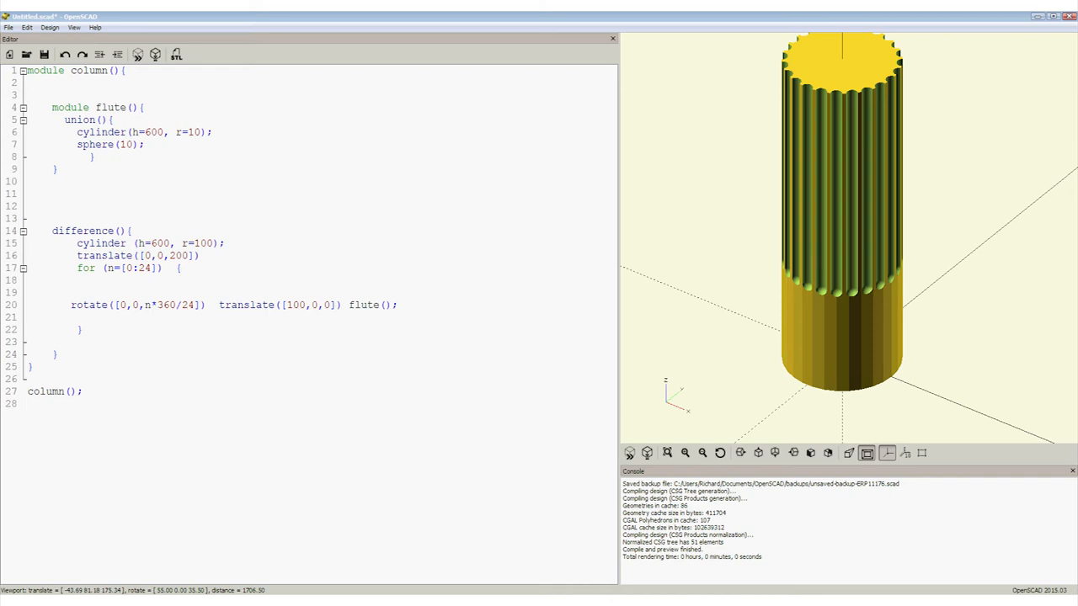
left_click(71, 391)
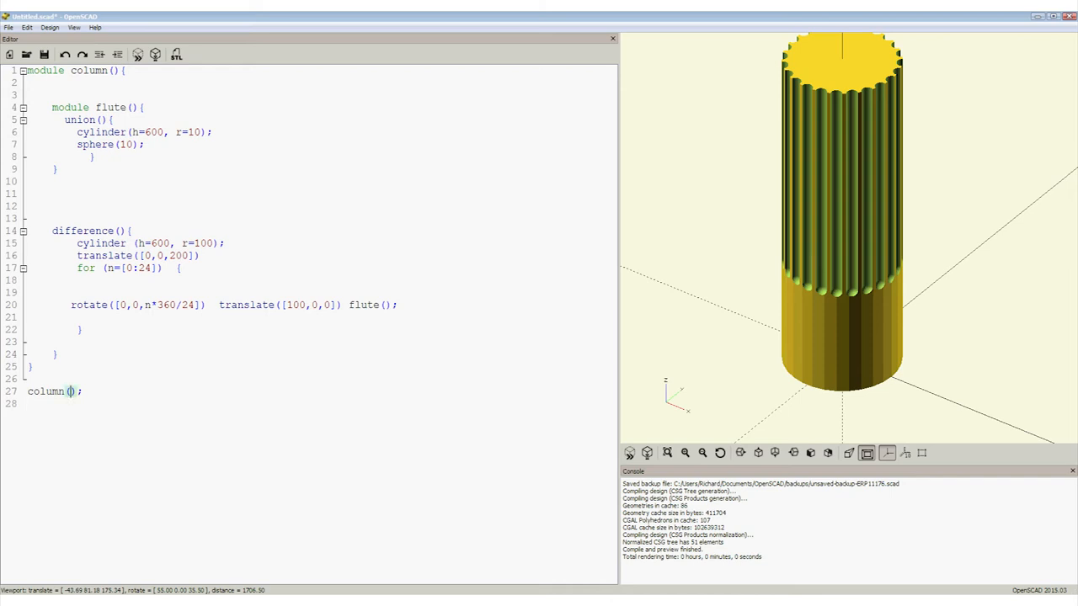
- Call column(150); and add translate([400,0,0]) column(25) as a second column
type("150")
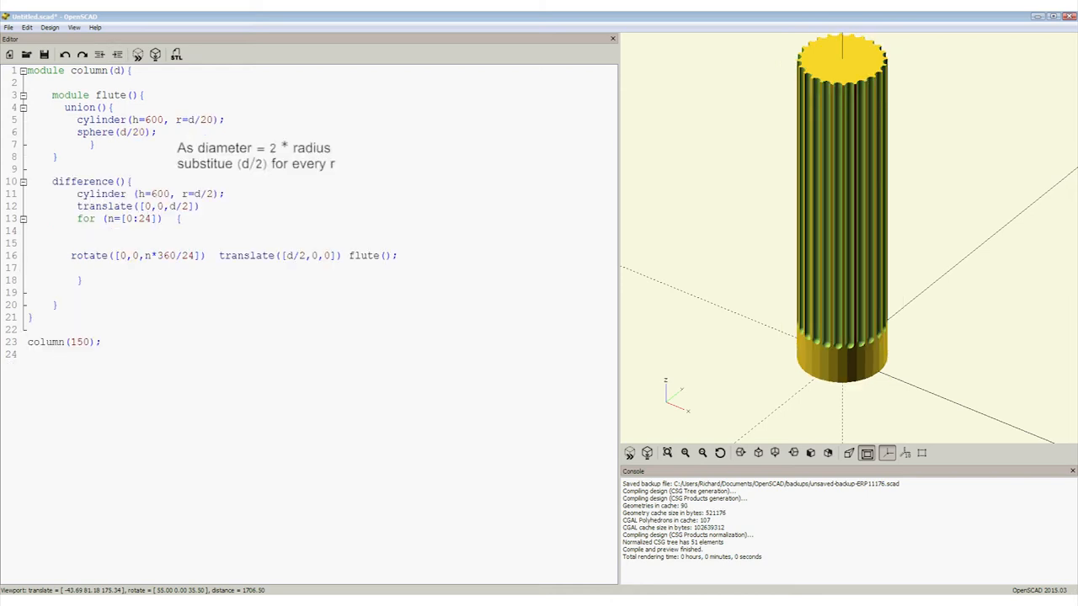
type("tr")
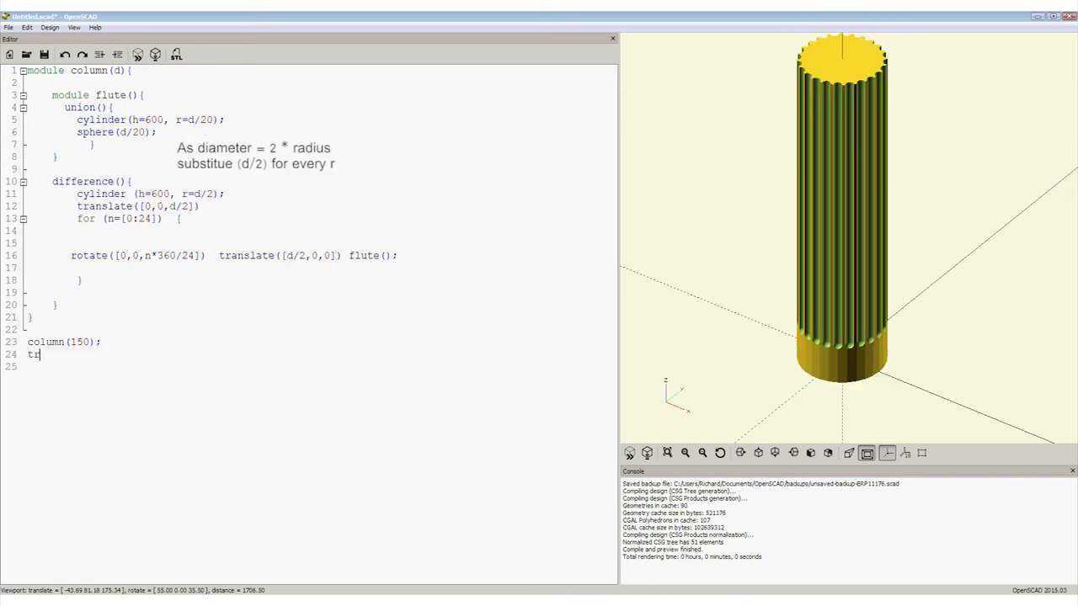
type("anslate([400,0,0]) column(25")
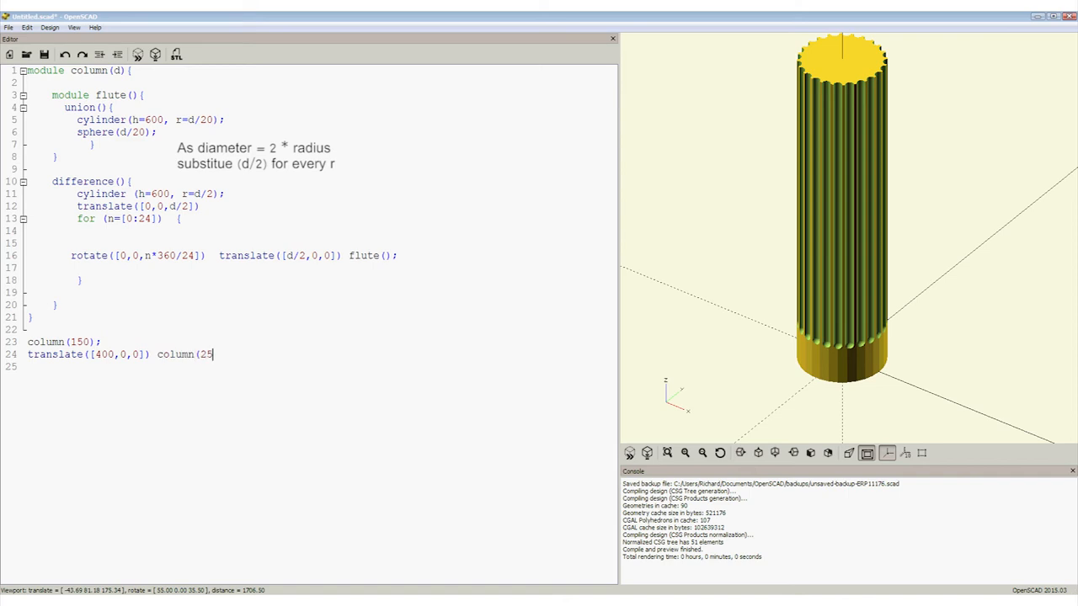